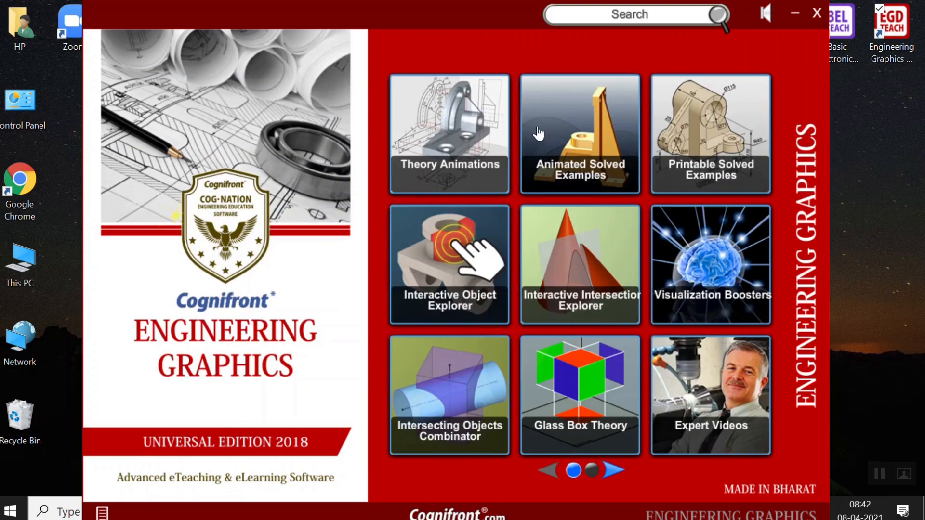
pyautogui.moveTo(474, 99)
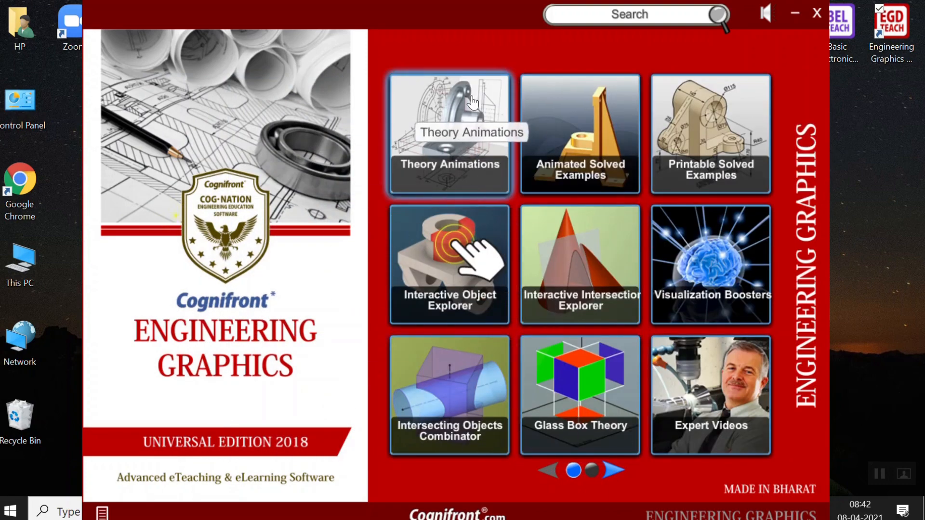
# Open Theory Animations and page forward three times to the auxiliary views lessons
pyautogui.click(450, 134)
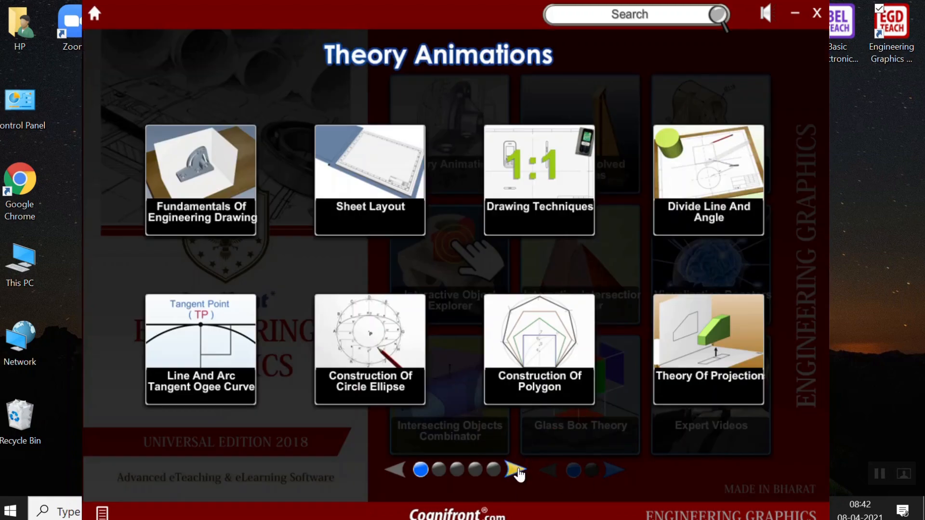
pyautogui.click(512, 470)
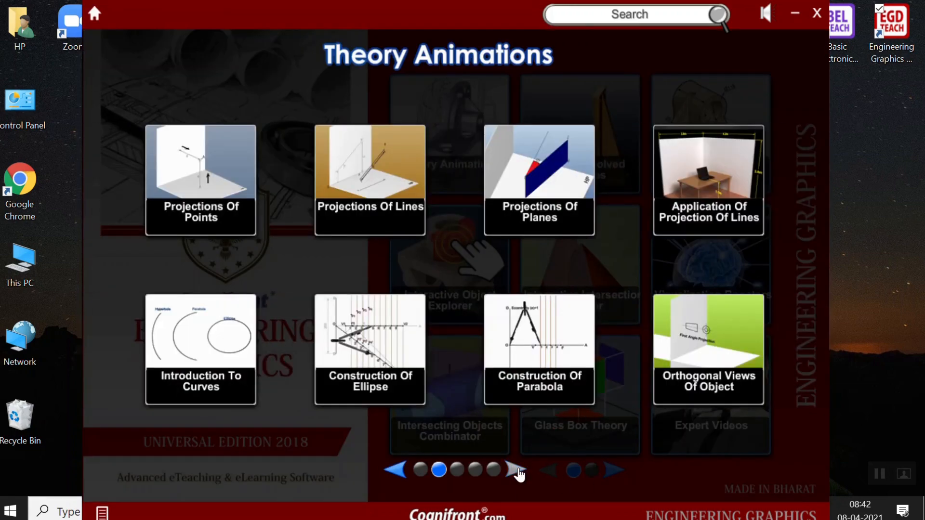
pyautogui.click(514, 472)
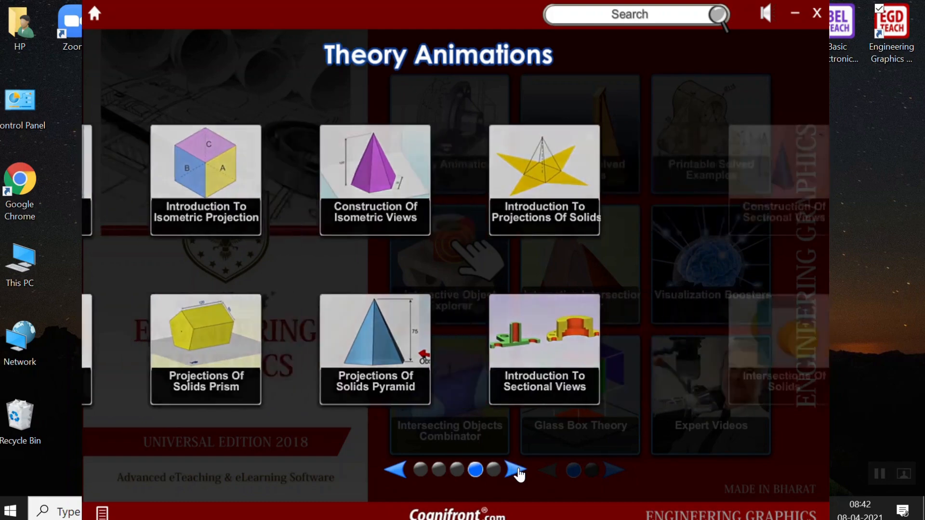
pyautogui.click(513, 471)
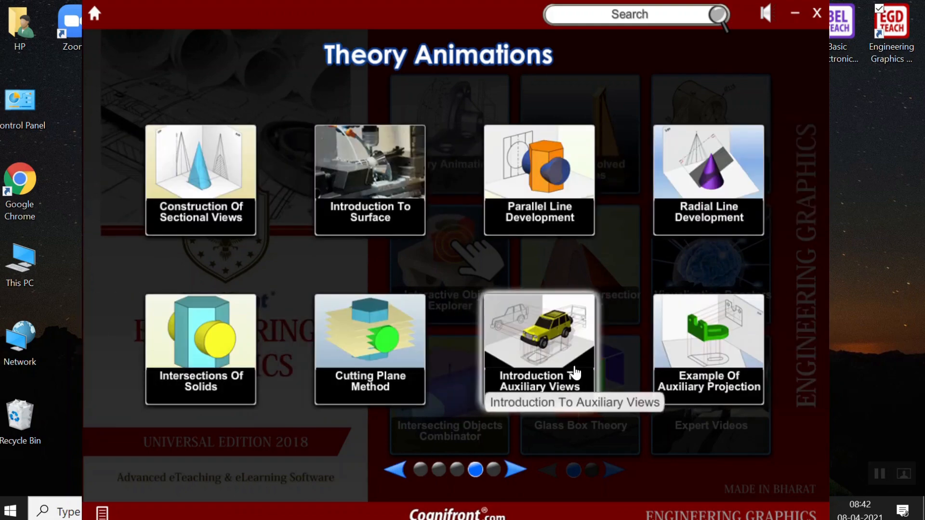
# Open Introduction To Auxiliary Views, pause, seek to the car scene, and resume playing
pyautogui.click(540, 335)
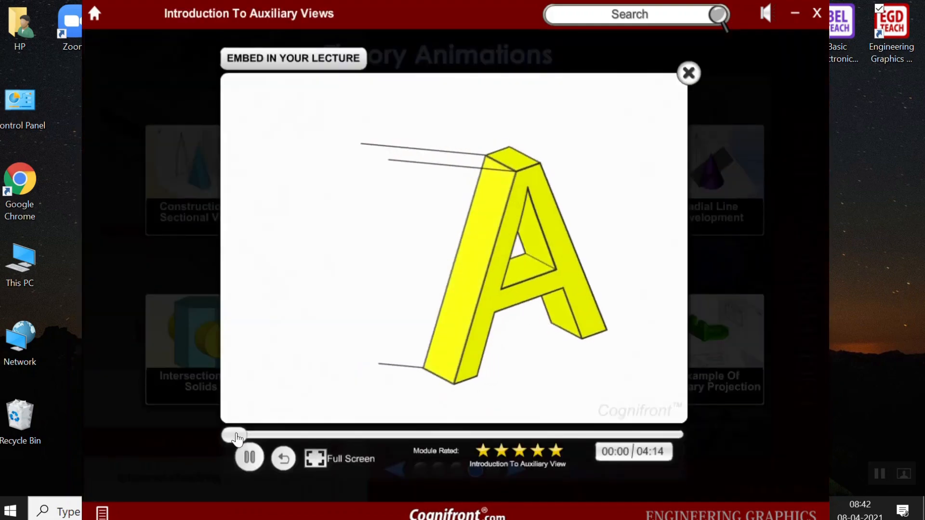
pyautogui.click(249, 457)
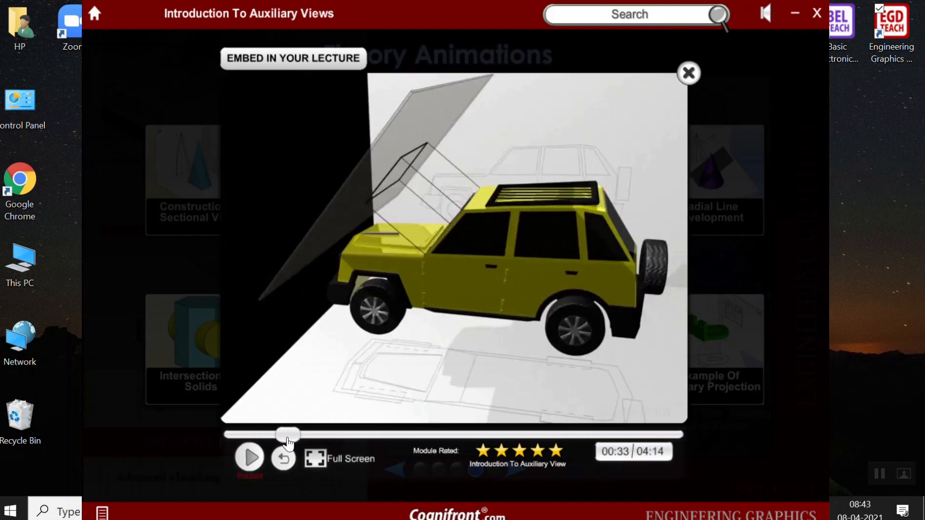
pyautogui.moveTo(289, 434); pyautogui.dragTo(278, 435)
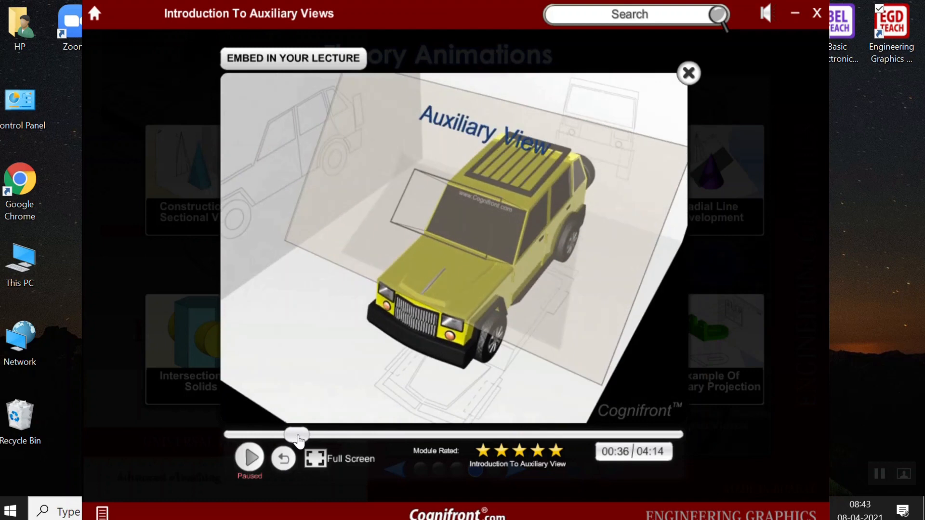
pyautogui.click(249, 458)
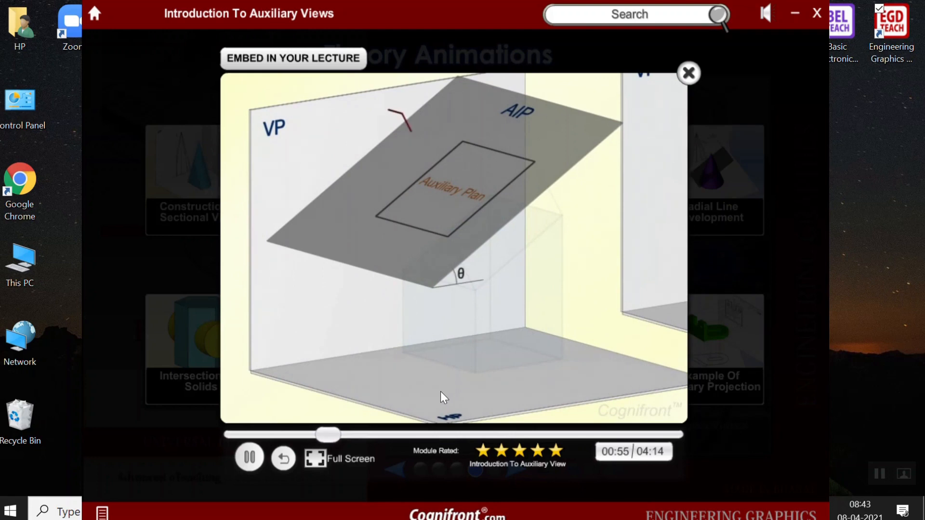
# Close the auxiliary views player, then open, pause and replay Example Of Auxiliary Projection
pyautogui.click(688, 72)
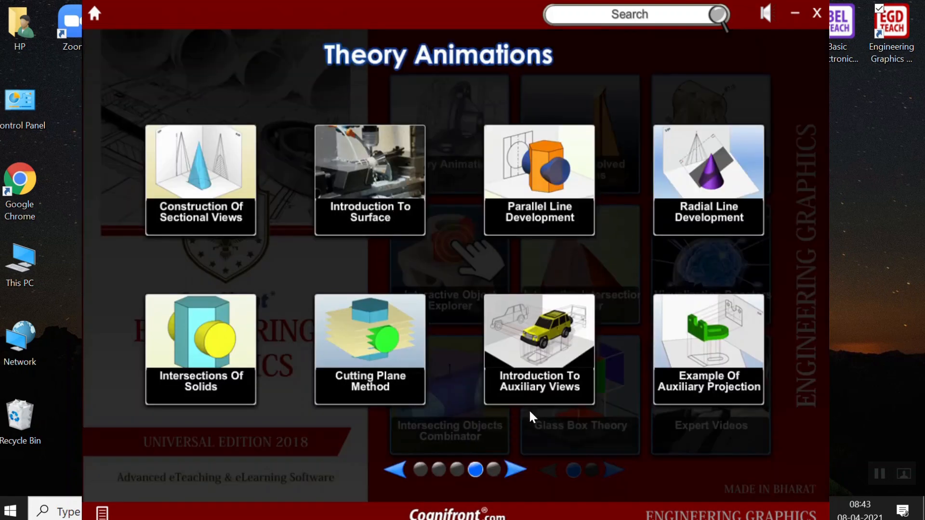
pyautogui.moveTo(515, 354)
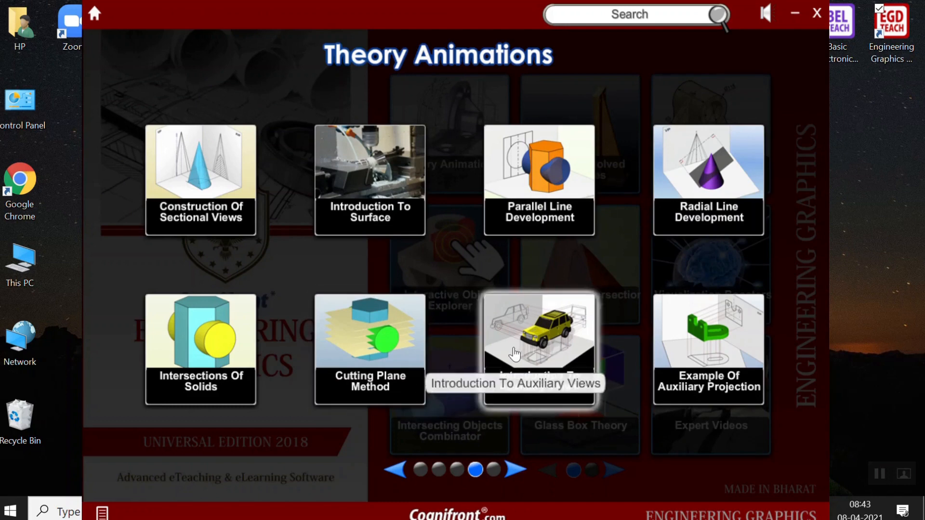
pyautogui.moveTo(734, 360)
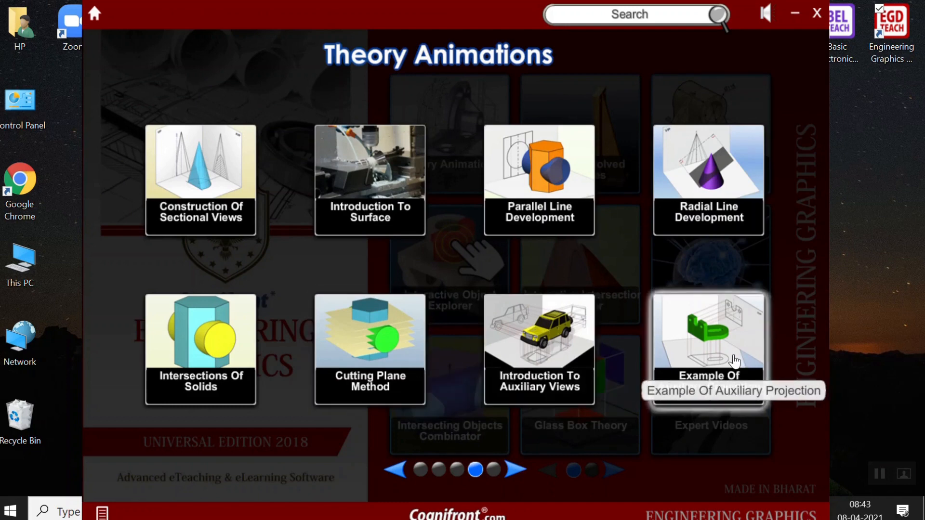
pyautogui.click(709, 336)
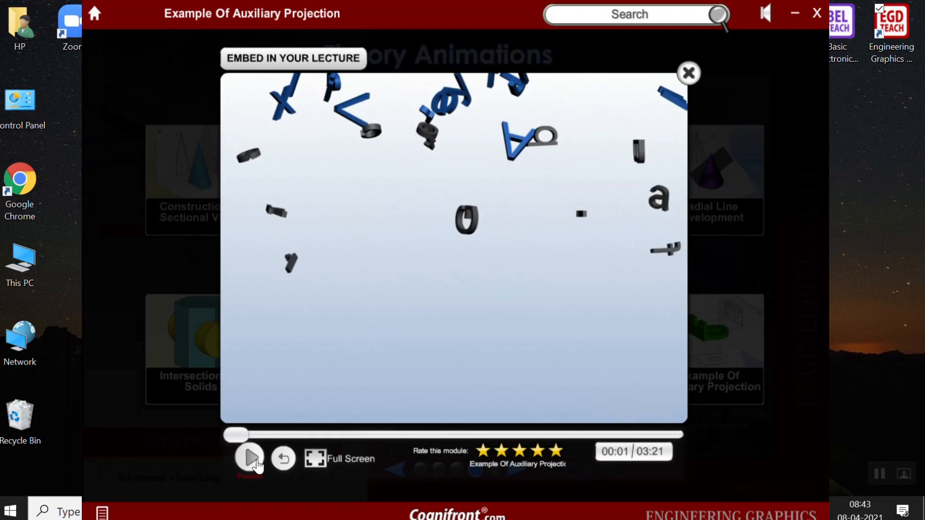
pyautogui.click(250, 459)
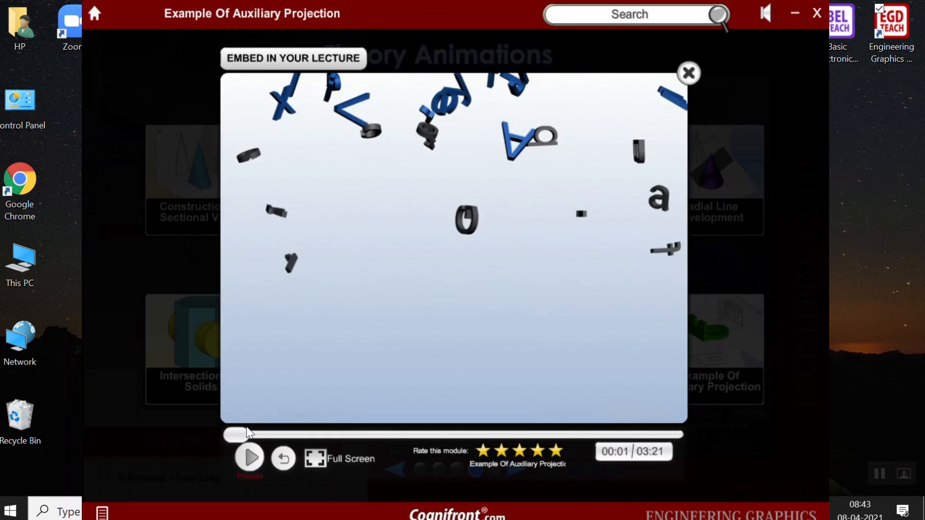
pyautogui.click(249, 458)
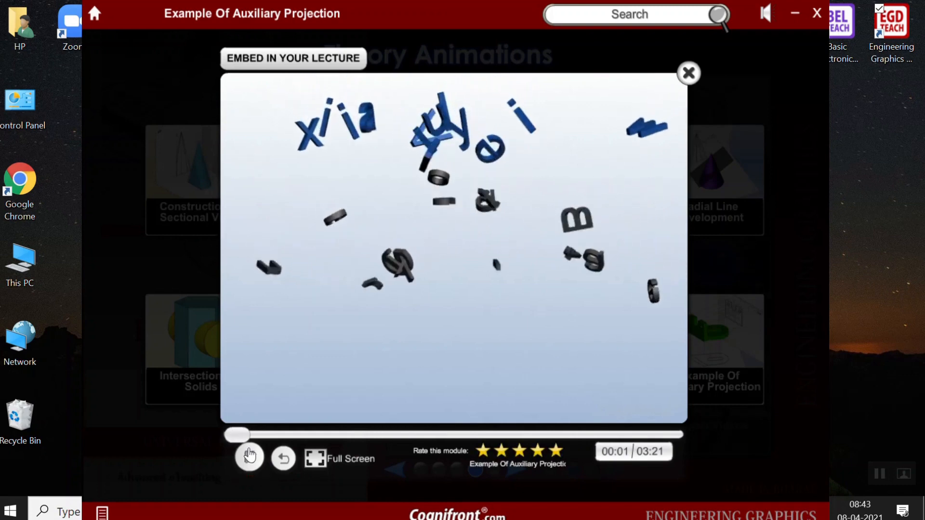
pyautogui.click(249, 458)
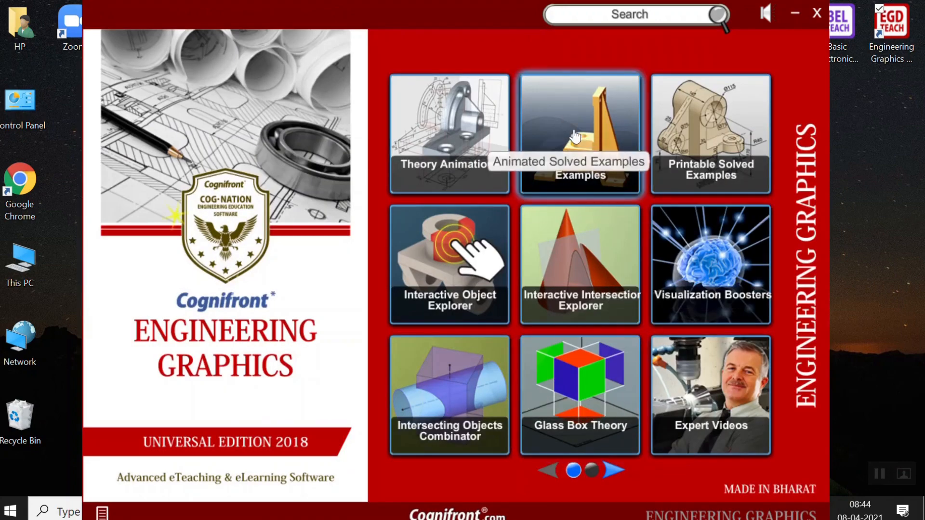
# Page Animated Solved Examples to the end, return to page one, and open Orthographic Views P.U. May 1997
pyautogui.click(579, 135)
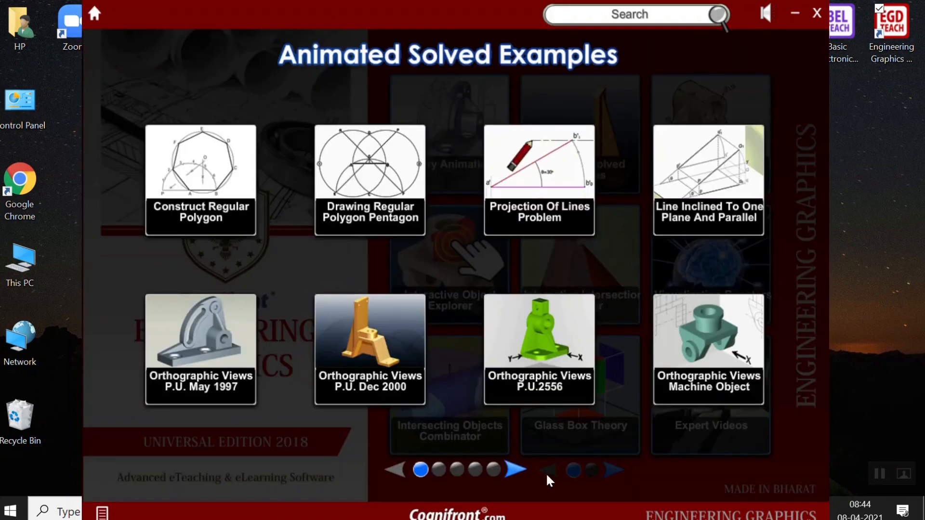
pyautogui.click(511, 470)
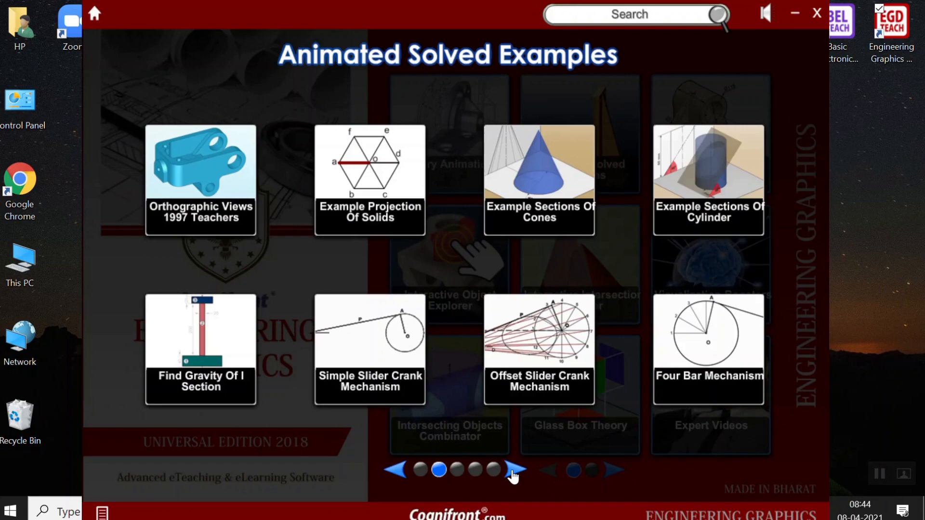
pyautogui.click(513, 471)
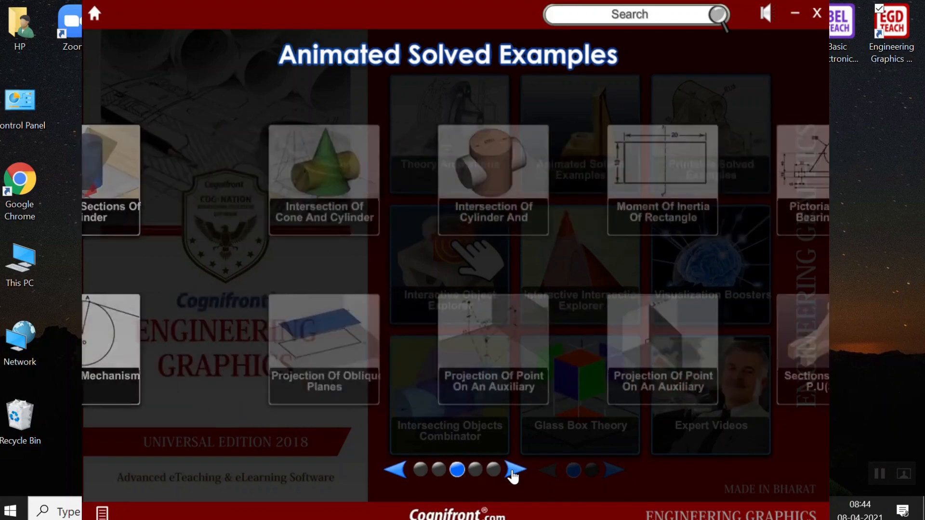
pyautogui.click(512, 470)
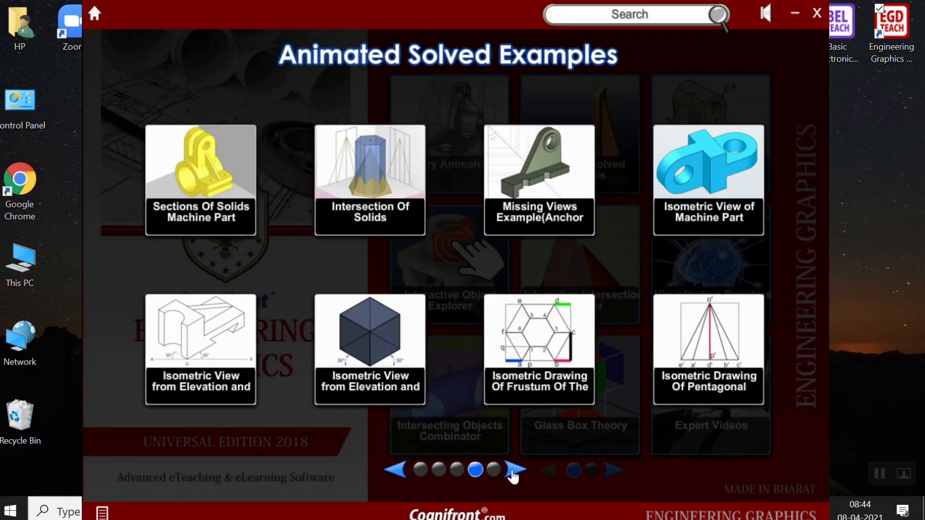
pyautogui.click(515, 471)
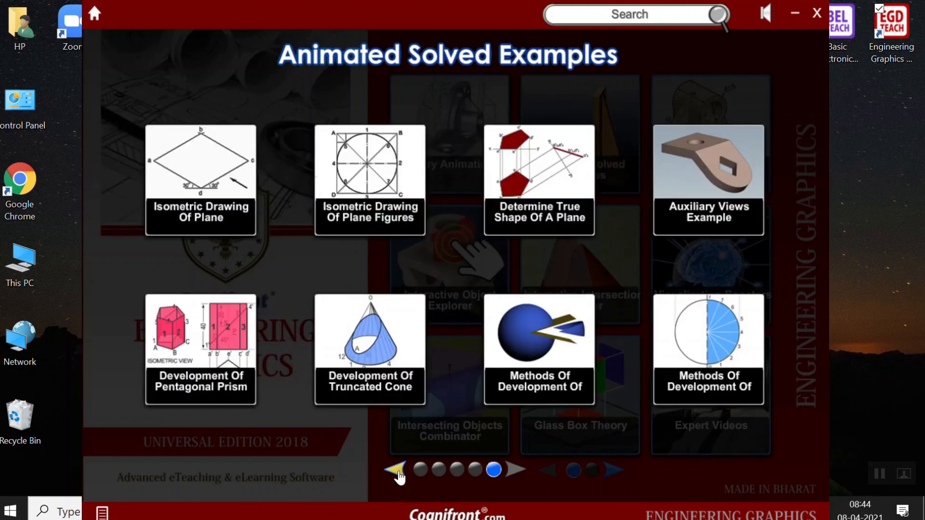
pyautogui.click(394, 469)
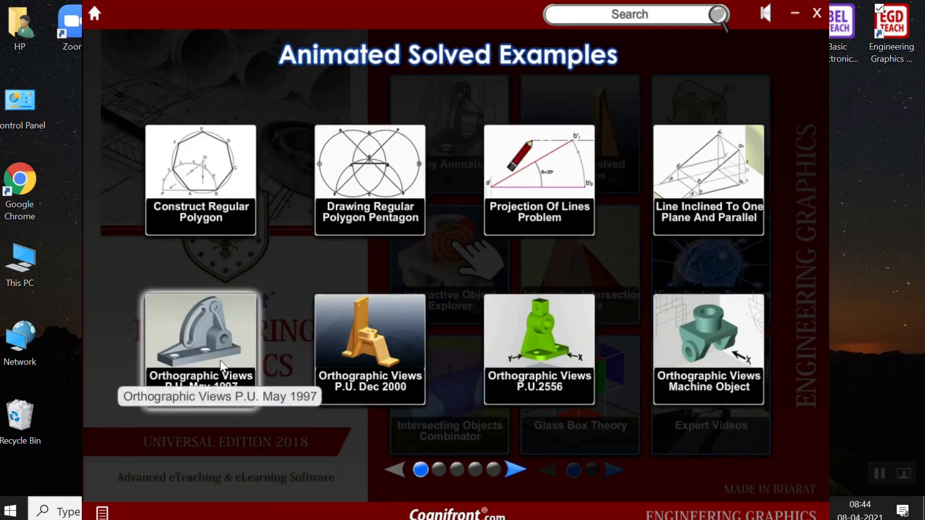
pyautogui.click(197, 336)
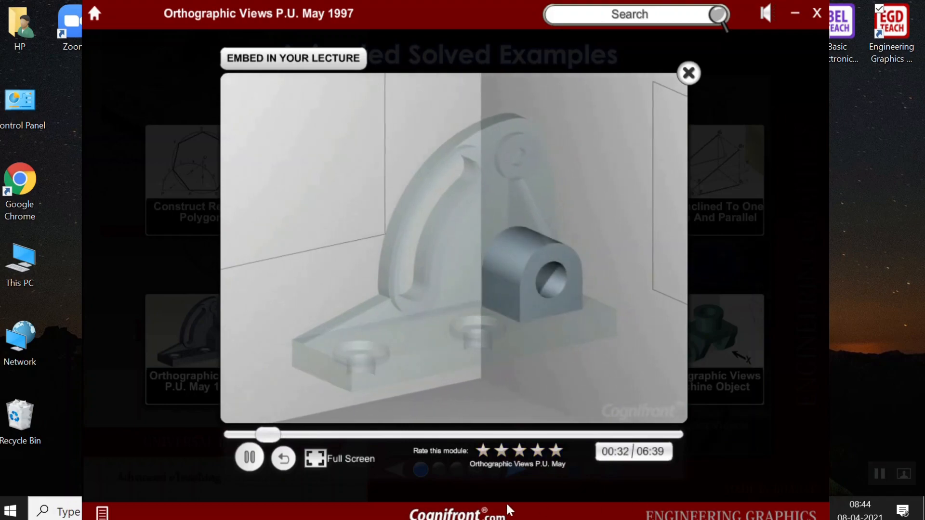
# Show the May 1997 animation full screen, pause, and seek ahead past the R15 slot construction
pyautogui.click(313, 458)
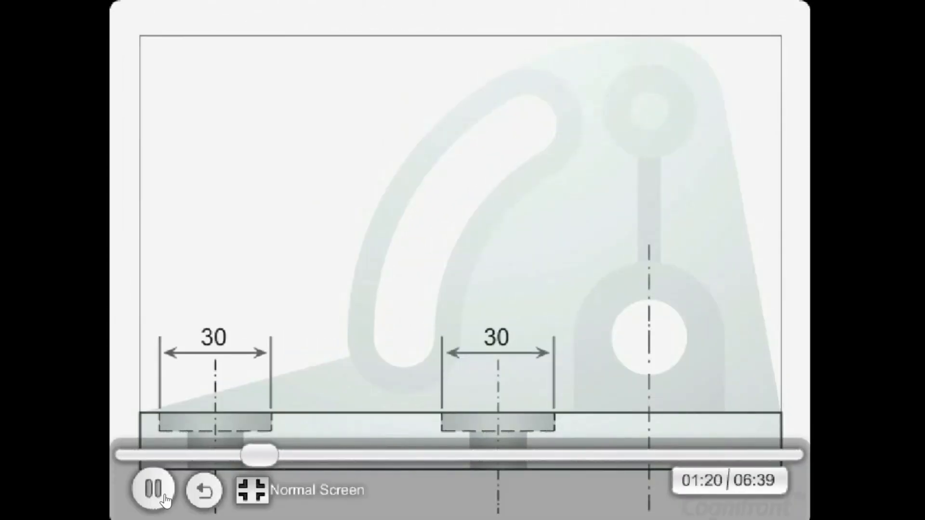
pyautogui.click(155, 494)
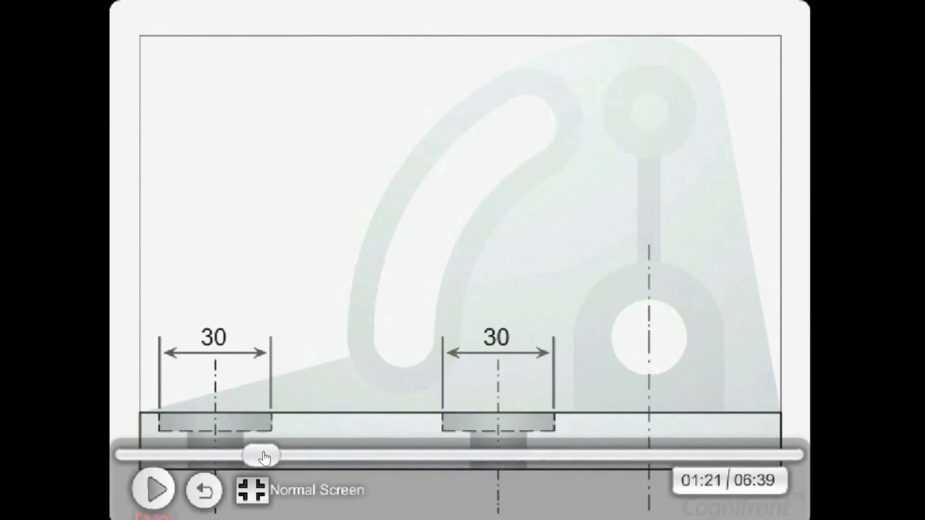
pyautogui.moveTo(262, 454); pyautogui.dragTo(282, 455)
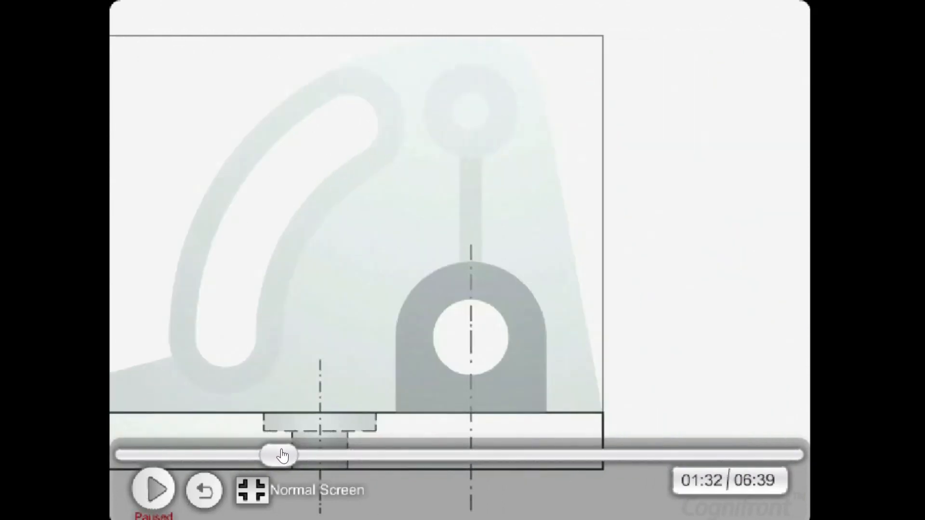
pyautogui.moveTo(281, 454); pyautogui.dragTo(304, 456)
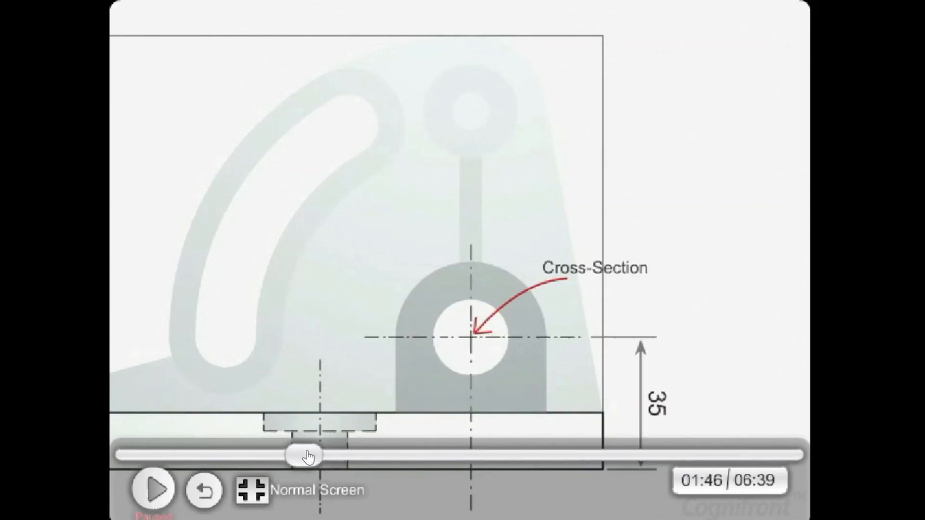
pyautogui.moveTo(308, 454); pyautogui.dragTo(415, 454)
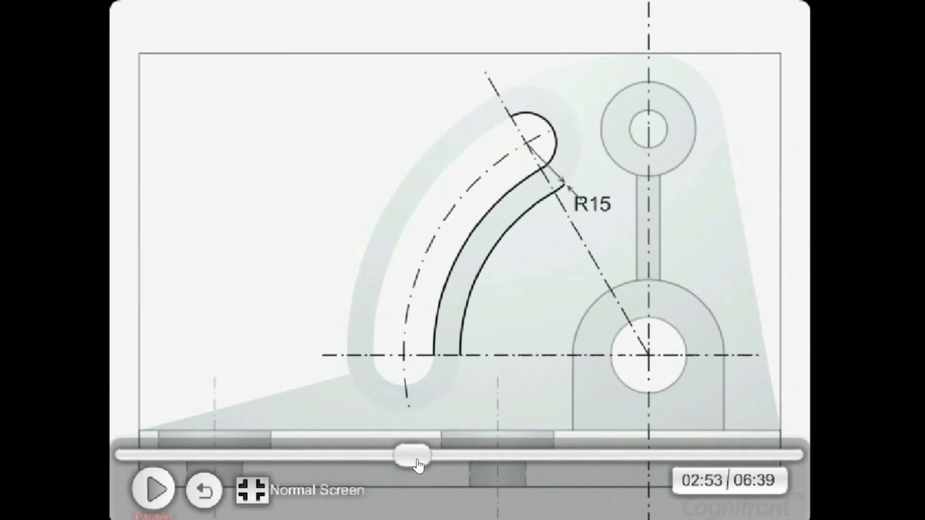
pyautogui.moveTo(409, 453); pyautogui.dragTo(565, 452)
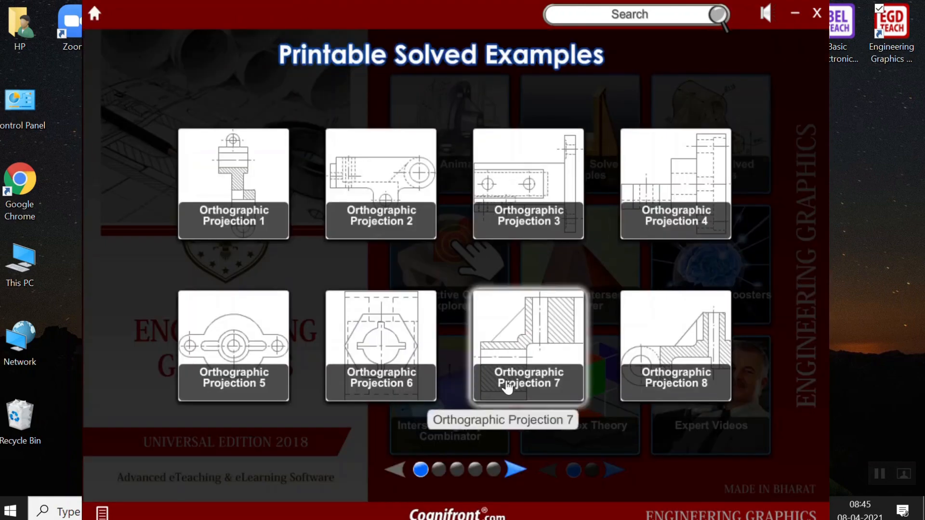
# Page forward five times to the last printable examples page, then back one page
pyautogui.click(518, 470)
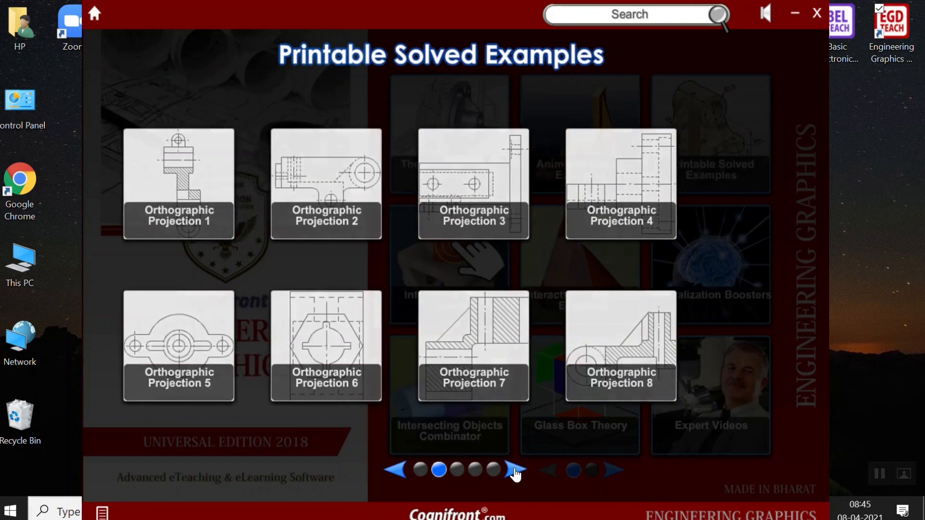
pyautogui.click(512, 471)
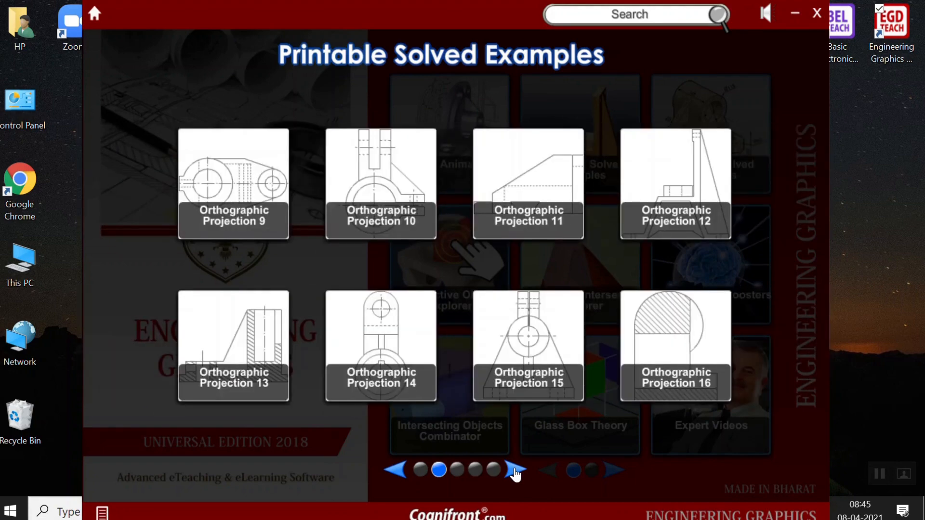
pyautogui.click(515, 470)
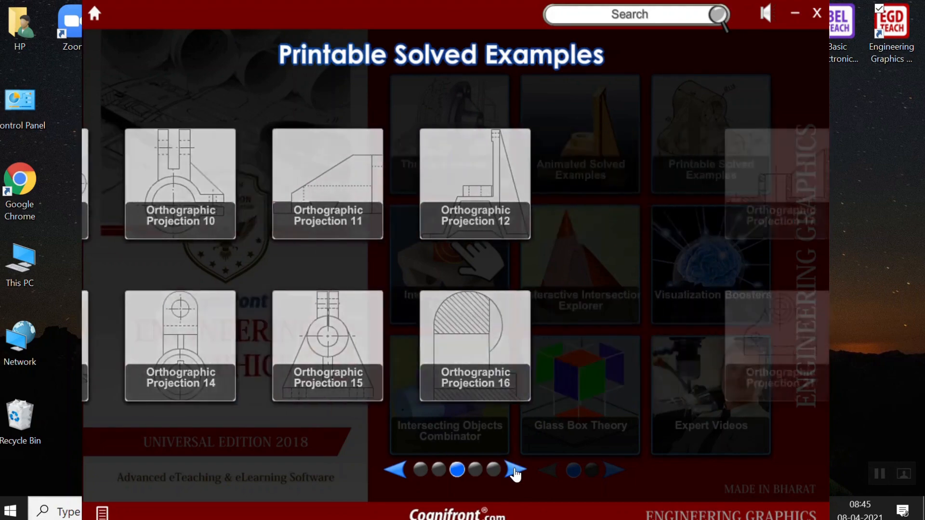
pyautogui.click(513, 471)
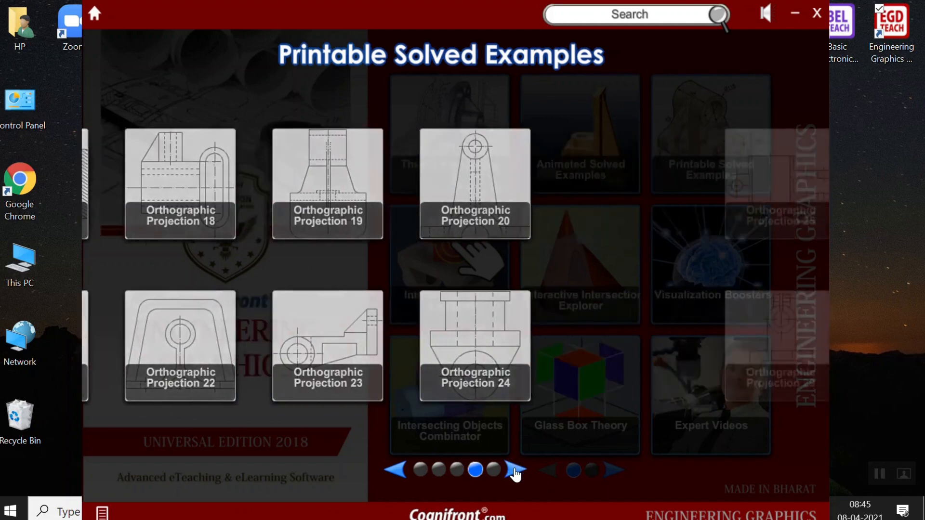
pyautogui.click(515, 471)
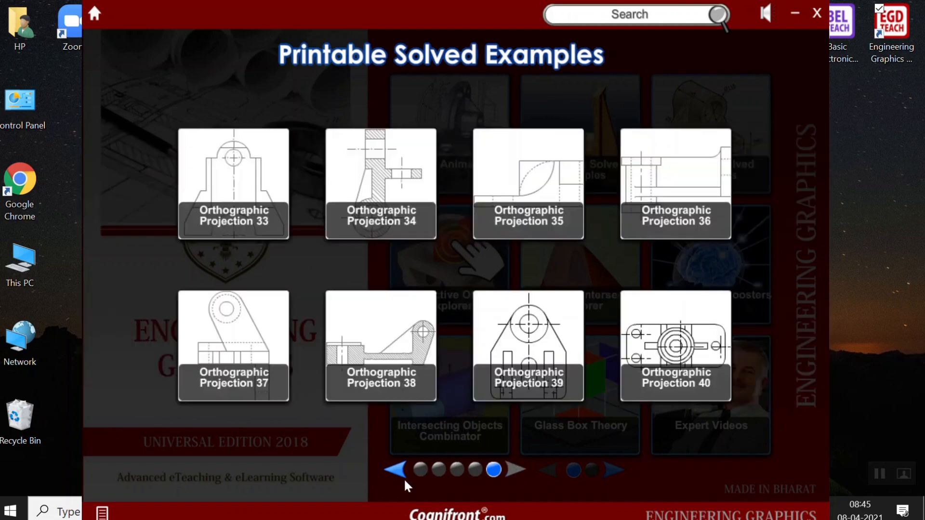
pyautogui.click(399, 470)
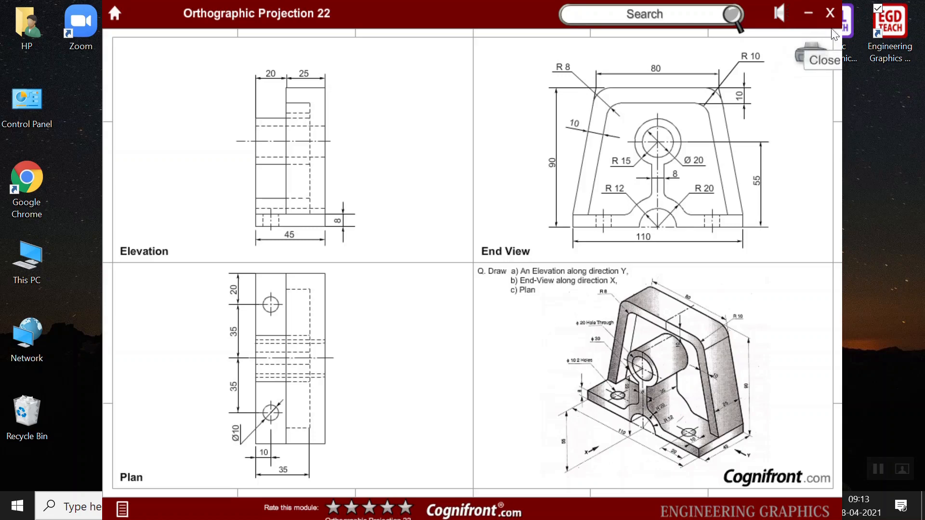
pyautogui.moveTo(320, 32)
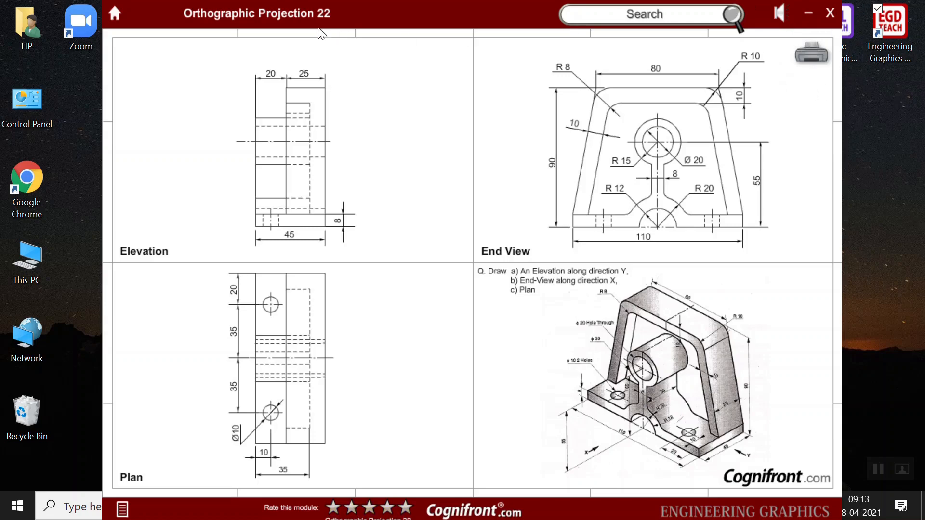
pyautogui.moveTo(153, 27)
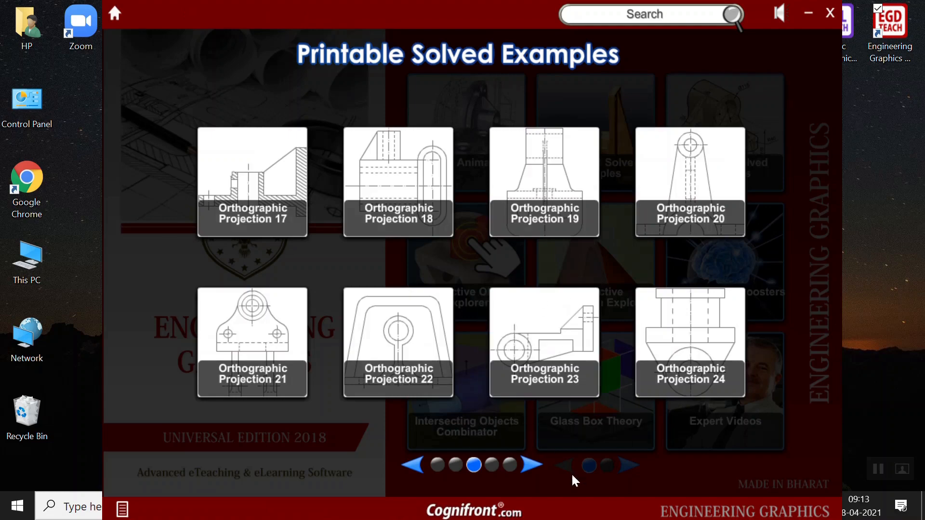
# Advance two more pages through the printable solved examples
pyautogui.click(531, 476)
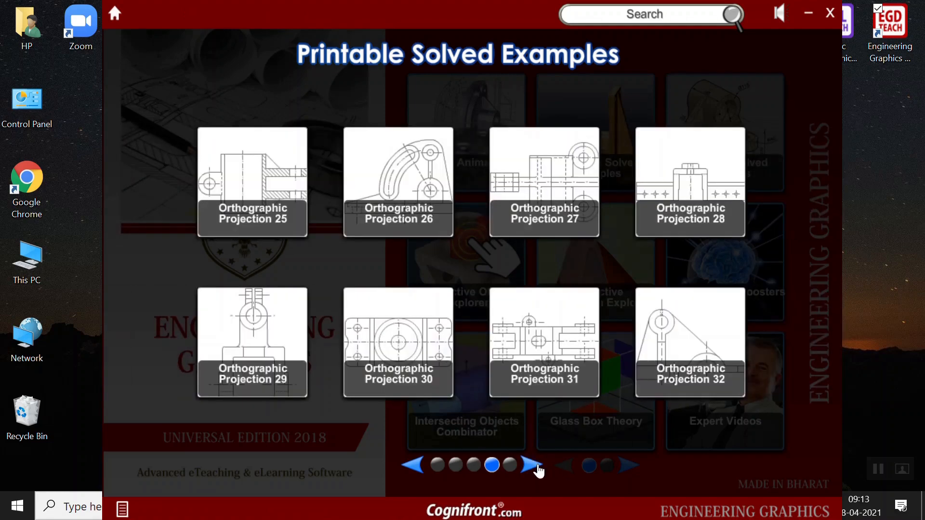
pyautogui.click(528, 469)
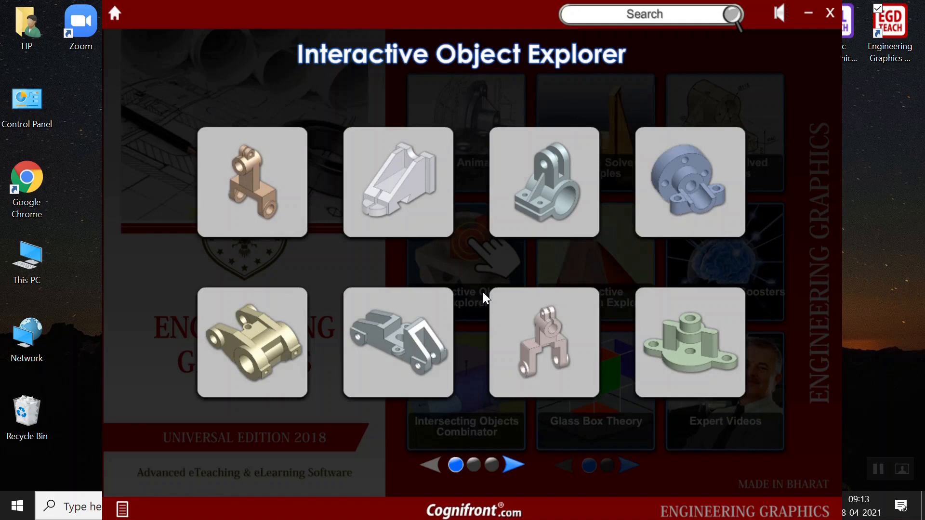
pyautogui.moveTo(513, 475)
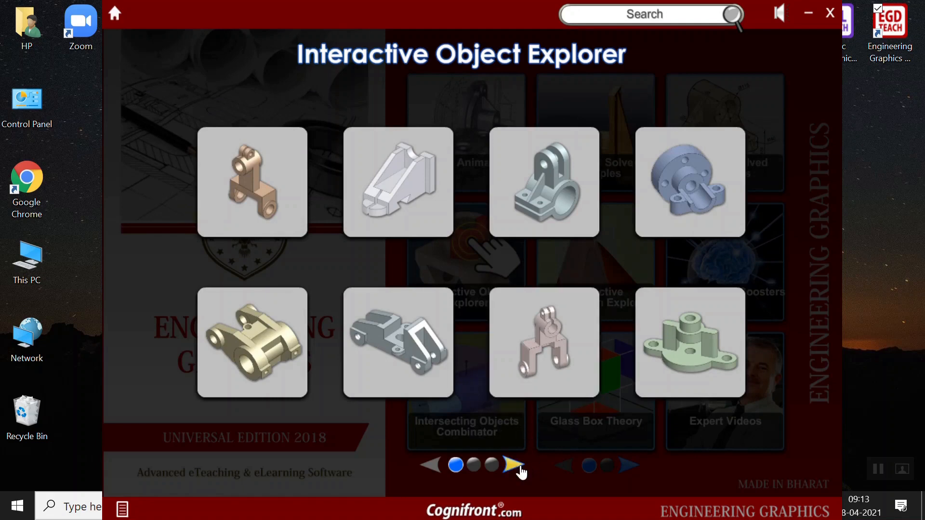
# Advance the Interactive Object Explorer thumbnails to page two
pyautogui.click(513, 465)
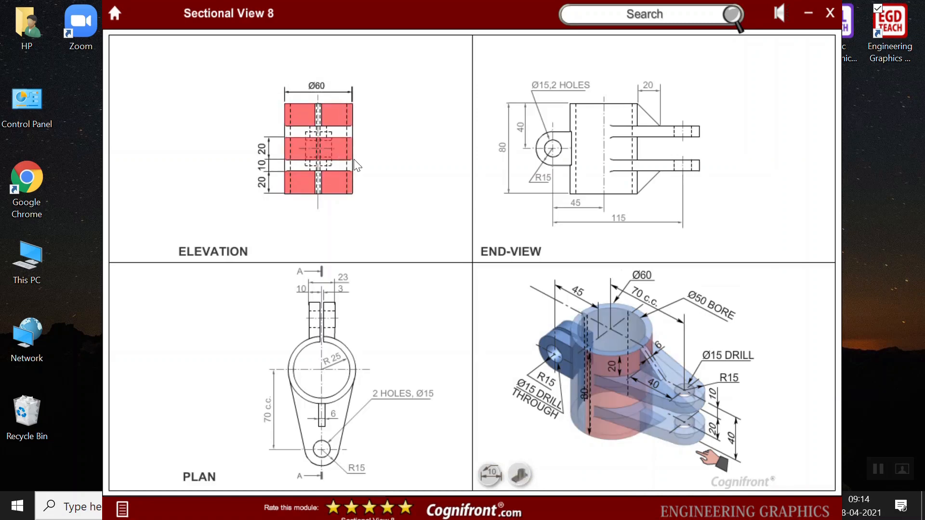
# Toggle Sectional View 8's dimensions off and back on, then show the sectioned model
pyautogui.click(516, 473)
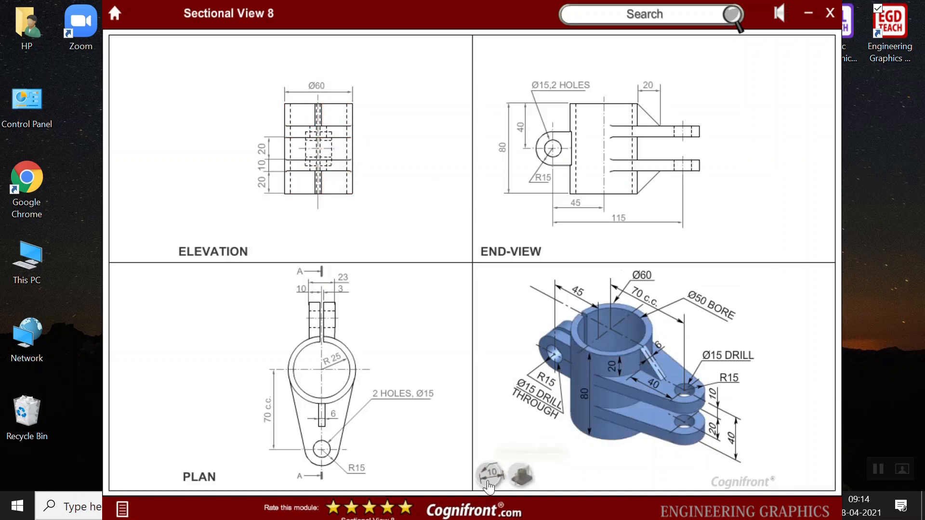
pyautogui.click(527, 474)
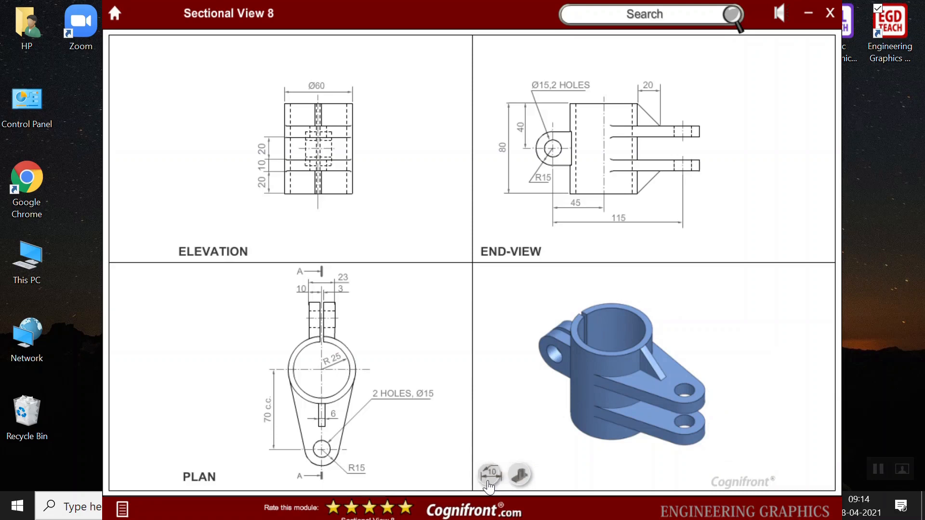
pyautogui.click(519, 475)
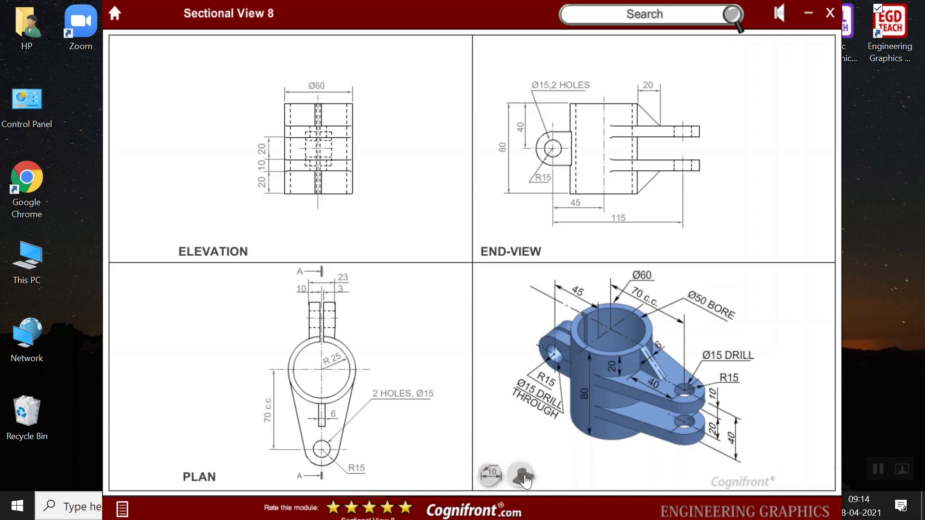
pyautogui.click(519, 476)
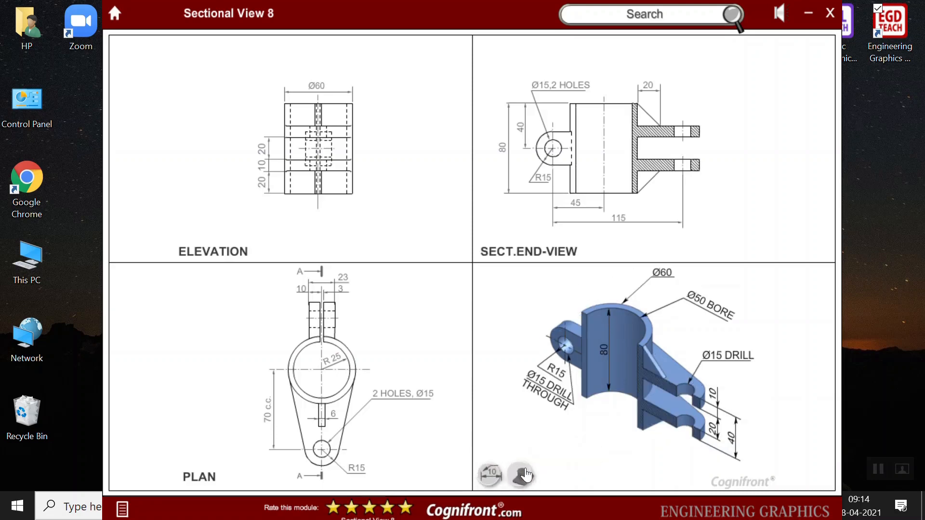
pyautogui.click(521, 475)
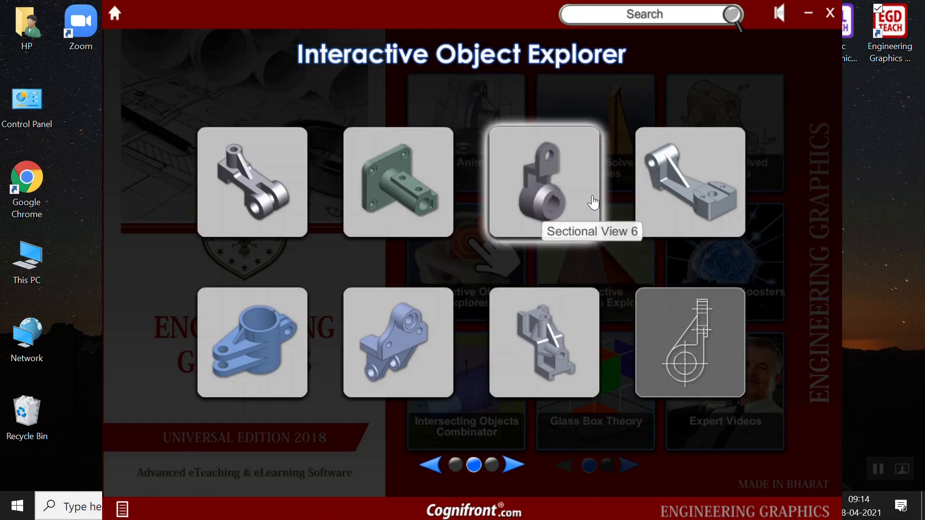
pyautogui.click(547, 181)
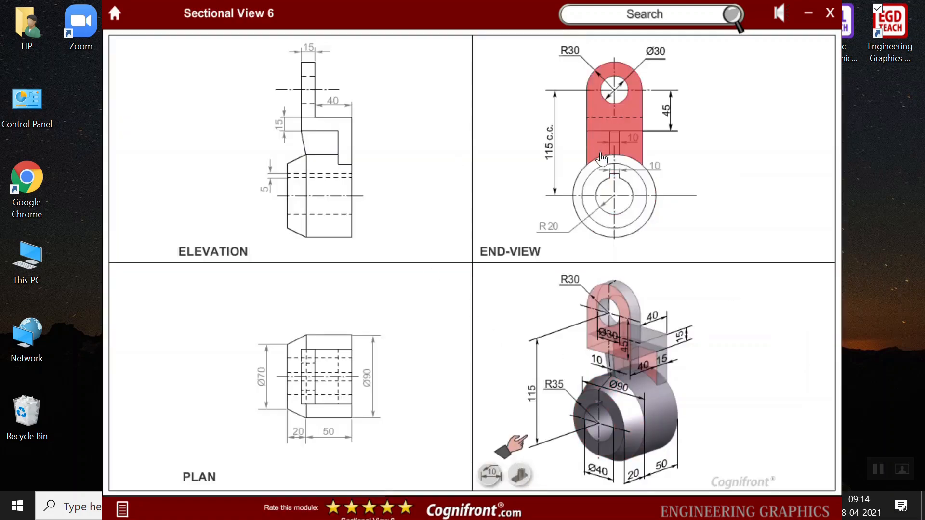
pyautogui.moveTo(605, 130)
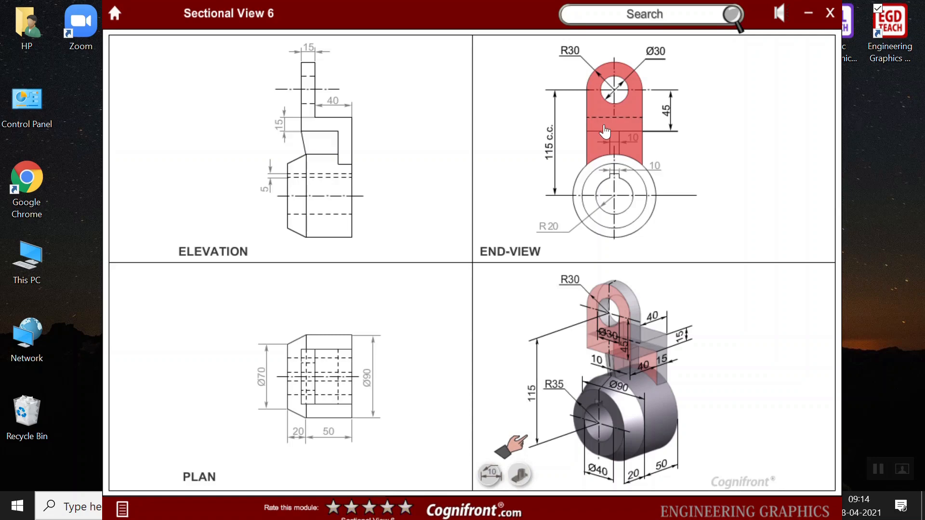
pyautogui.moveTo(596, 136)
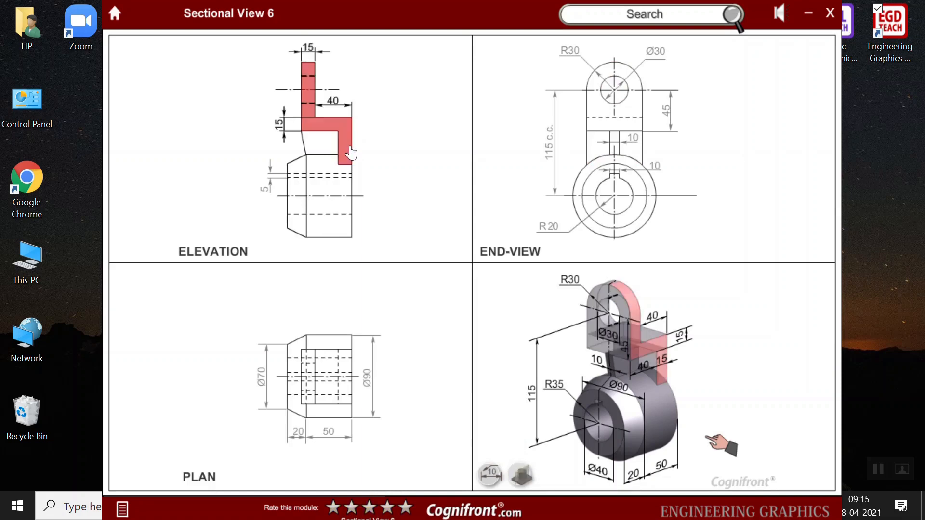
pyautogui.click(520, 475)
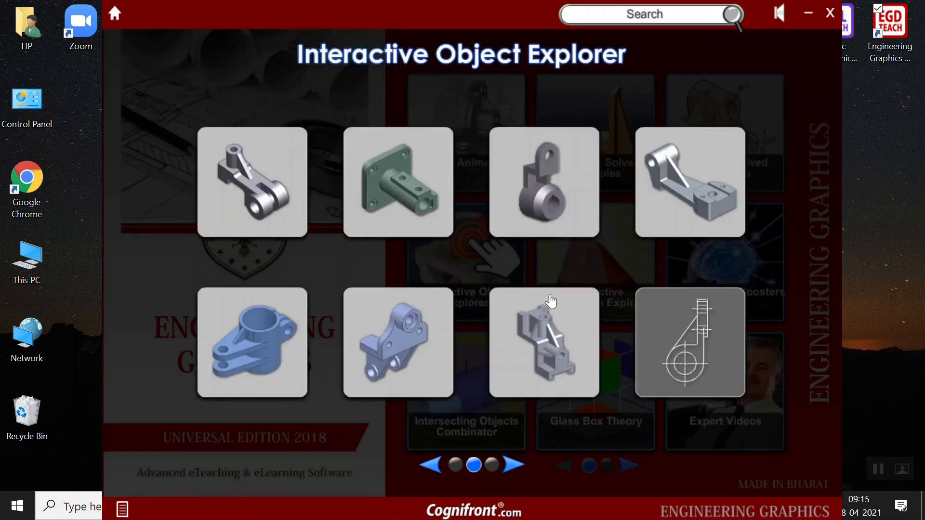
pyautogui.moveTo(700, 362)
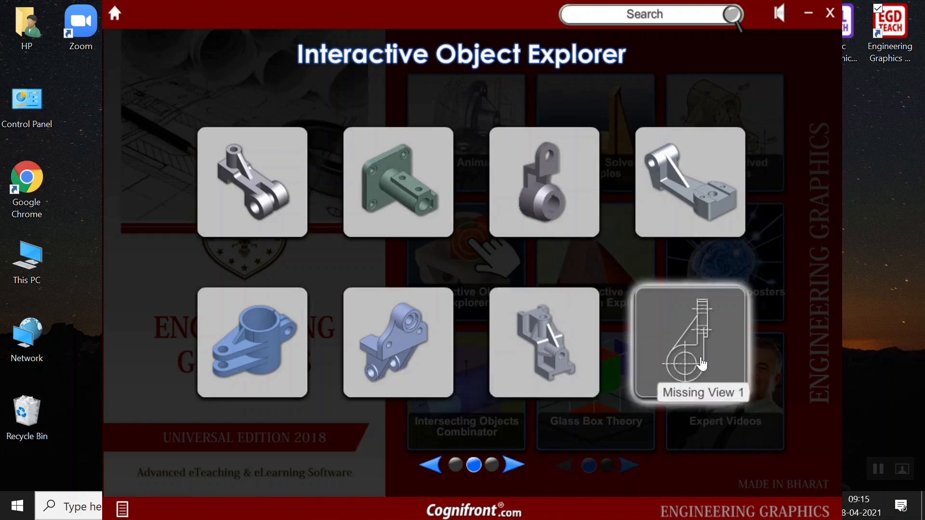
# Open Missing View 1 and skip its intro animation to reach the plan question
pyautogui.click(701, 351)
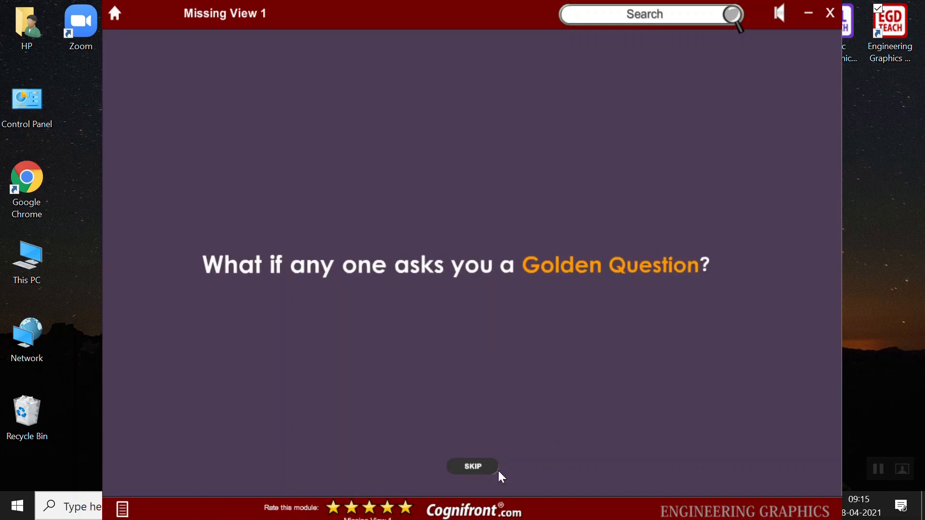
pyautogui.click(472, 466)
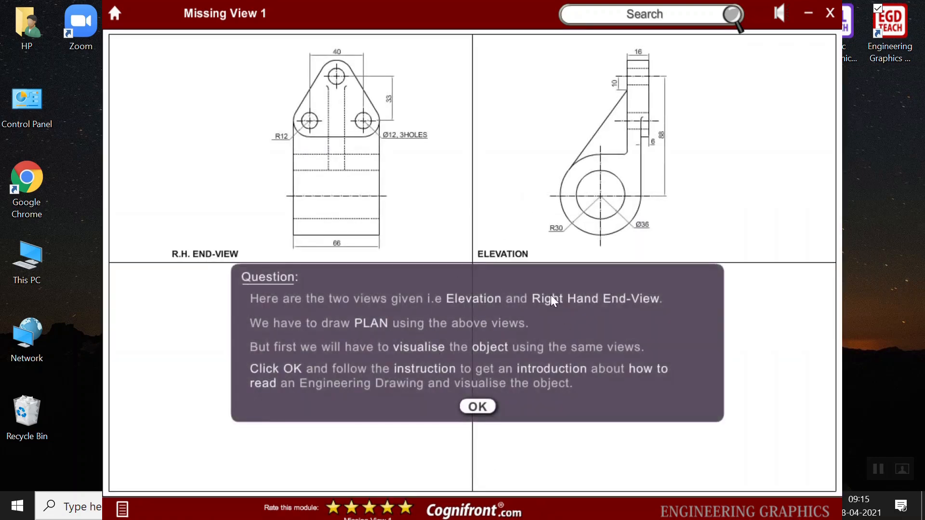
pyautogui.moveTo(433, 242)
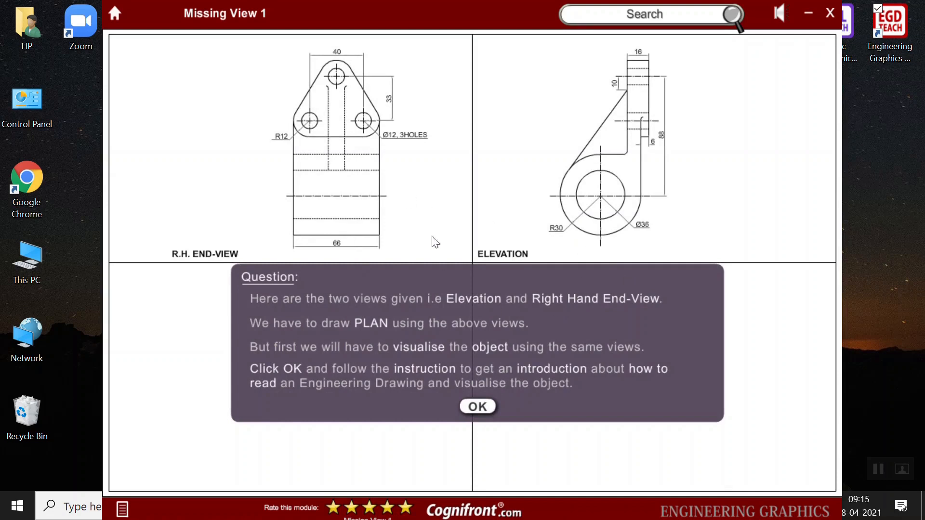
pyautogui.moveTo(467, 342)
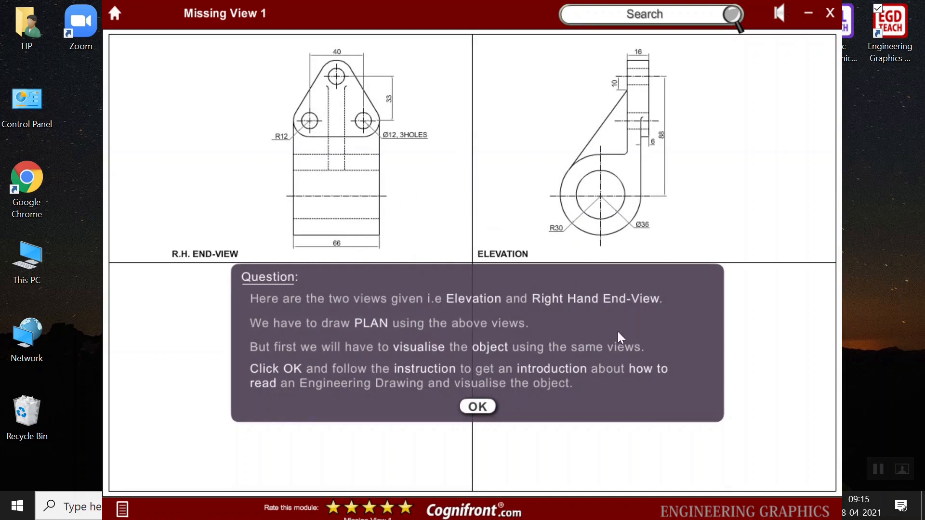
pyautogui.moveTo(405, 104)
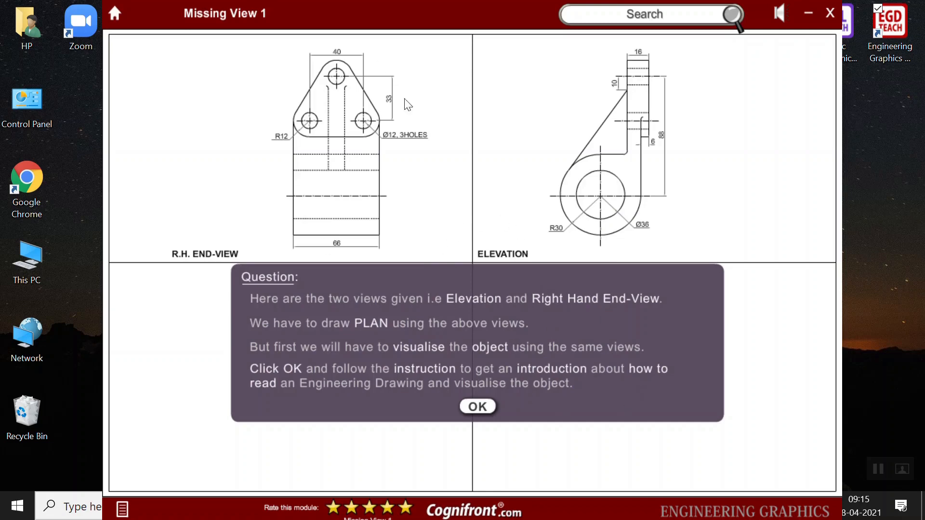
pyautogui.moveTo(430, 240)
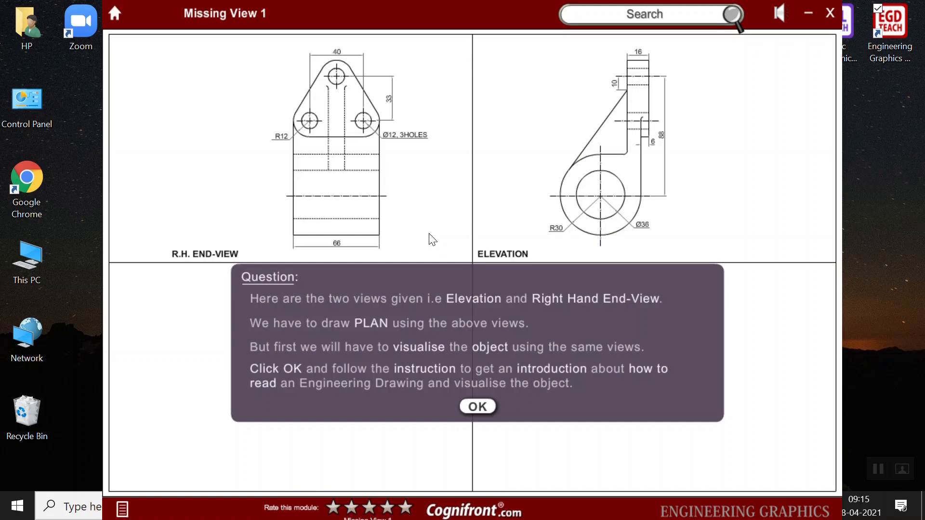
pyautogui.moveTo(462, 410)
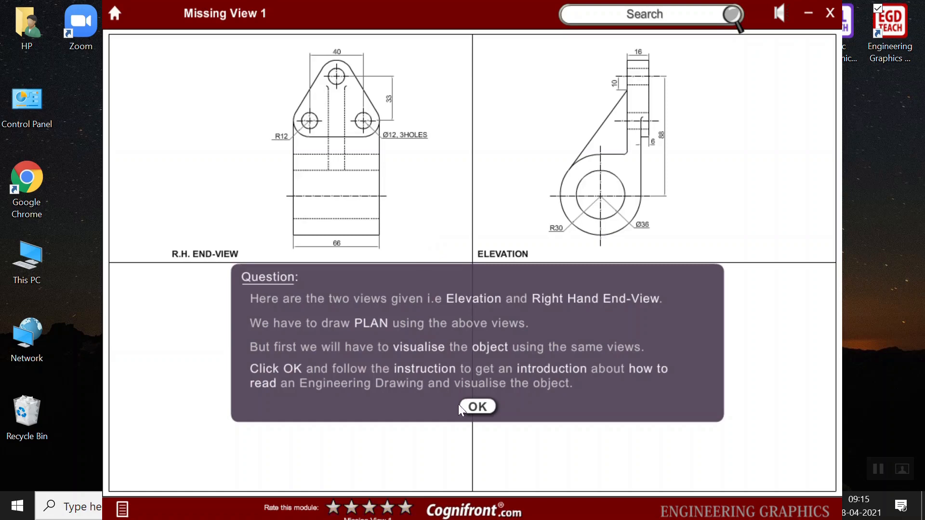
# Highlight the circular boss in the Elevation to build the model's cylindrical part
pyautogui.click(477, 407)
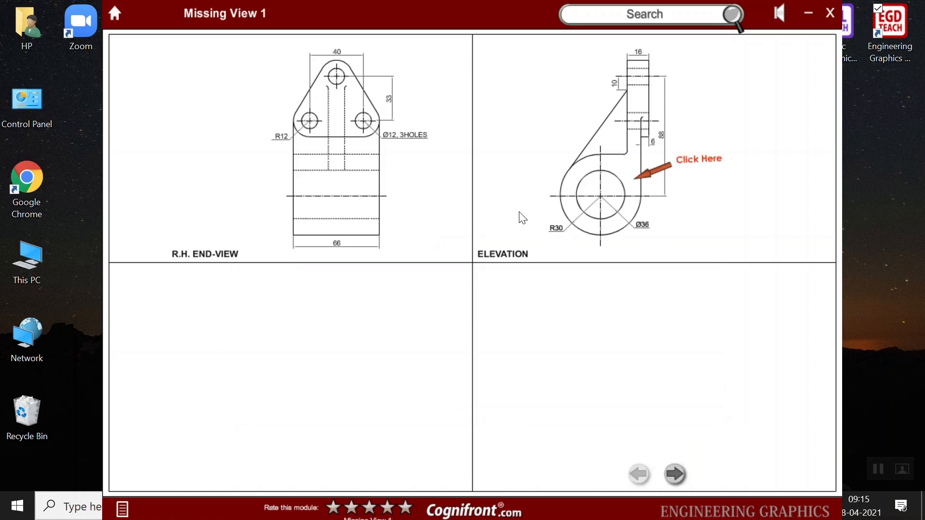
pyautogui.click(631, 184)
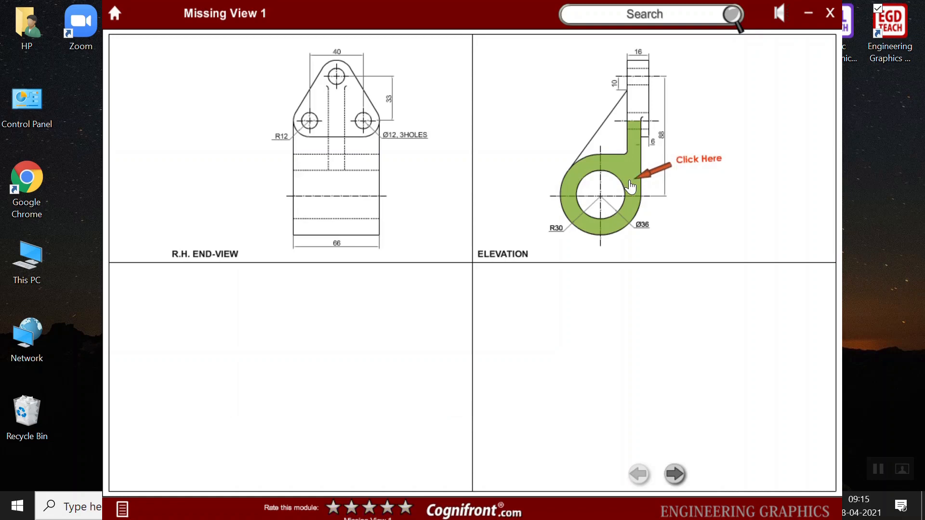
pyautogui.click(630, 188)
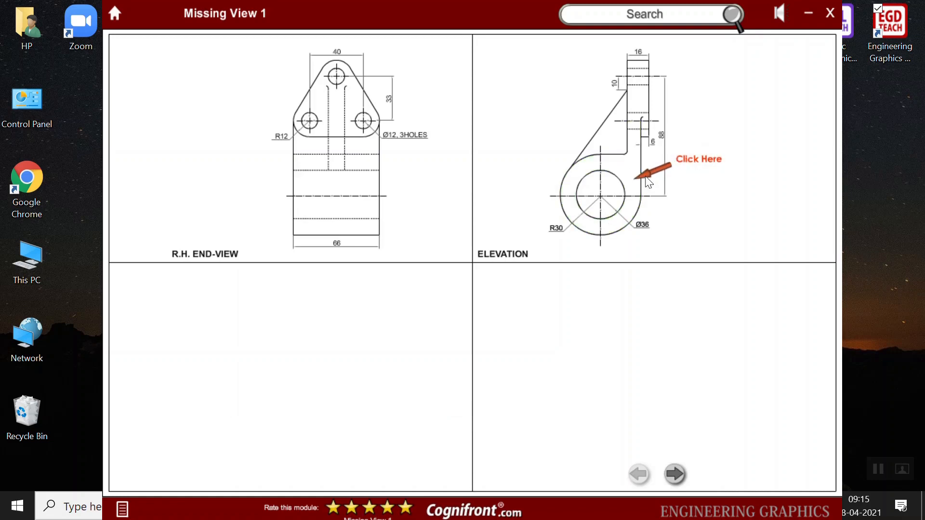
pyautogui.click(630, 178)
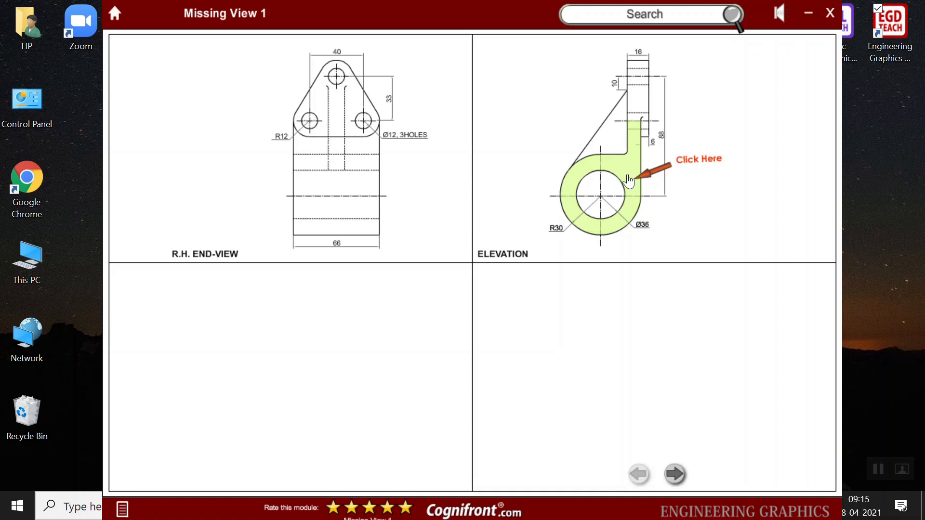
pyautogui.click(629, 179)
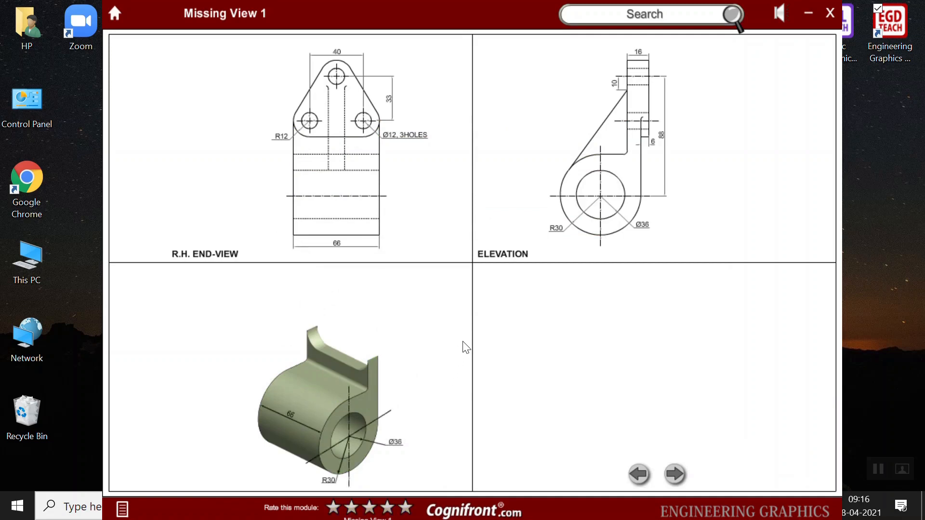
pyautogui.moveTo(653, 96)
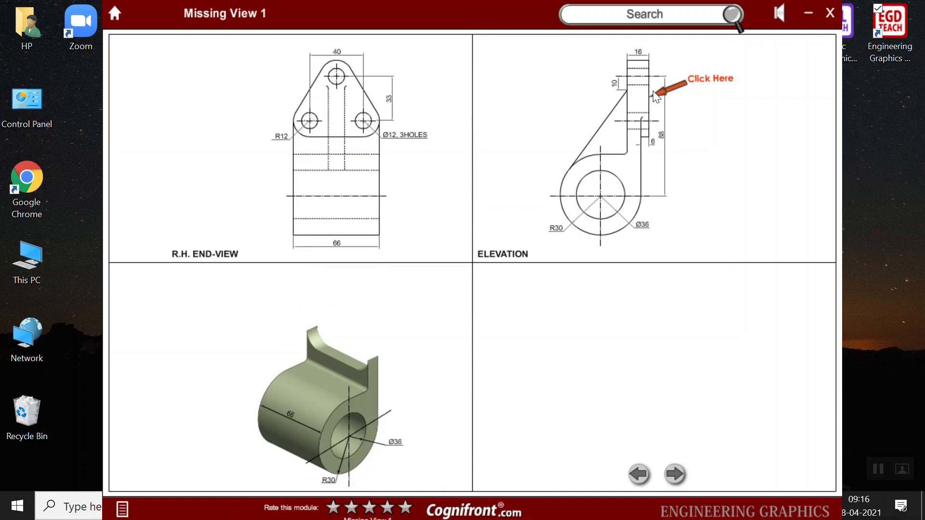
# Attach the triangular upright plate from the end view and show the model's dimensions
pyautogui.click(637, 96)
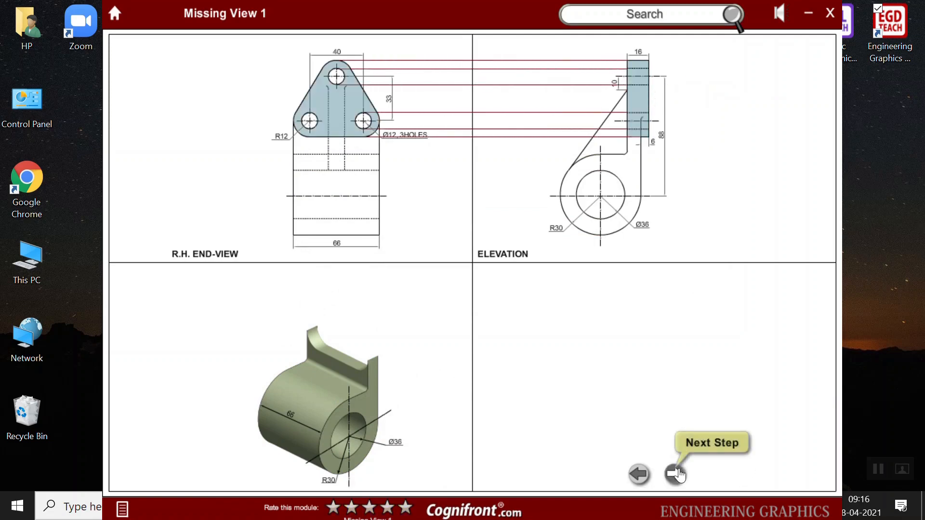
pyautogui.click(674, 474)
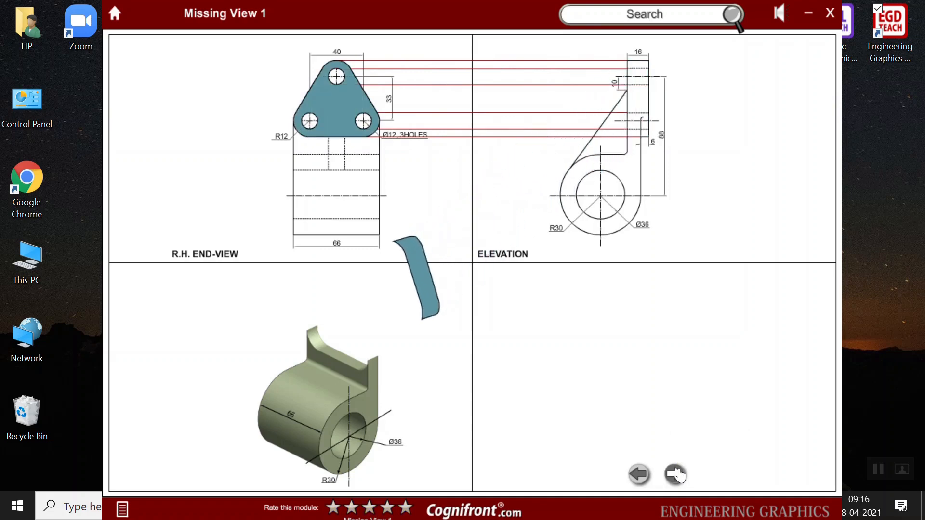
pyautogui.click(674, 474)
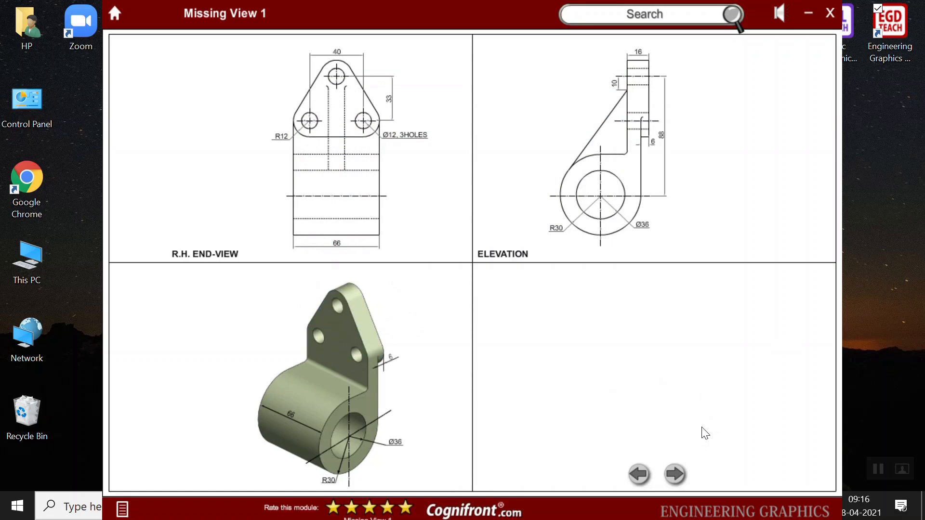
pyautogui.click(674, 474)
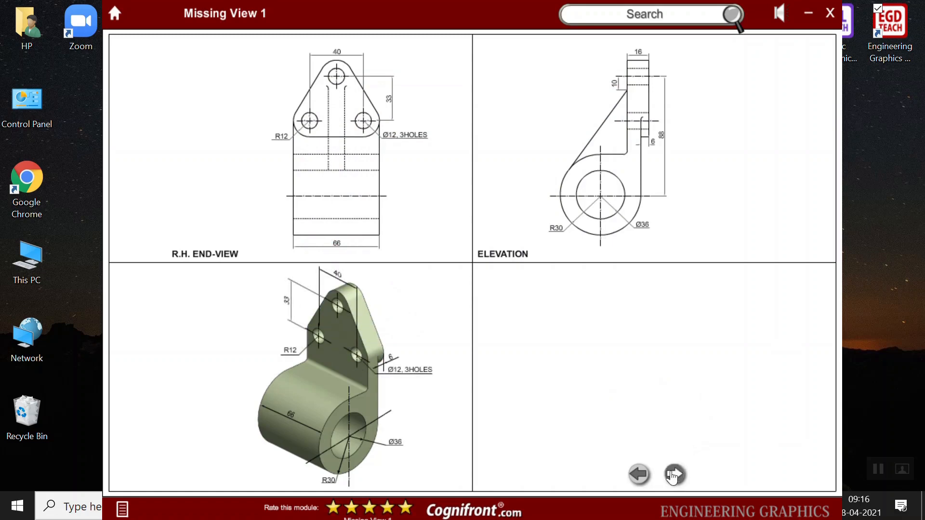
pyautogui.click(674, 476)
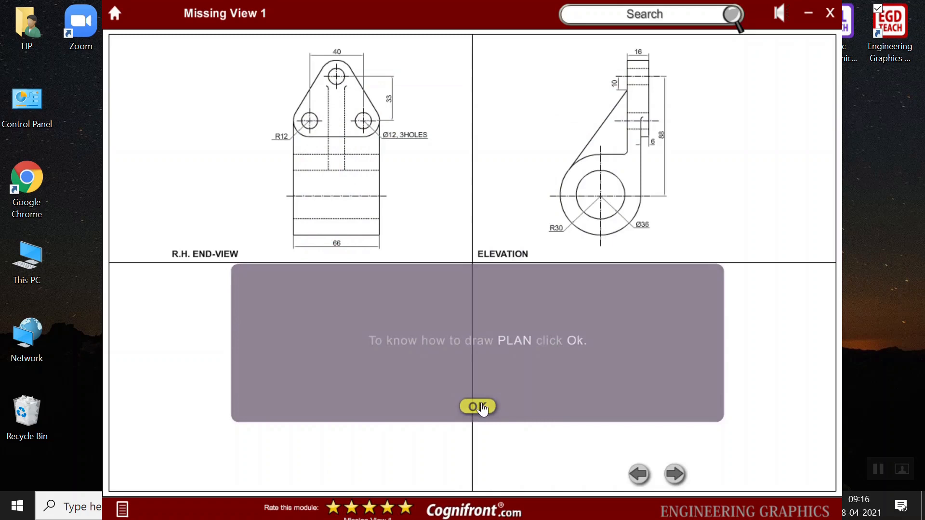
# Accept the PLAN prompt, project the object's features into the plan, and advance
pyautogui.click(476, 406)
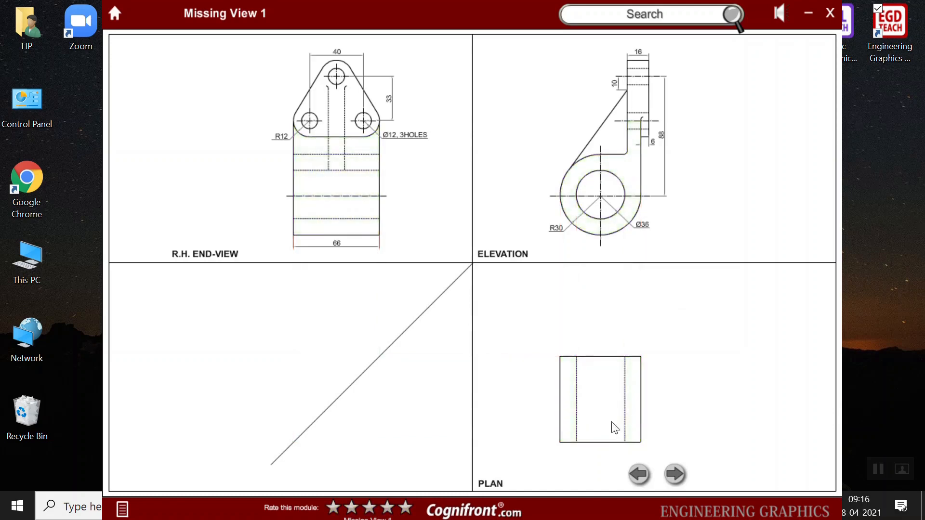
pyautogui.click(672, 474)
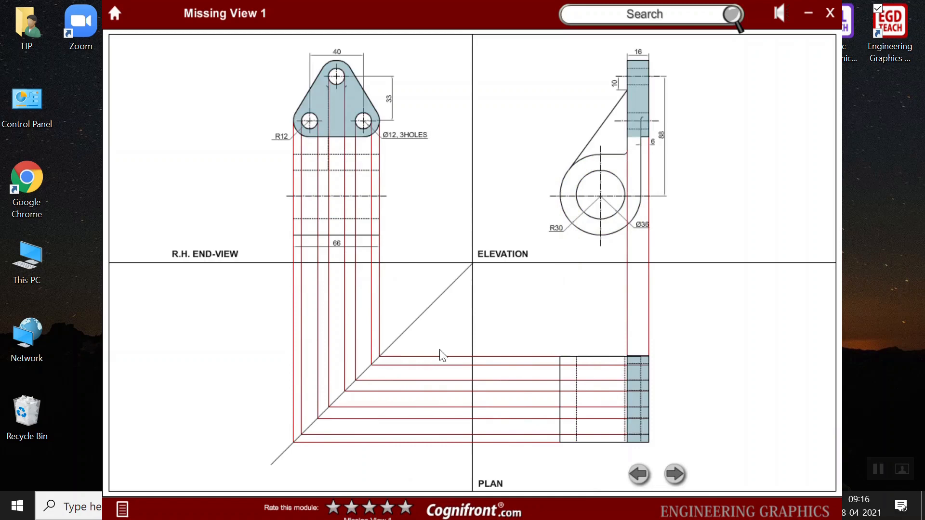
pyautogui.moveTo(672, 474)
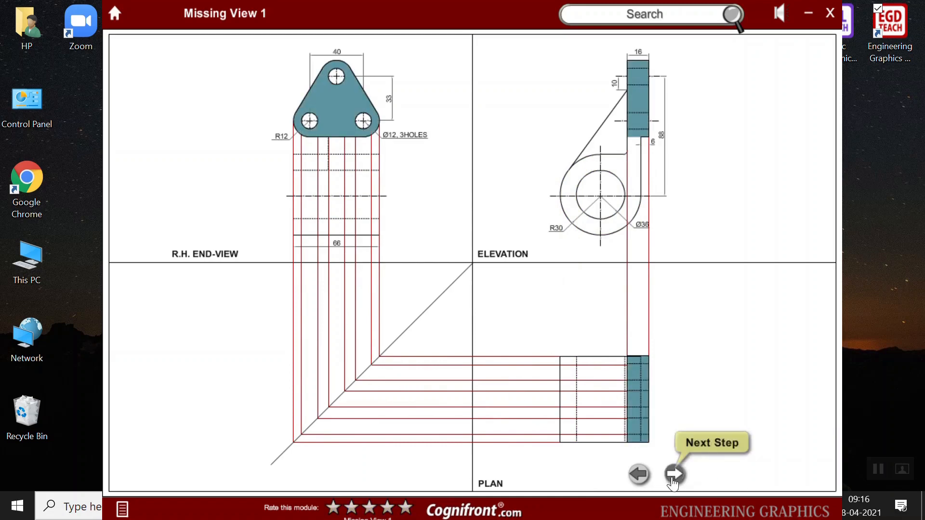
pyautogui.click(672, 474)
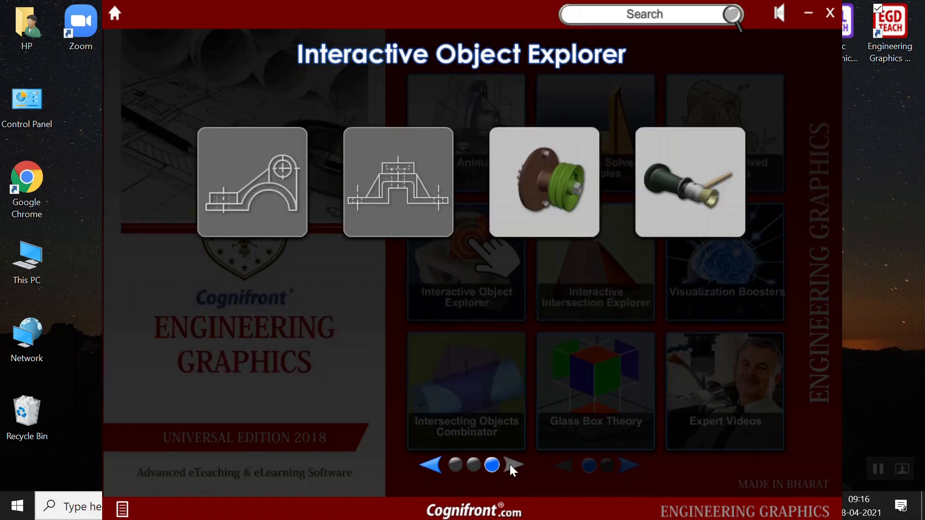
pyautogui.moveTo(560, 196)
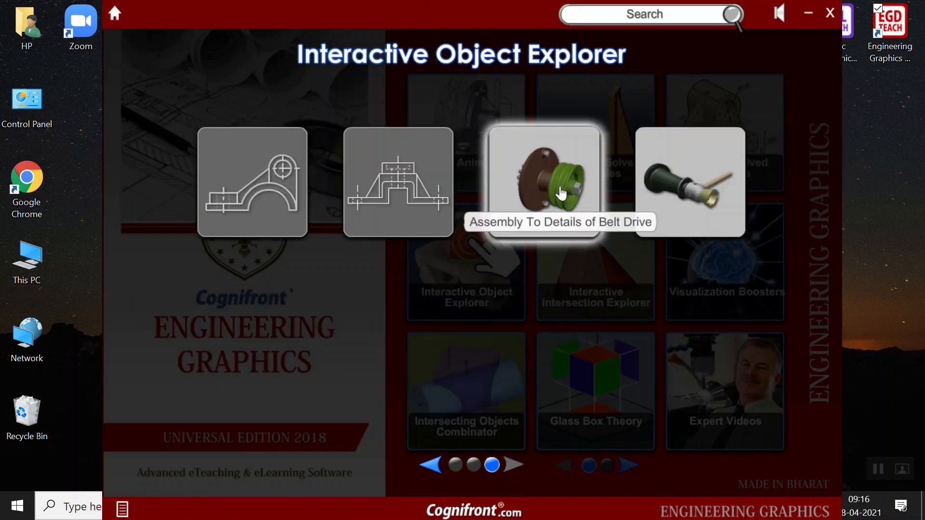
# Open Assembly To Details of Belt Drive, view its exploded parts, and return Home
pyautogui.click(558, 190)
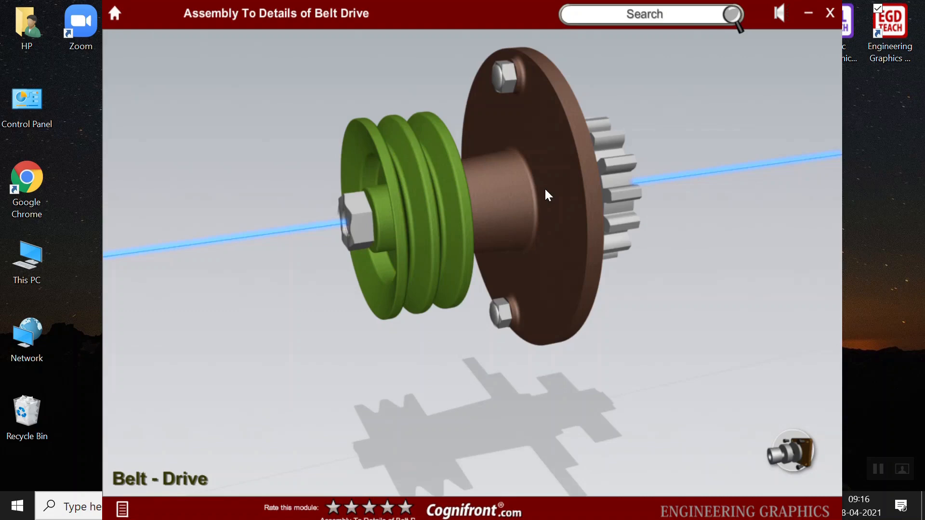
pyautogui.moveTo(809, 451)
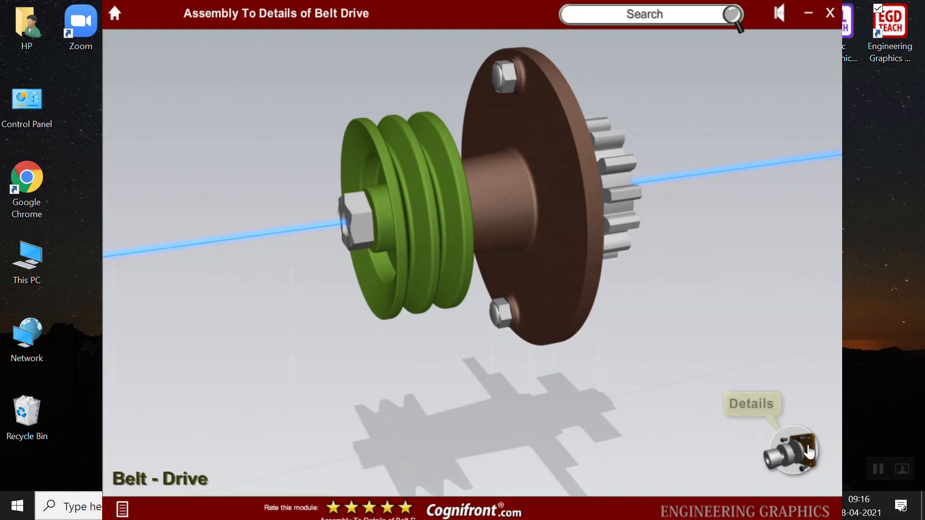
pyautogui.moveTo(790, 432)
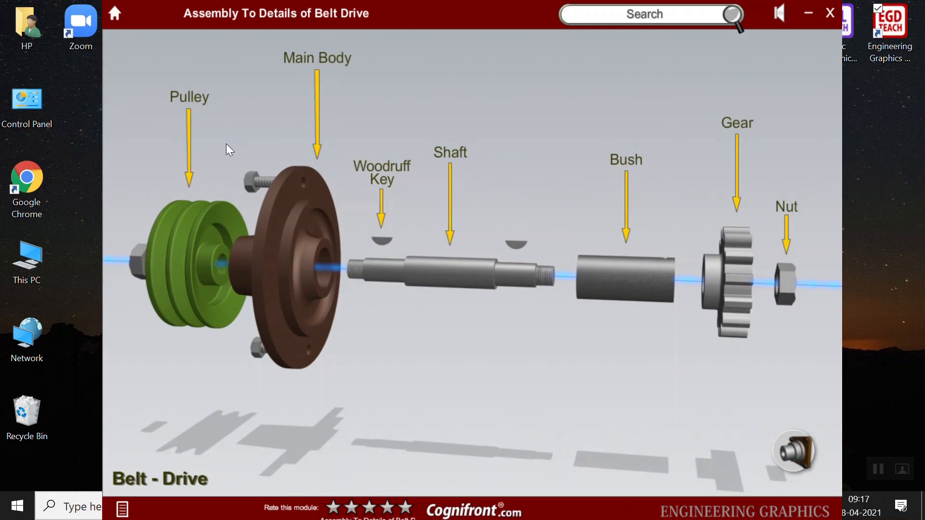
pyautogui.moveTo(253, 111)
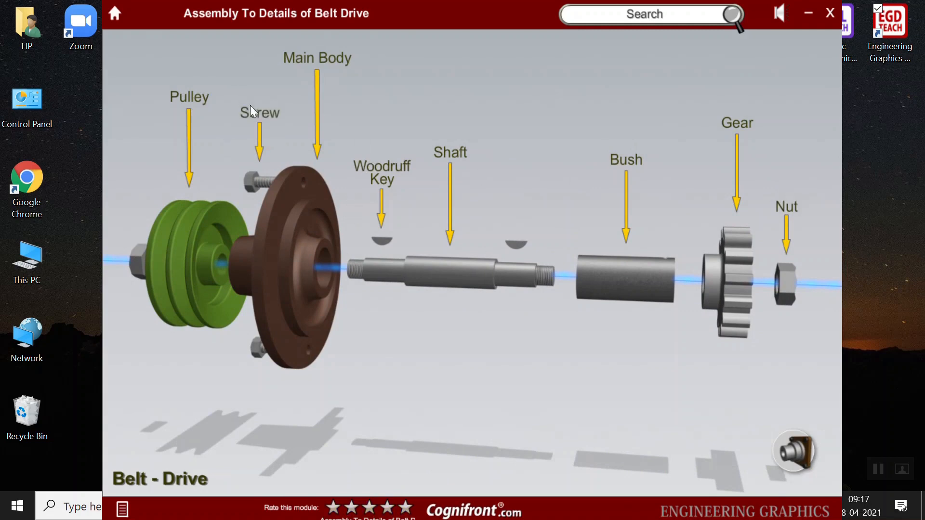
pyautogui.moveTo(403, 354)
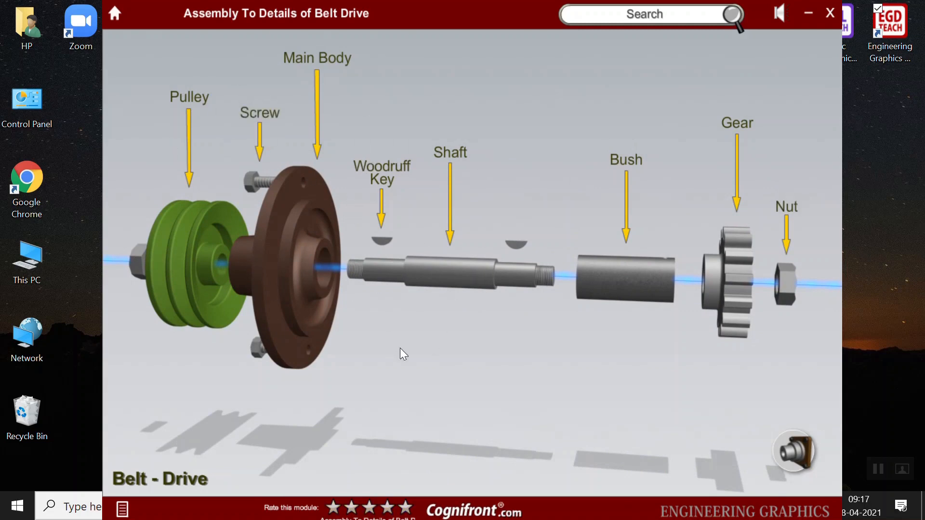
pyautogui.moveTo(575, 321)
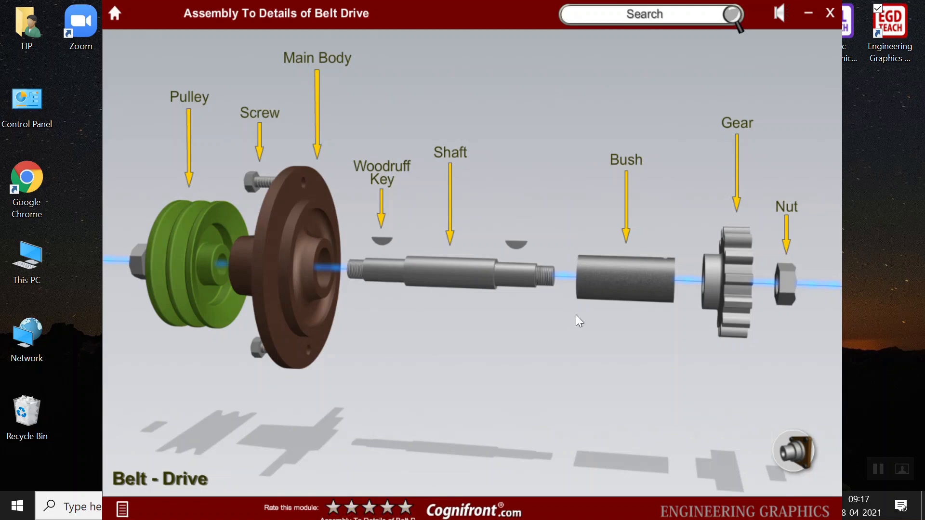
pyautogui.click(117, 13)
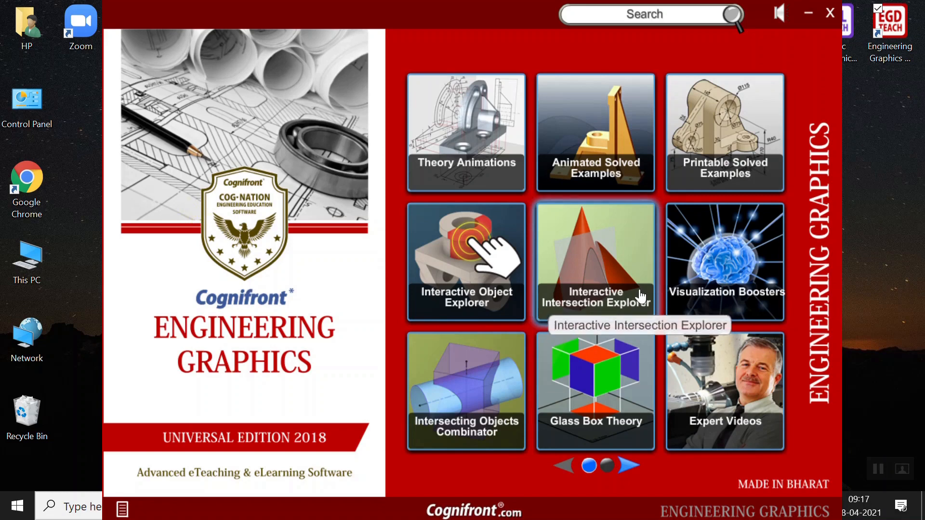
# Open Interactive Intersection Explorer and try the Cone And Pyramid model
pyautogui.click(594, 262)
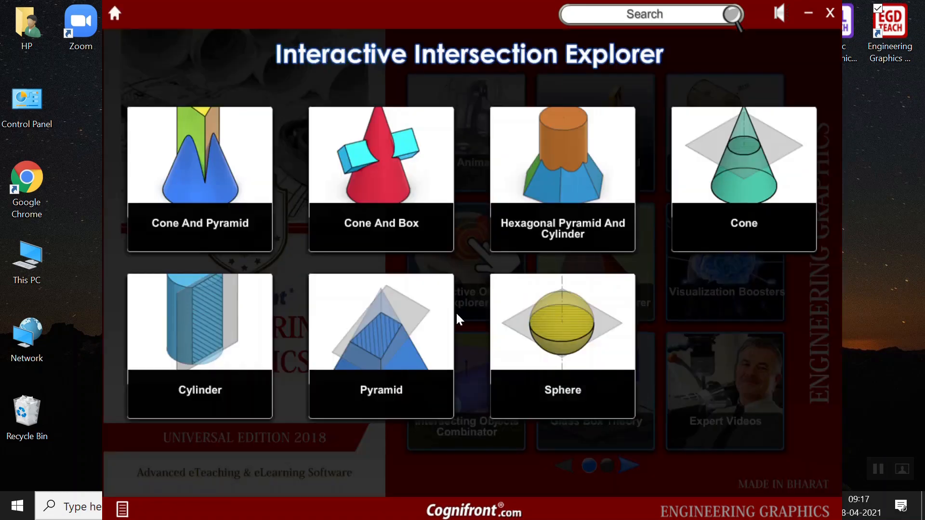
pyautogui.moveTo(241, 172)
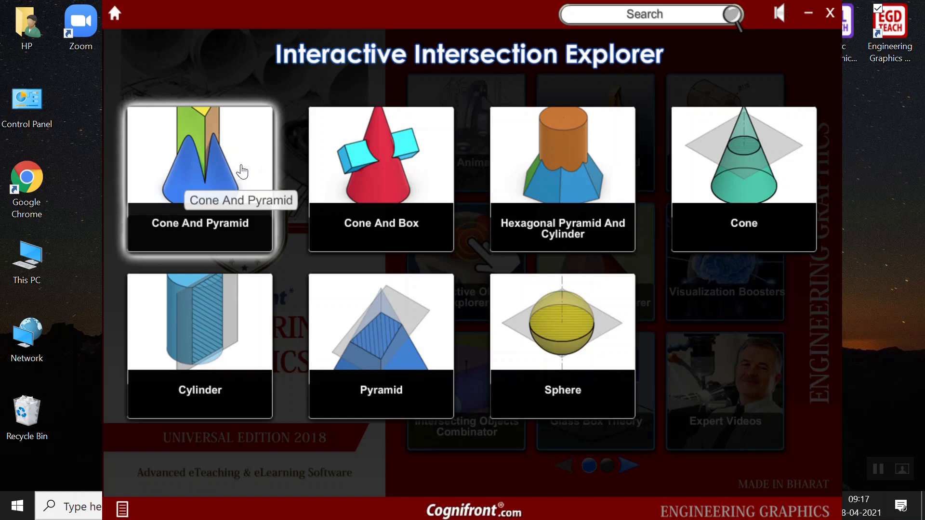
pyautogui.click(200, 177)
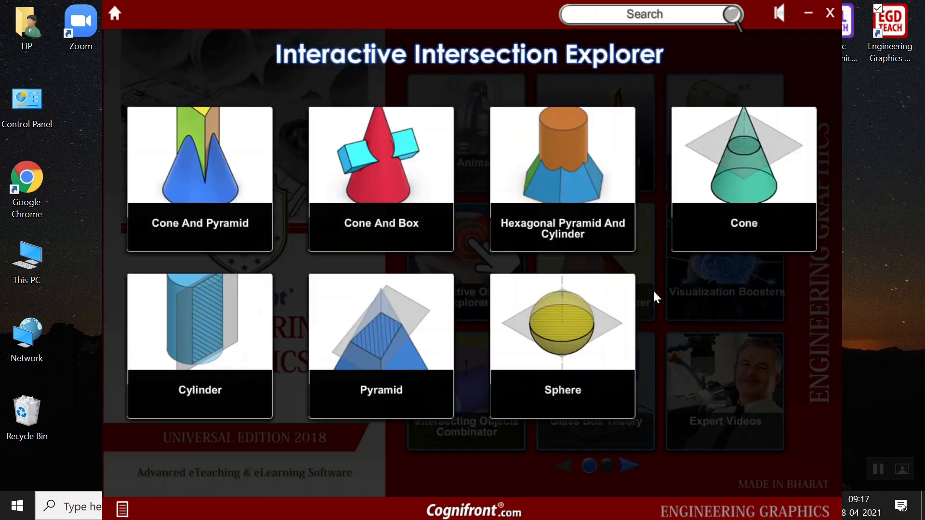
pyautogui.moveTo(599, 183)
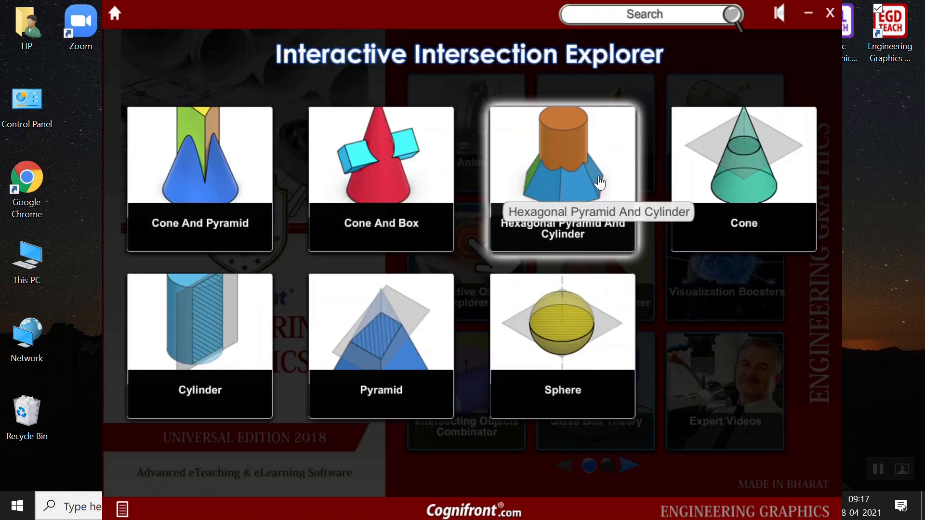
pyautogui.moveTo(655, 178)
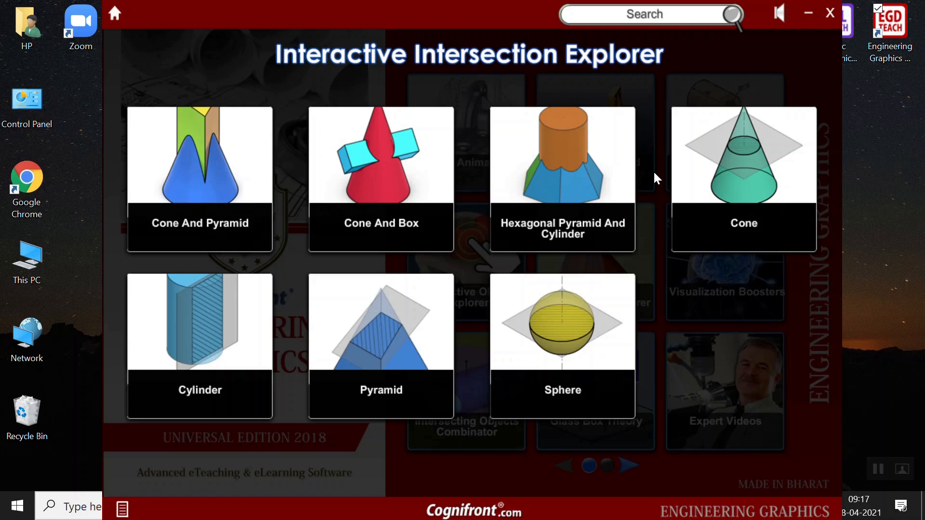
pyautogui.moveTo(312, 214)
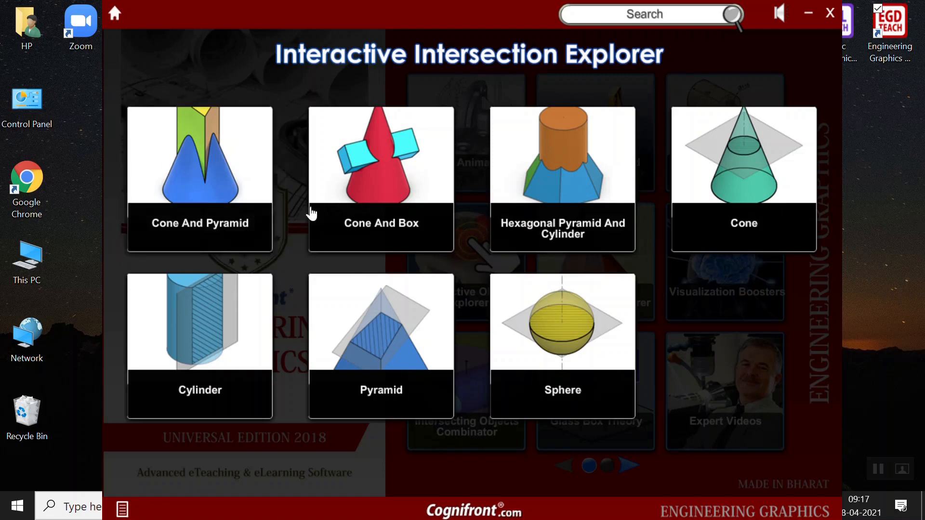
pyautogui.moveTo(510, 243)
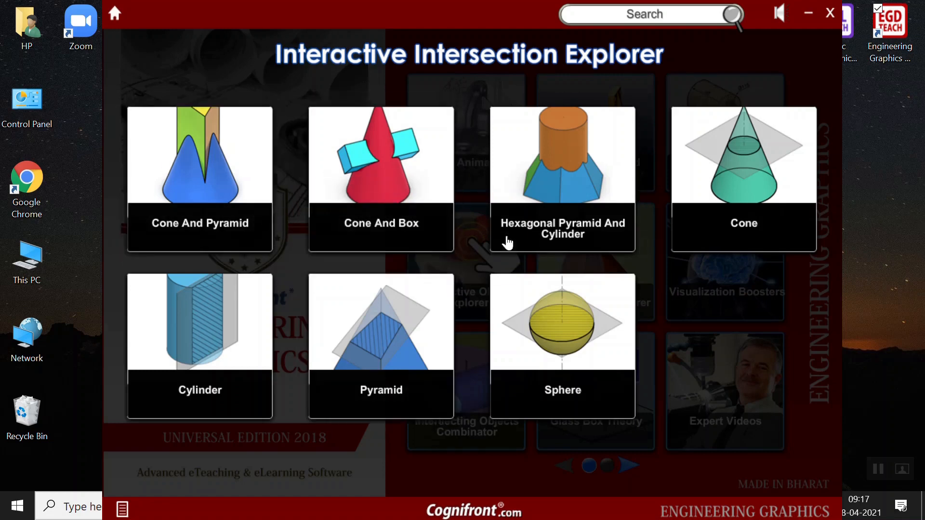
pyautogui.moveTo(612, 237)
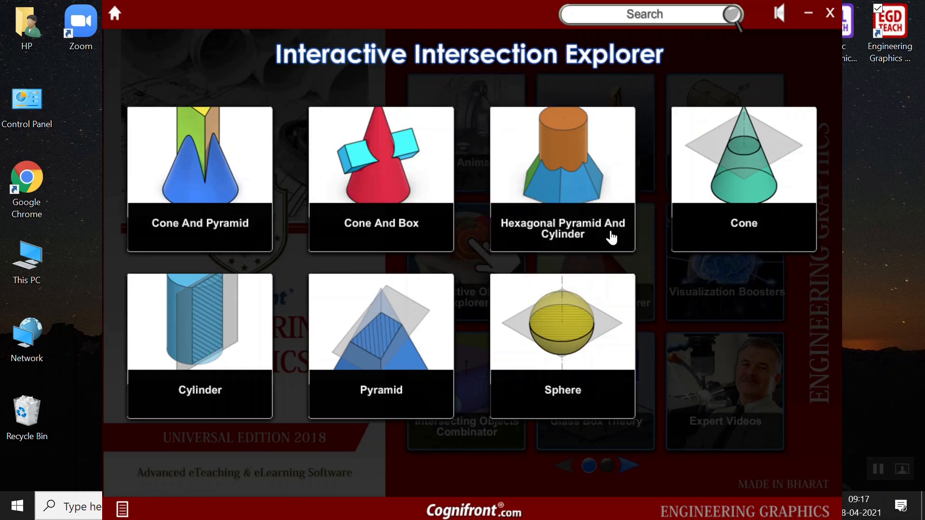
pyautogui.moveTo(496, 101)
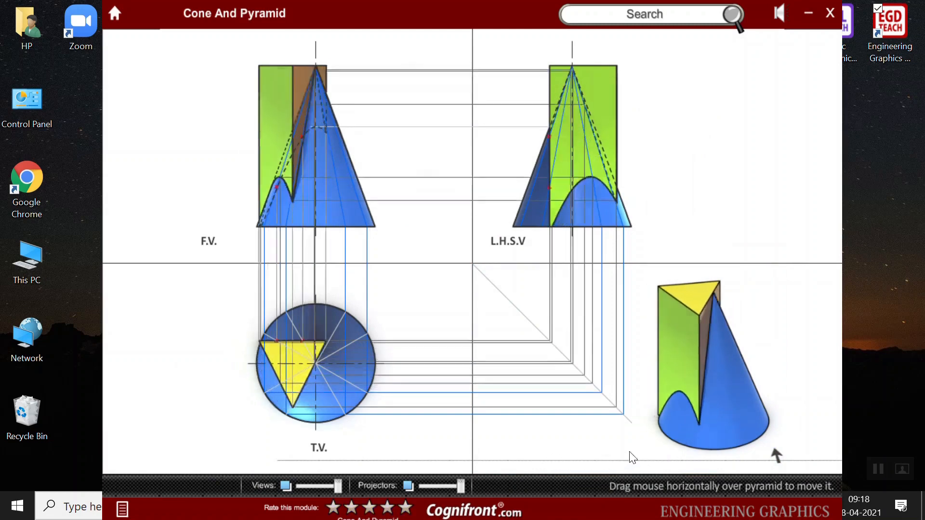
# Slide the pyramid across the cone, fade and restore the views, and toggle the projectors
pyautogui.moveTo(633, 457); pyautogui.dragTo(522, 395)
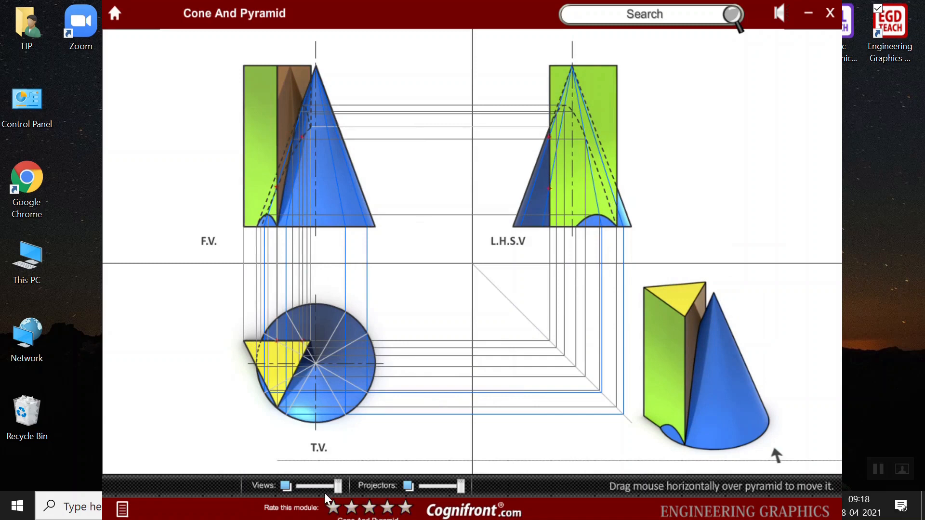
pyautogui.moveTo(337, 496)
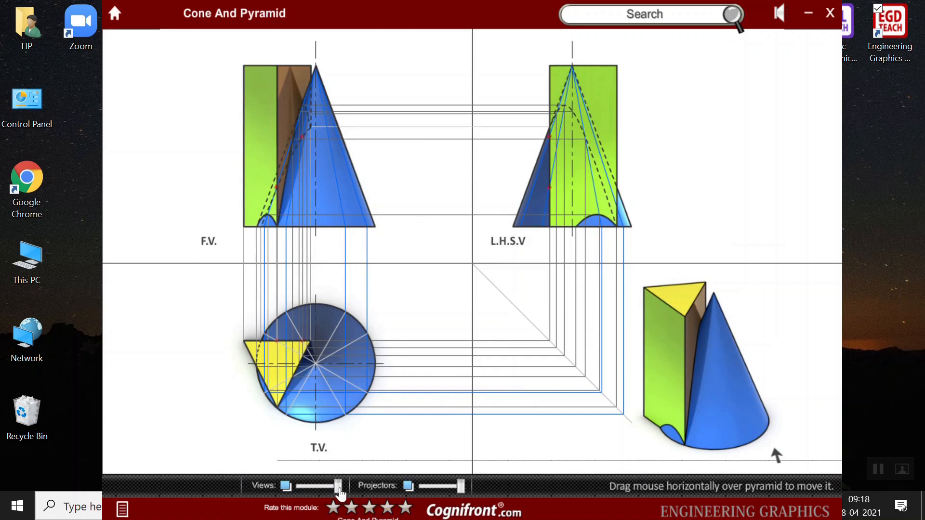
pyautogui.moveTo(338, 485); pyautogui.dragTo(297, 485)
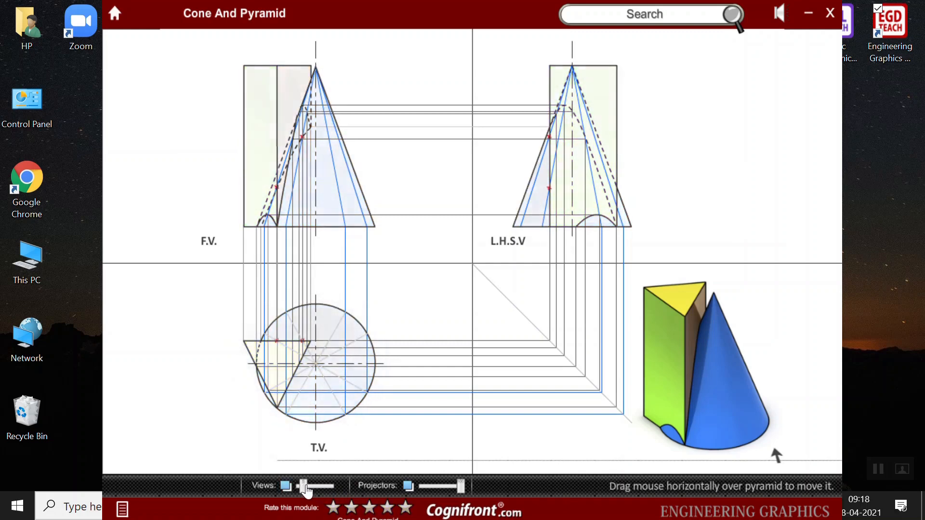
pyautogui.moveTo(304, 485); pyautogui.dragTo(337, 486)
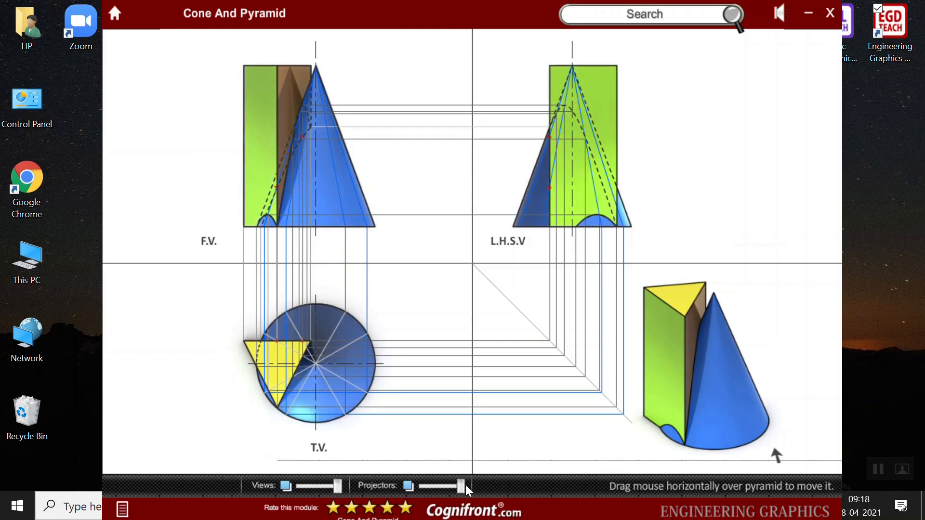
pyautogui.moveTo(461, 486); pyautogui.dragTo(409, 486)
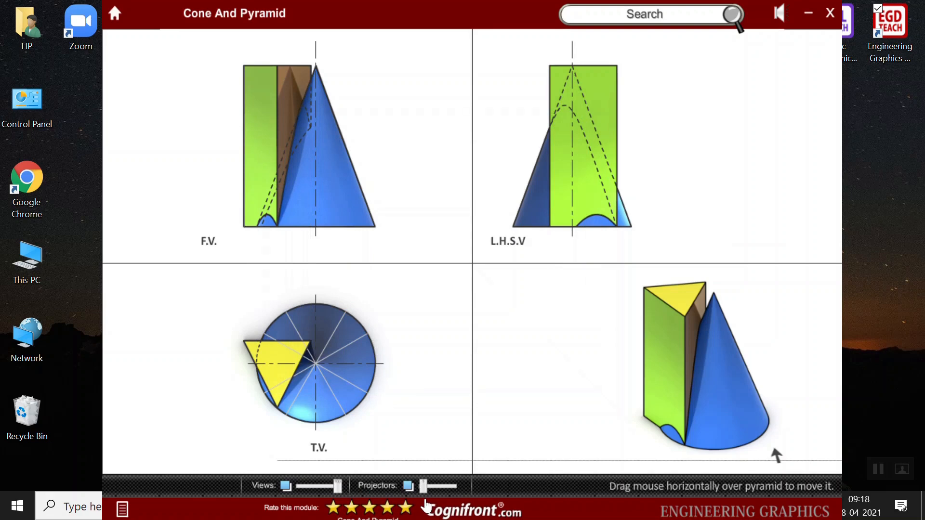
pyautogui.moveTo(408, 485); pyautogui.dragTo(460, 486)
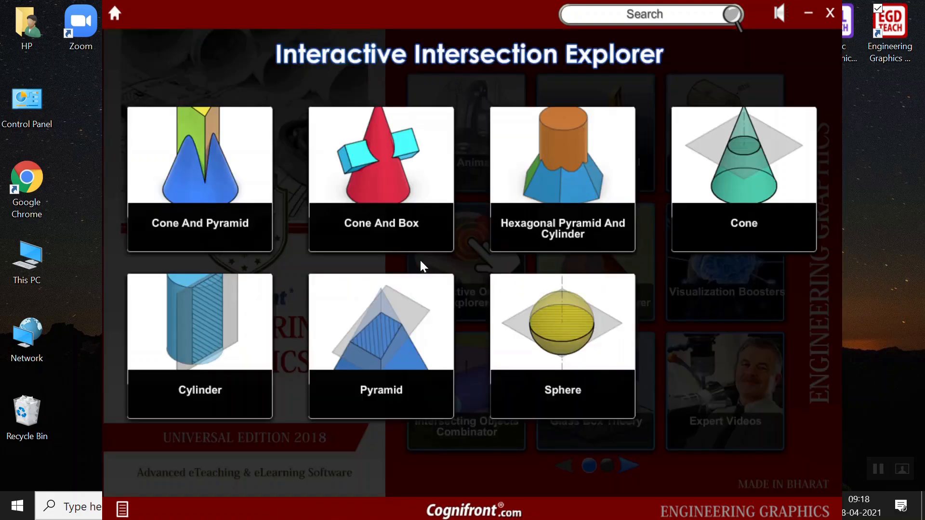
pyautogui.moveTo(471, 204)
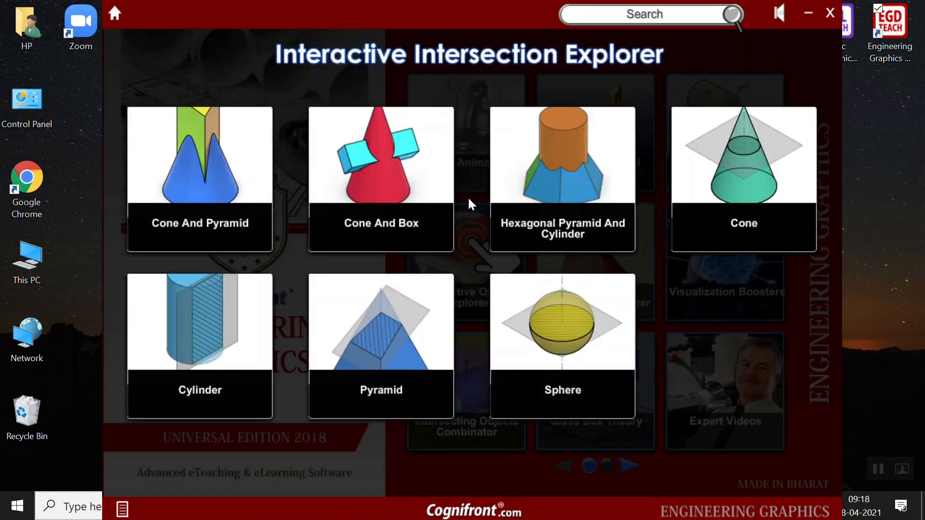
pyautogui.moveTo(728, 164)
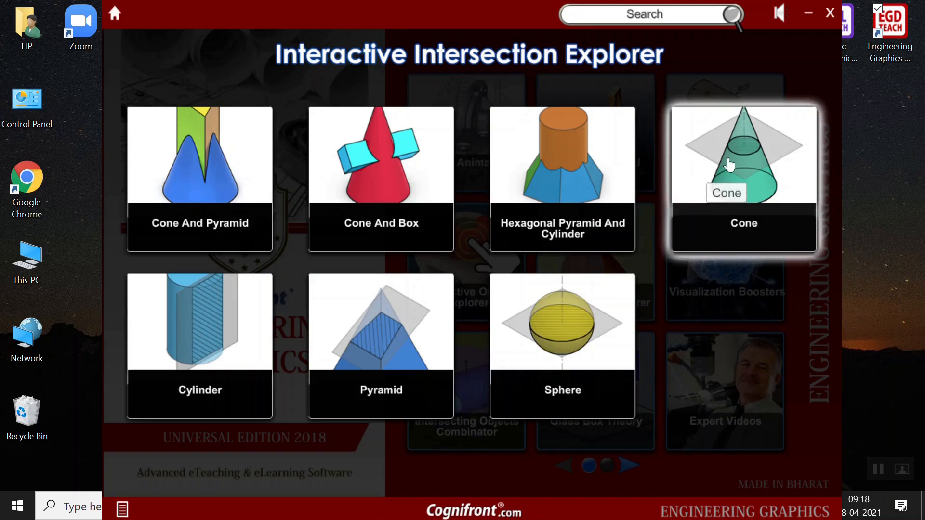
# Open the Pyramid section module and switch to Case B, cutting plane parallel to V.P
pyautogui.click(381, 343)
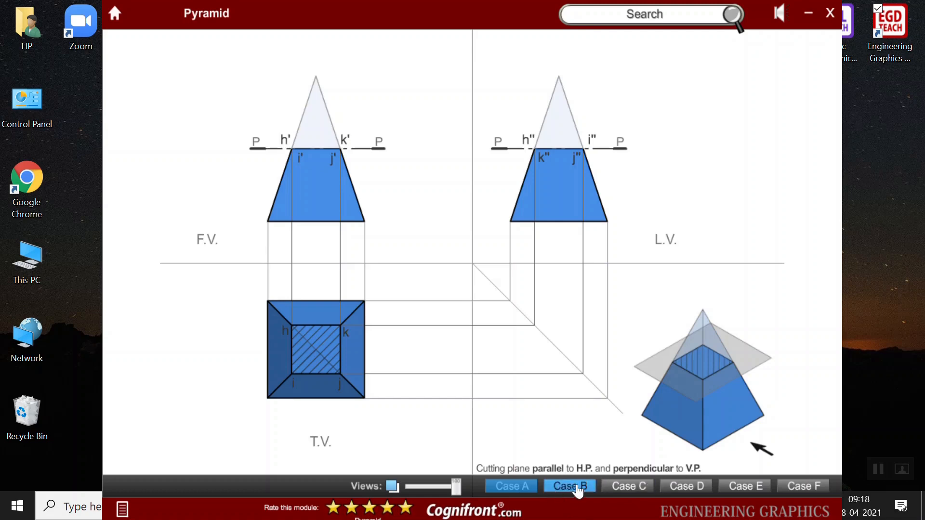
pyautogui.click(570, 486)
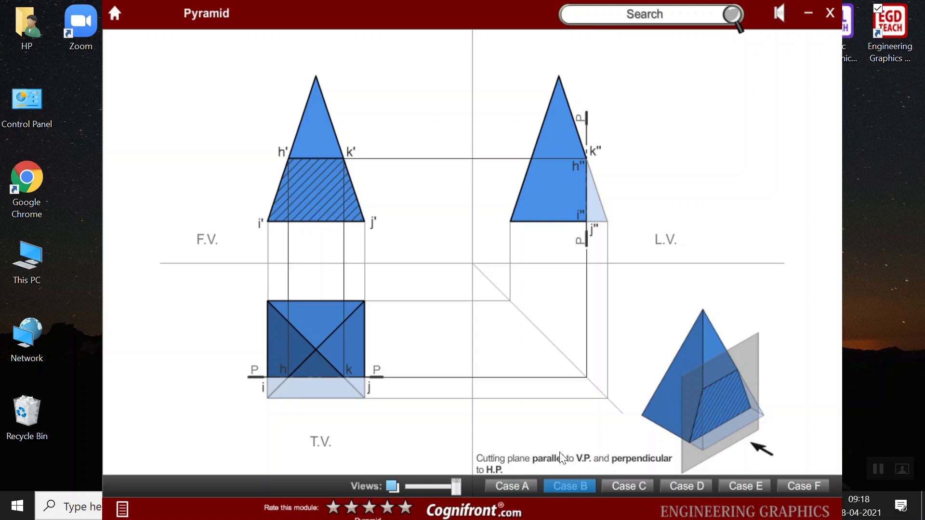
pyautogui.moveTo(543, 459)
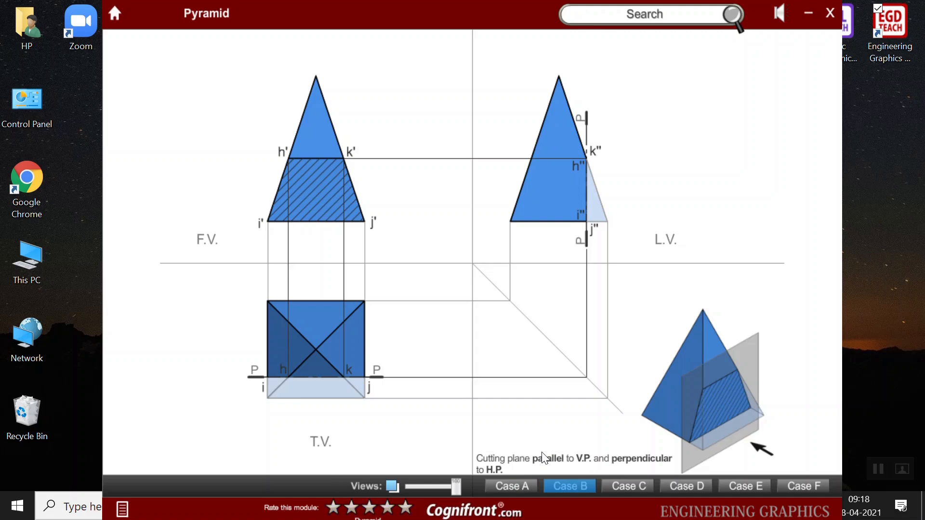
pyautogui.moveTo(673, 482)
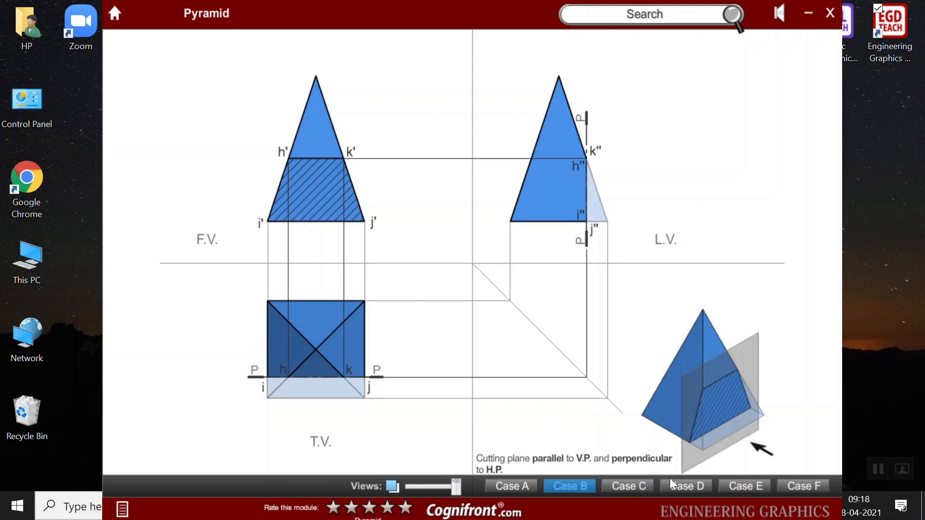
pyautogui.click(686, 486)
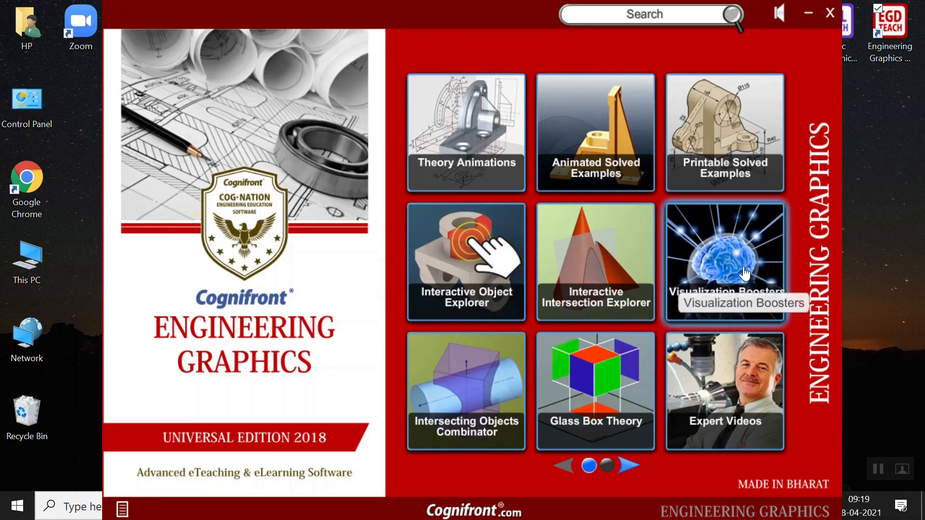
# Page forward through Visualization Boosters to the projection topics, then back to page one
pyautogui.click(727, 262)
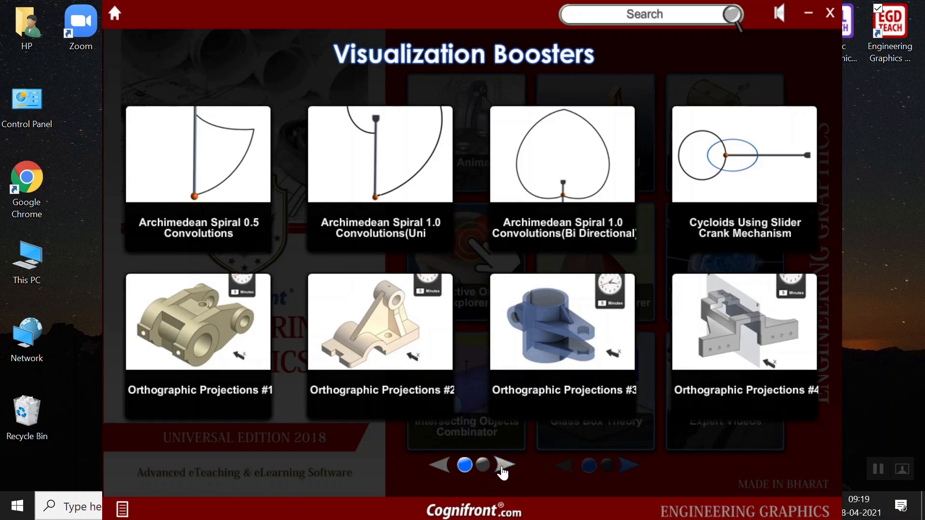
pyautogui.click(503, 466)
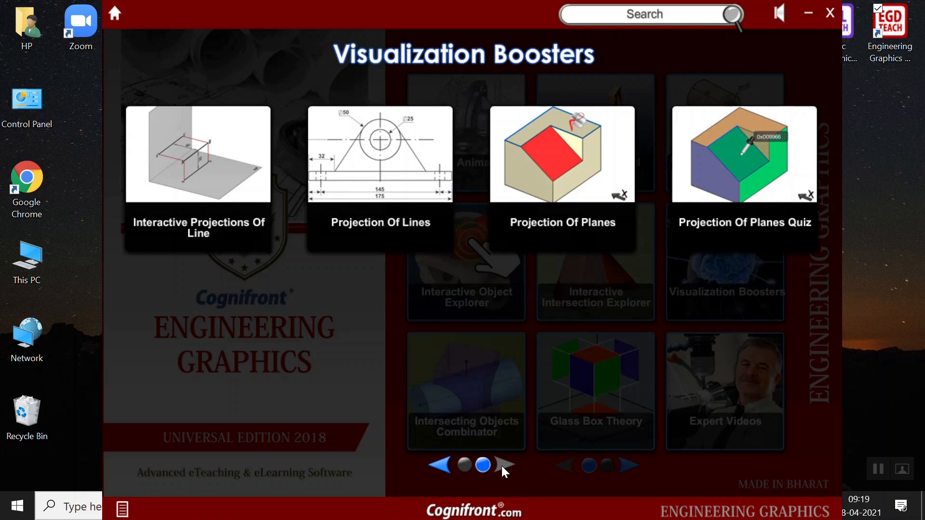
pyautogui.click(505, 466)
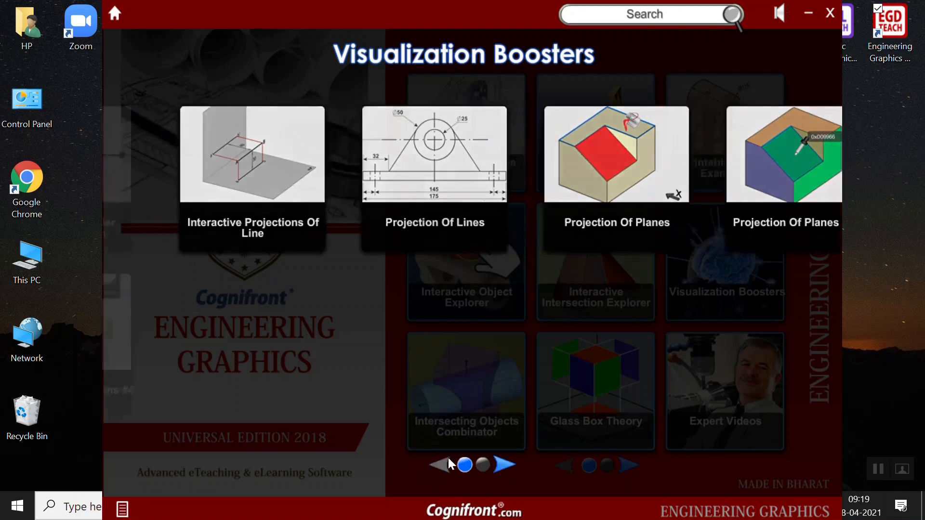
pyautogui.click(505, 465)
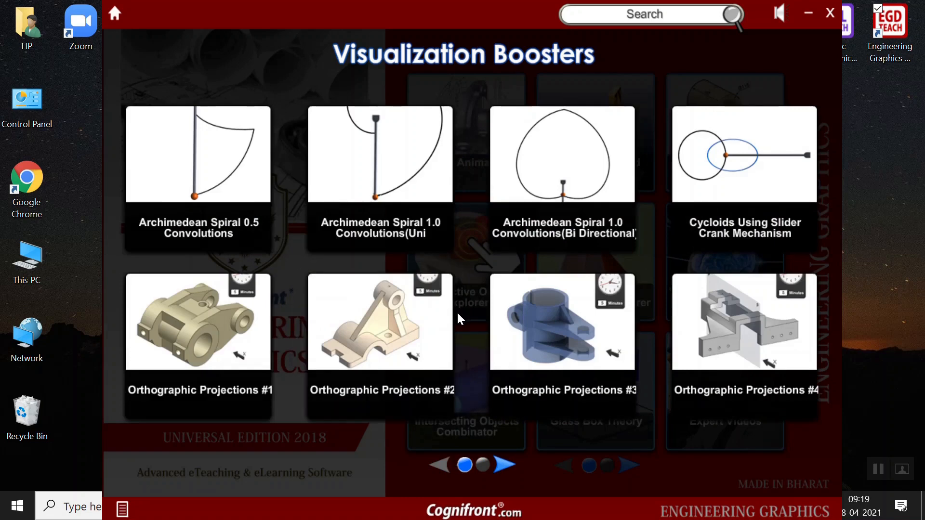
pyautogui.moveTo(544, 214)
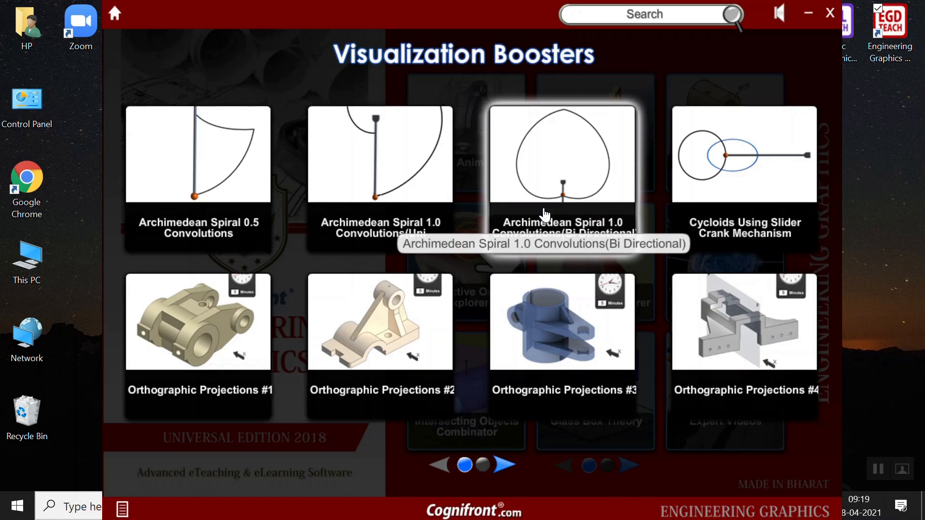
# Open Archimedean Spiral 1.0 Convolutions (Bi Directional) and trace its locus
pyautogui.click(564, 154)
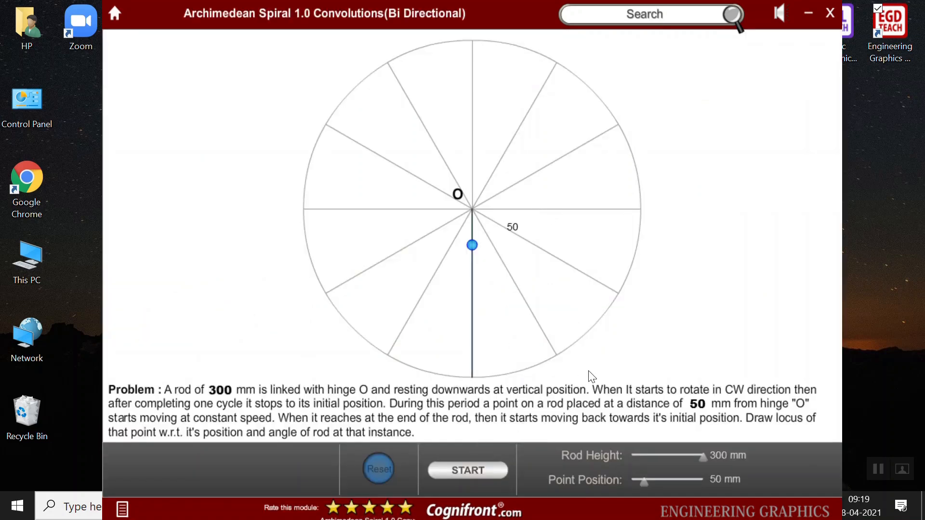
pyautogui.click(468, 470)
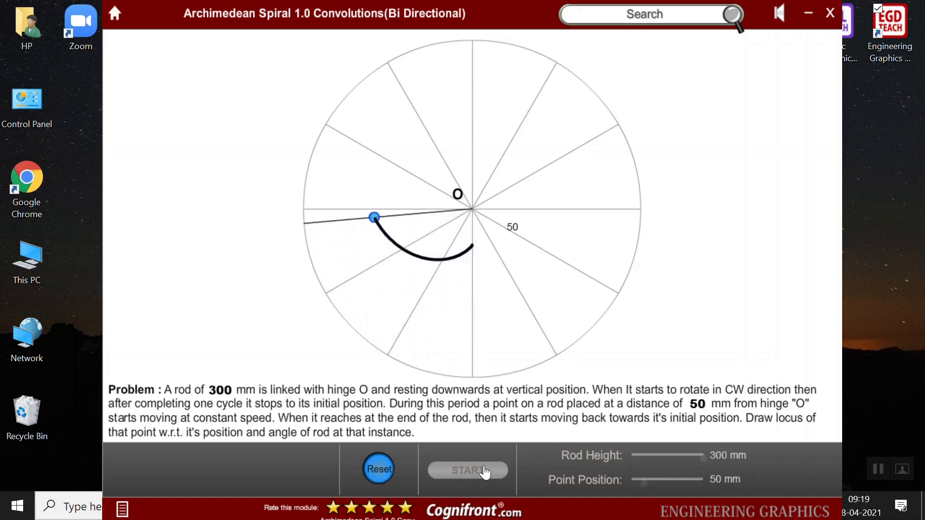
pyautogui.click(467, 470)
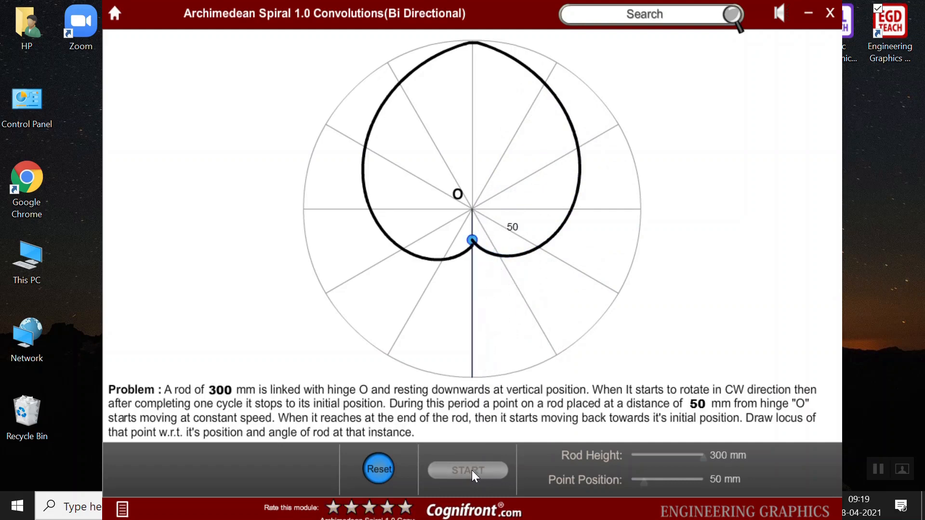
pyautogui.moveTo(463, 474)
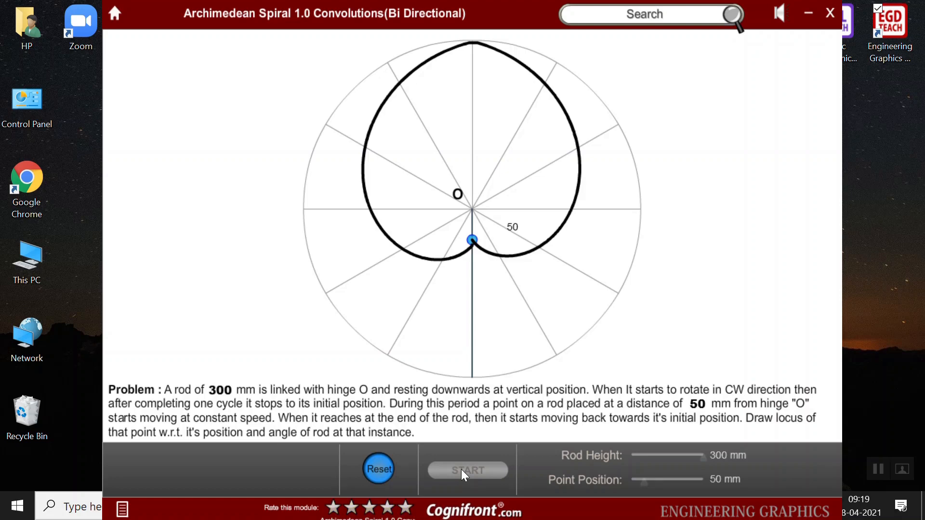
pyautogui.moveTo(538, 501)
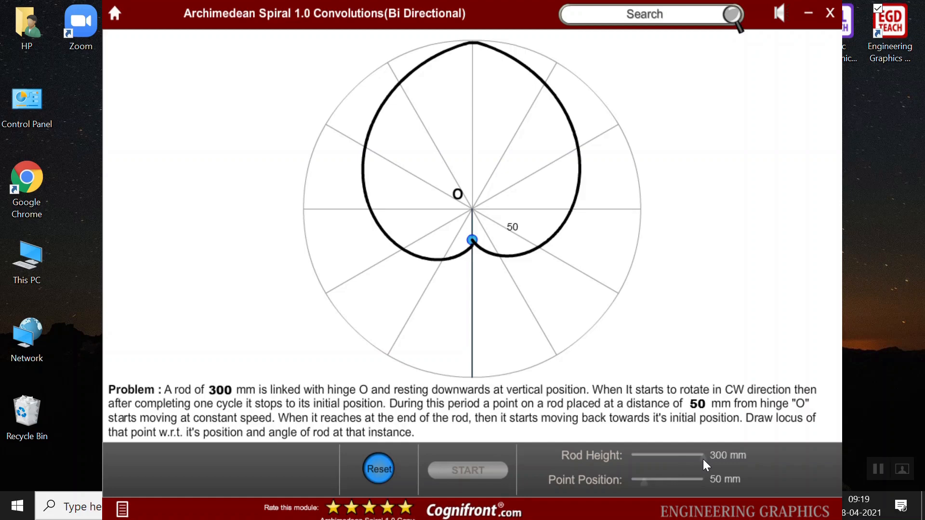
# Vary the rod between 235 and 53 mm, settle on 114 mm, and retrace
pyautogui.moveTo(705, 455); pyautogui.dragTo(693, 455)
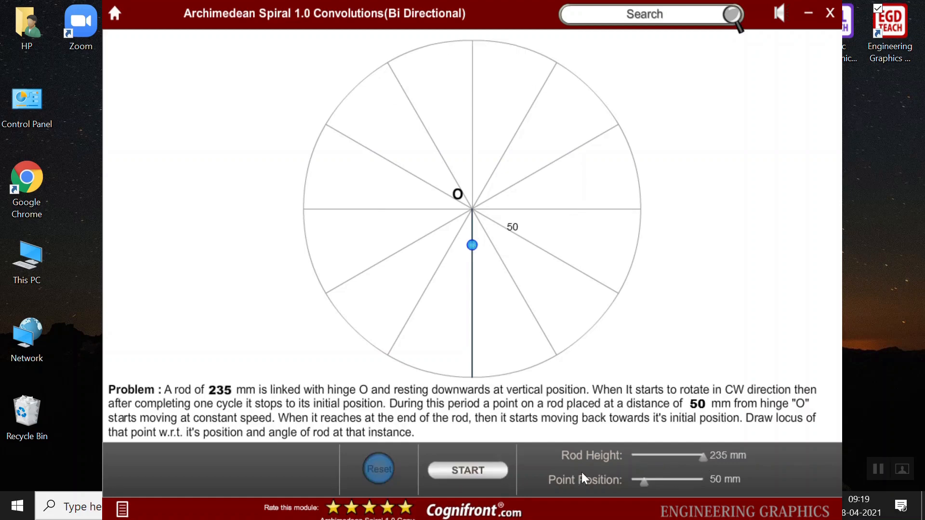
pyautogui.moveTo(705, 455); pyautogui.dragTo(635, 455)
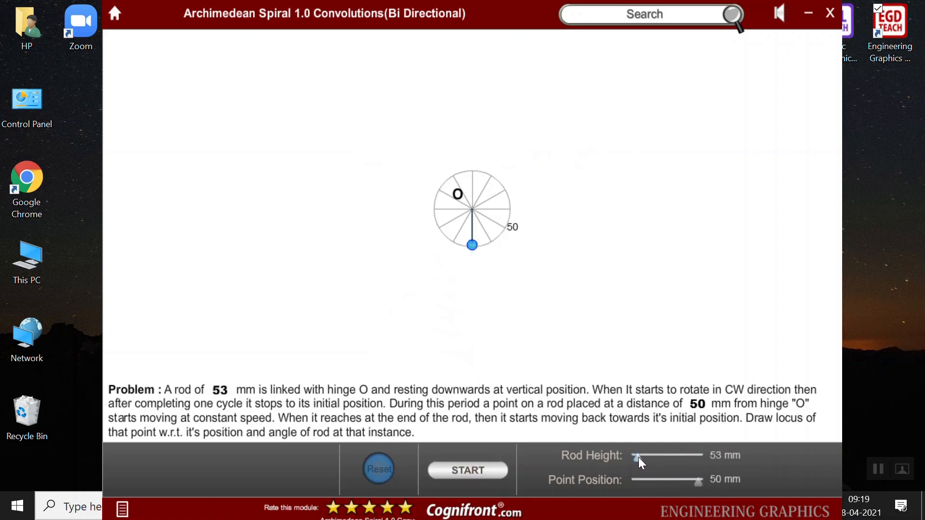
pyautogui.moveTo(636, 455); pyautogui.dragTo(702, 455)
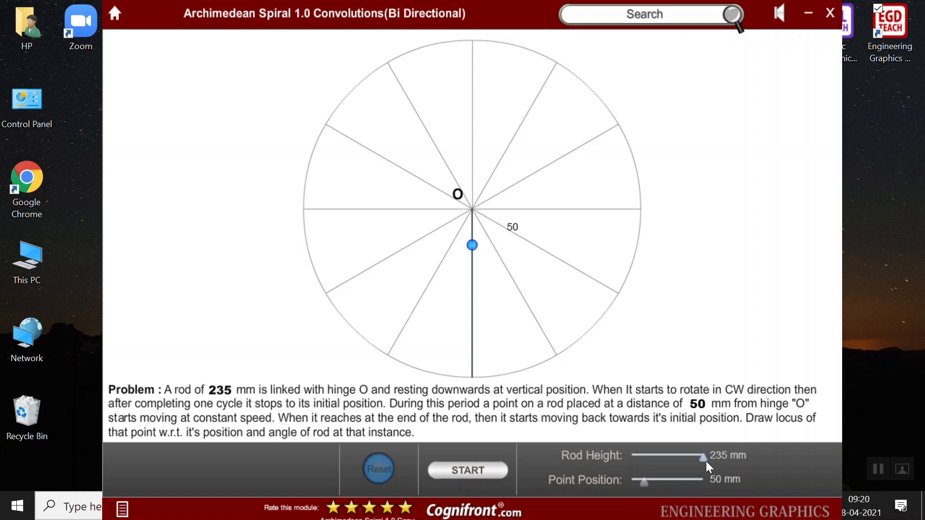
pyautogui.moveTo(701, 457); pyautogui.dragTo(664, 457)
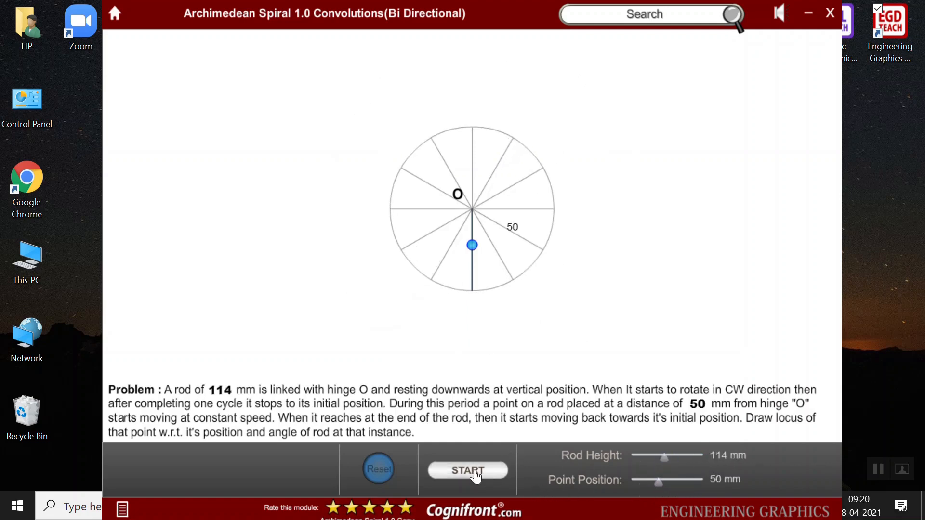
pyautogui.click(468, 471)
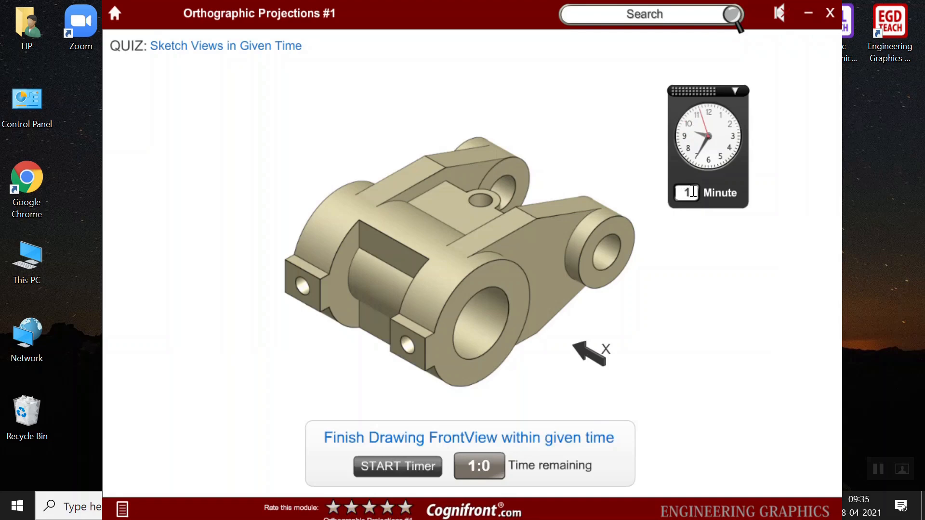
# Start the one-minute Orthographic Projections #1 sketching timer, then exit via Home
pyautogui.click(397, 467)
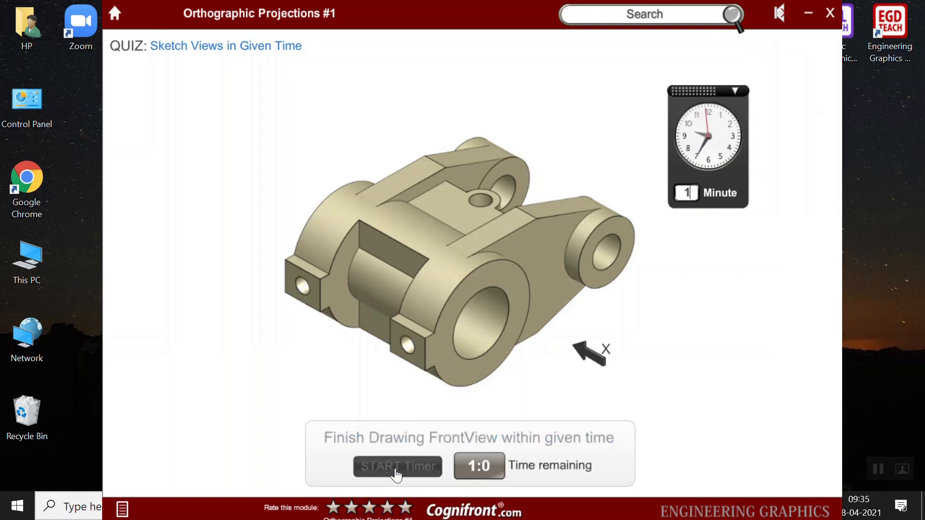
pyautogui.click(397, 466)
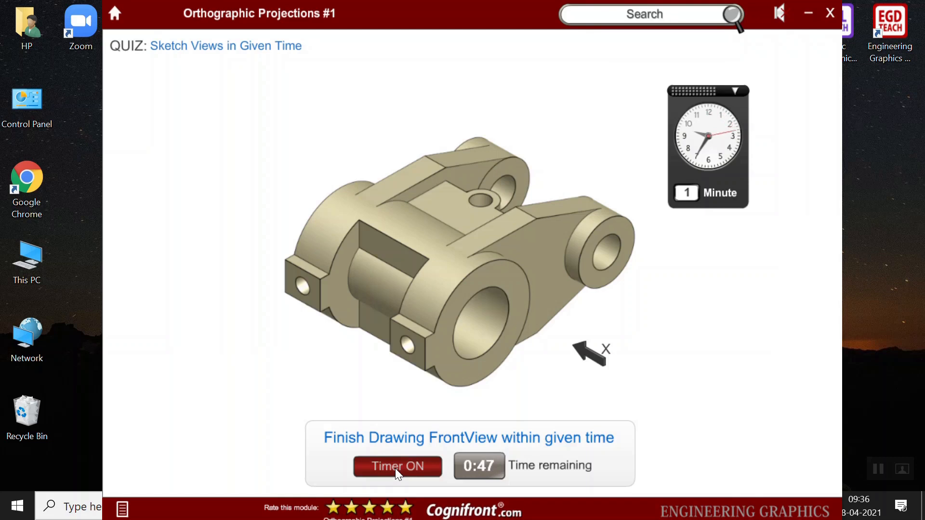
pyautogui.moveTo(411, 447)
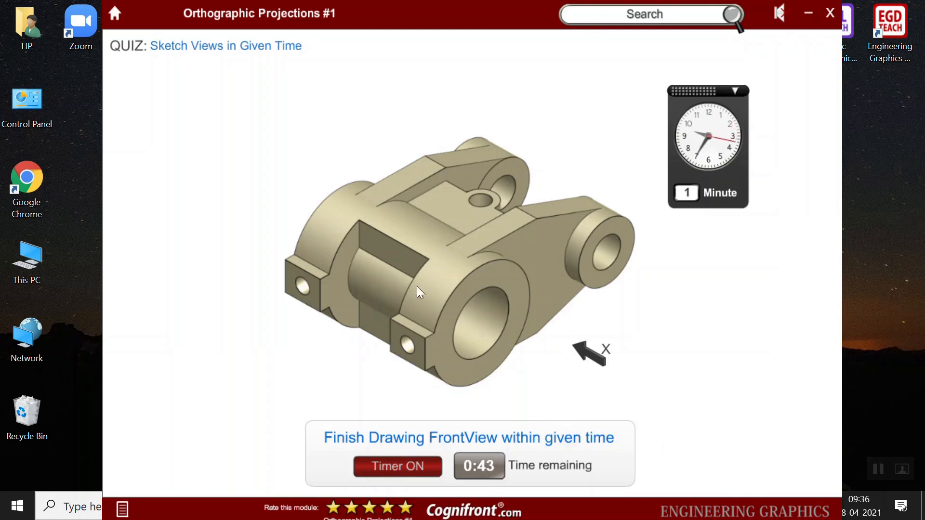
pyautogui.click(114, 13)
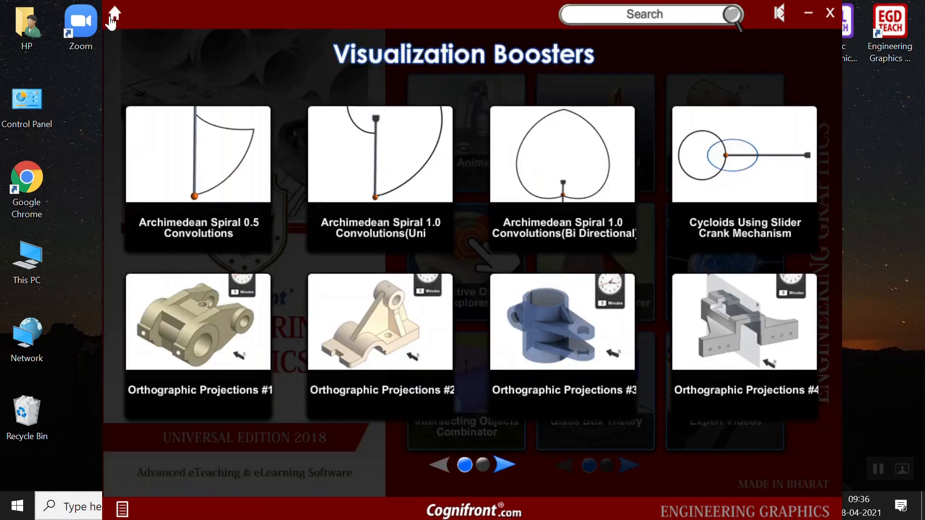
# Open Interactive Projections Of Line and set AB perpendicular to VP, parallel to HP
pyautogui.click(504, 465)
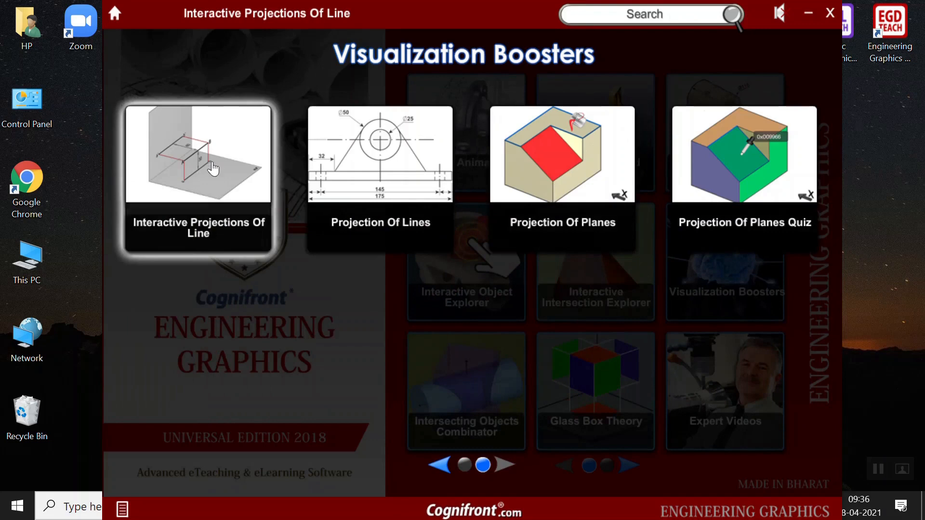
pyautogui.click(212, 168)
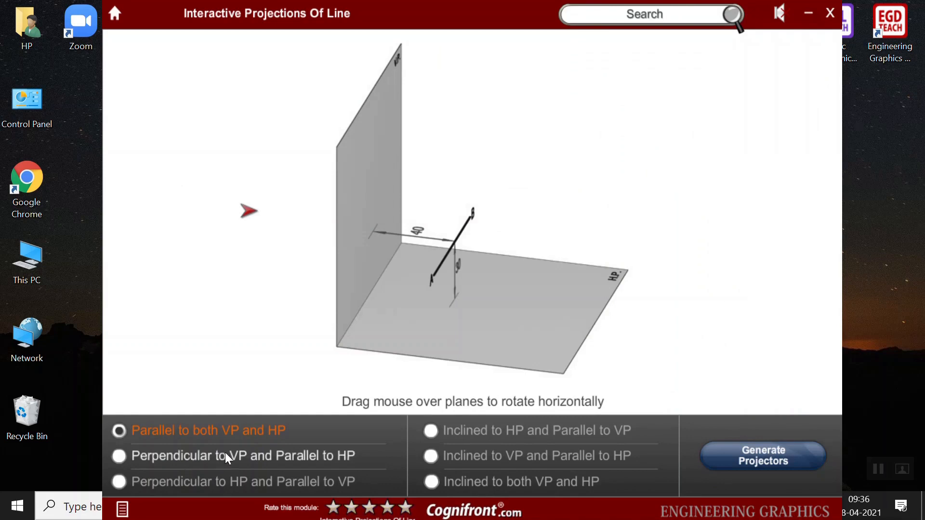
pyautogui.click(119, 455)
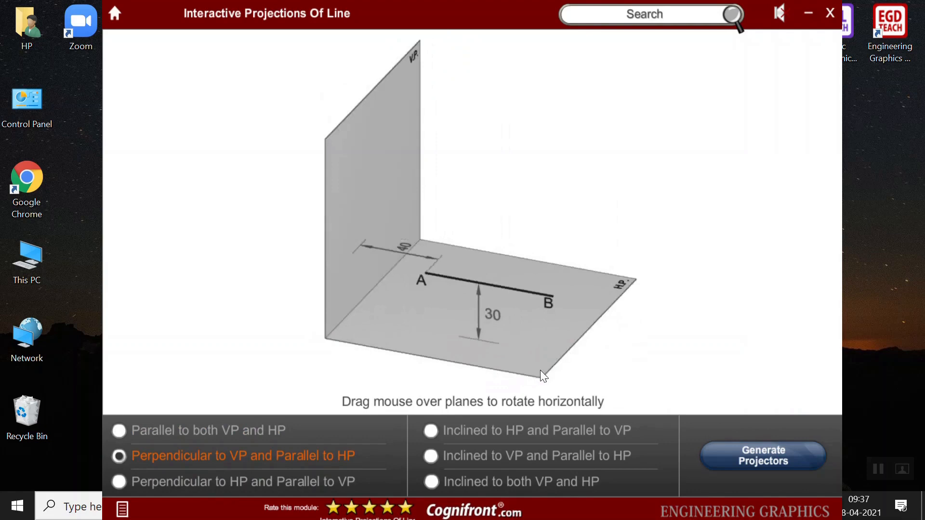
# Rotate the planes, generate projectors for line AB, and inspect the projections
pyautogui.moveTo(543, 376); pyautogui.dragTo(510, 357)
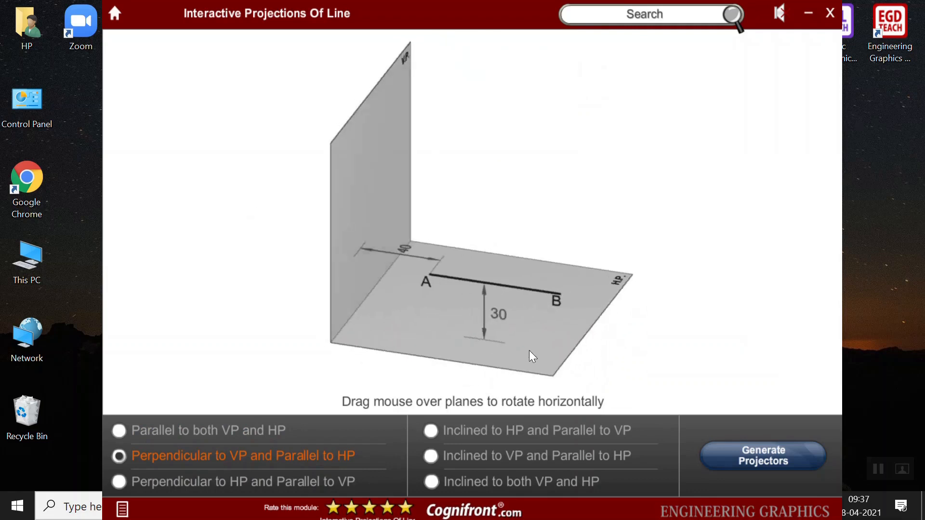
pyautogui.click(762, 457)
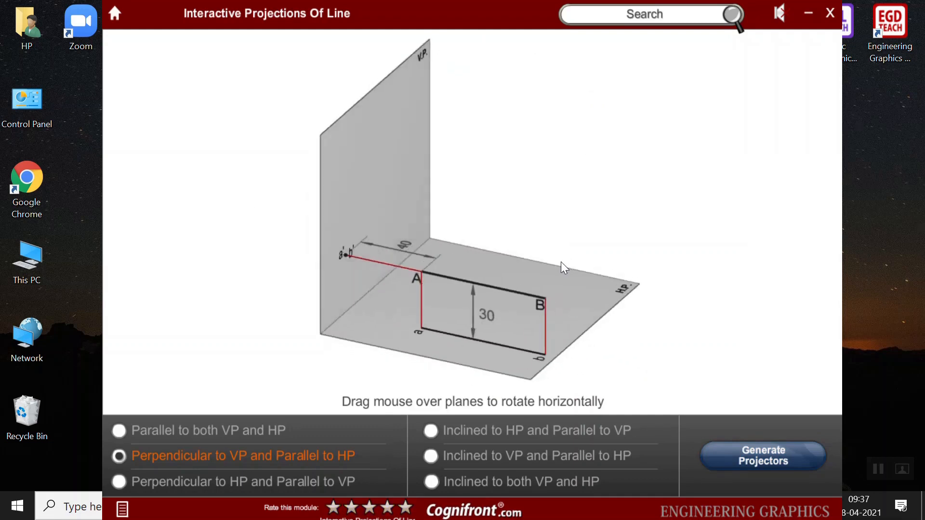
pyautogui.moveTo(563, 267); pyautogui.dragTo(538, 298)
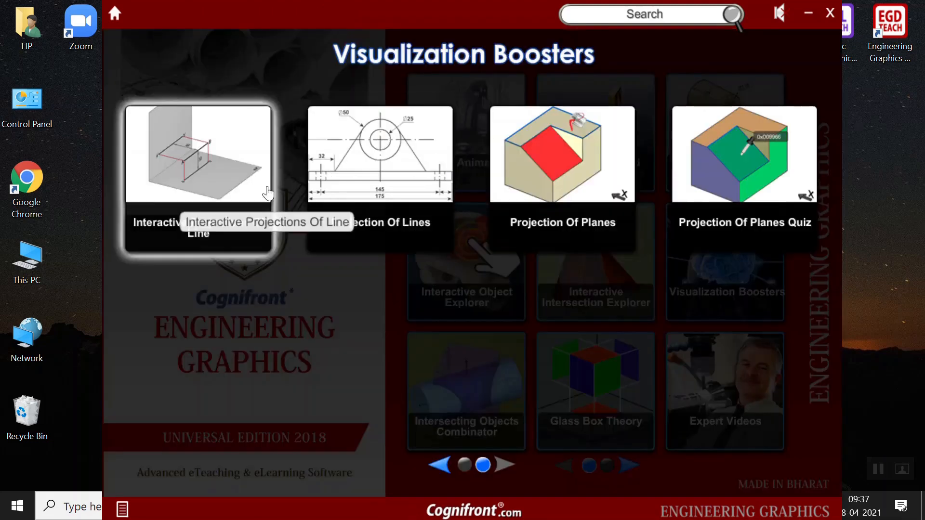
pyautogui.click(198, 154)
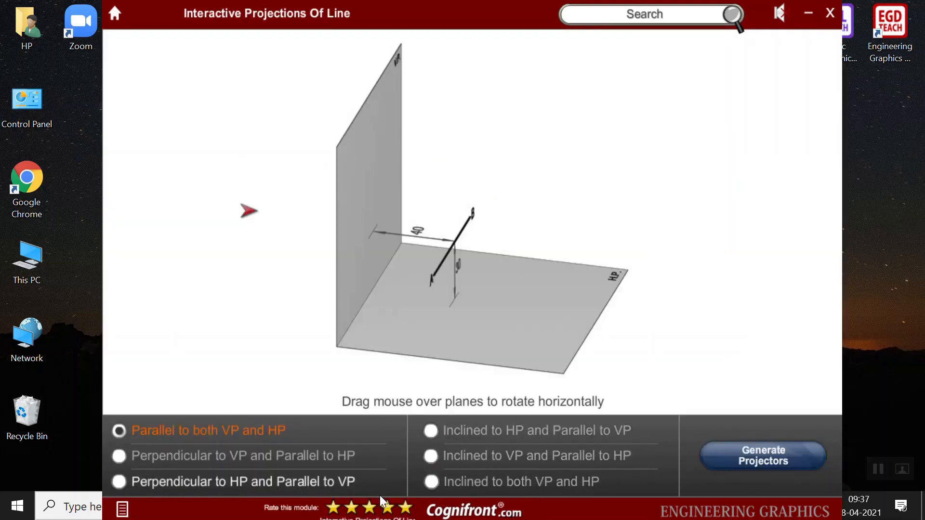
pyautogui.click(430, 456)
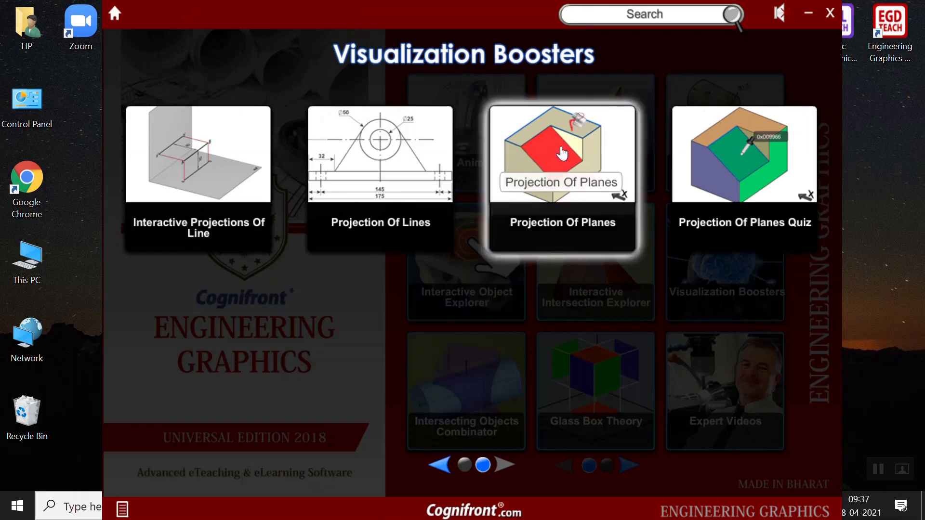
# Open Projection Of Planes and paint the inclined face red in pictorial, elevation and plan
pyautogui.click(561, 152)
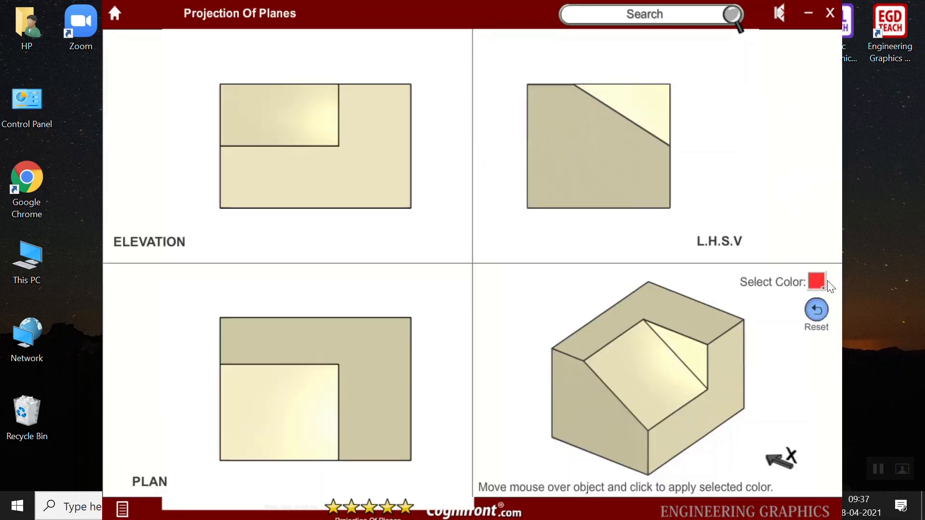
pyautogui.click(816, 280)
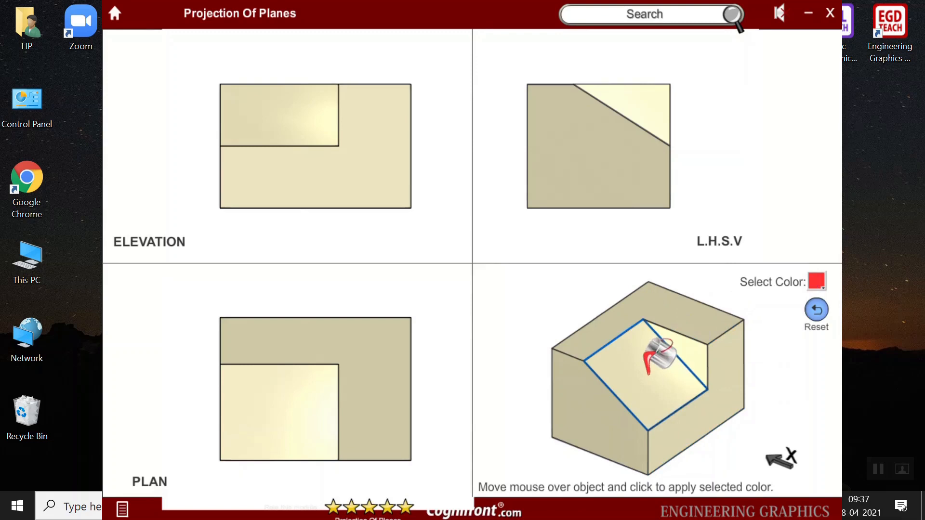
pyautogui.click(653, 369)
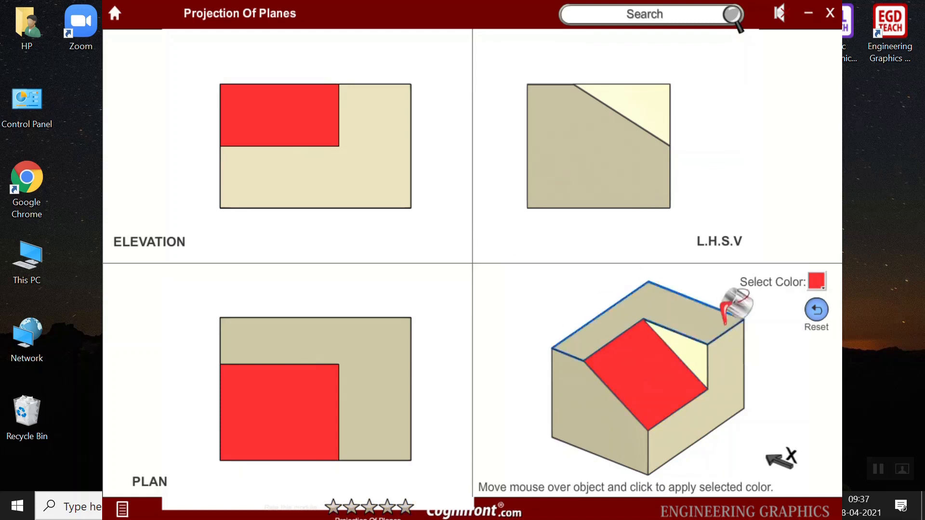
pyautogui.click(817, 281)
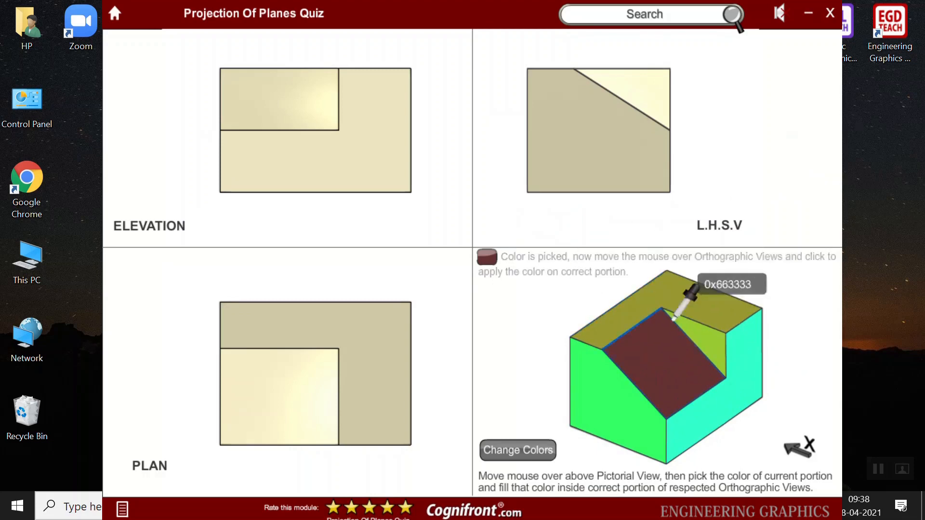
pyautogui.moveTo(728, 388)
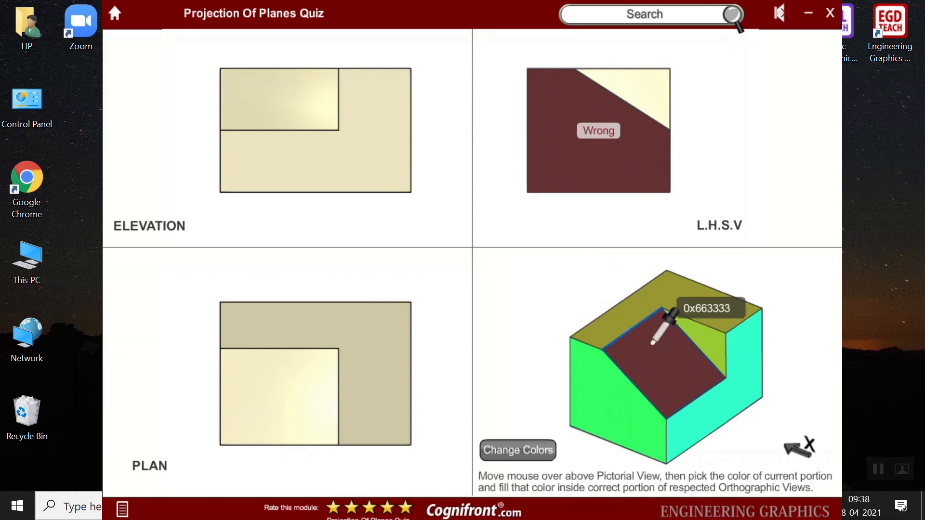
# Fill the dark colour into the quiz's L.H.S.V portion, which gets marked Wrong
pyautogui.click(656, 338)
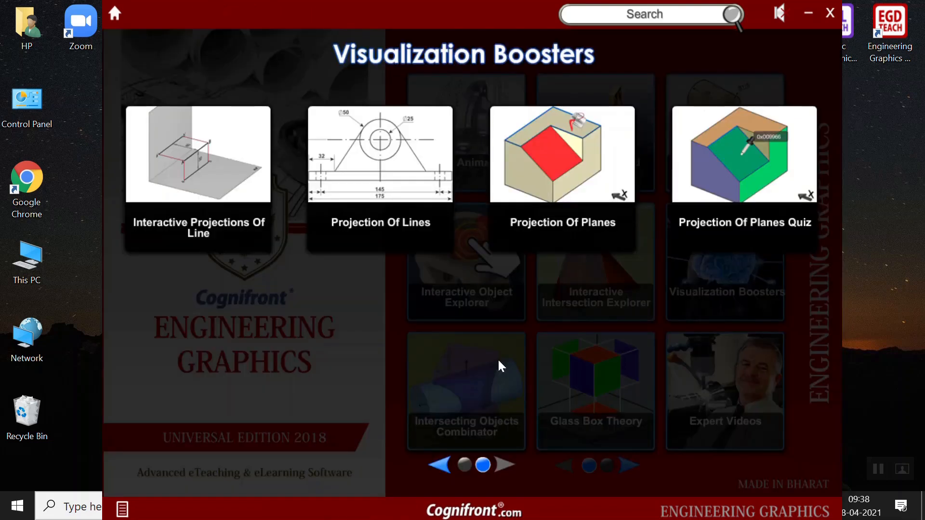
pyautogui.moveTo(593, 141)
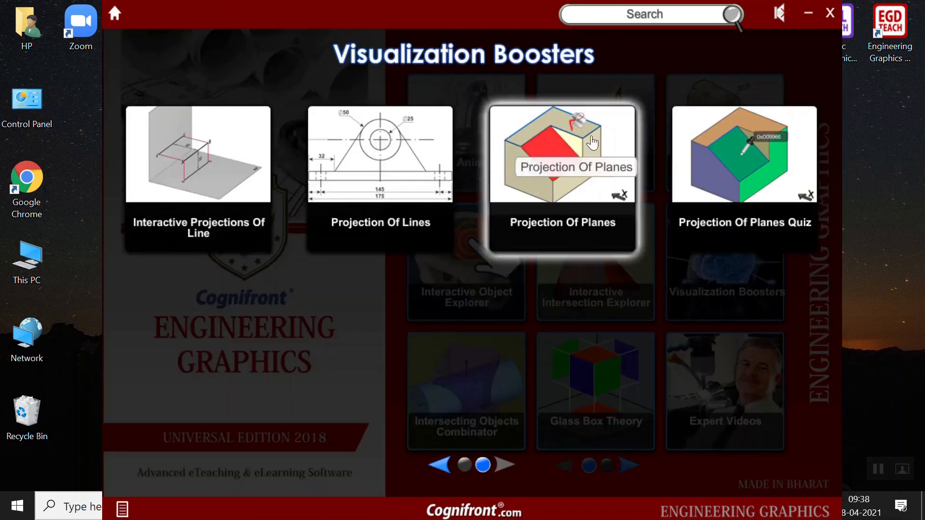
pyautogui.moveTo(153, 358)
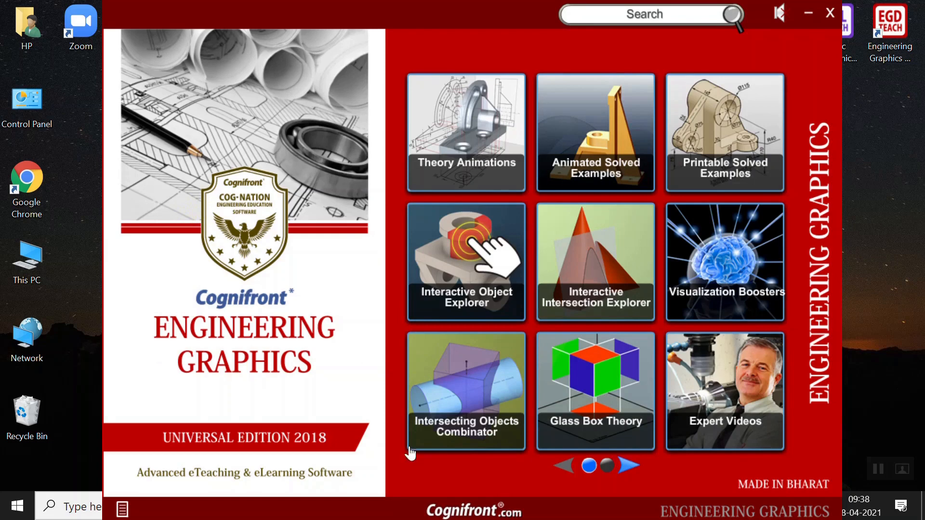
pyautogui.moveTo(501, 408)
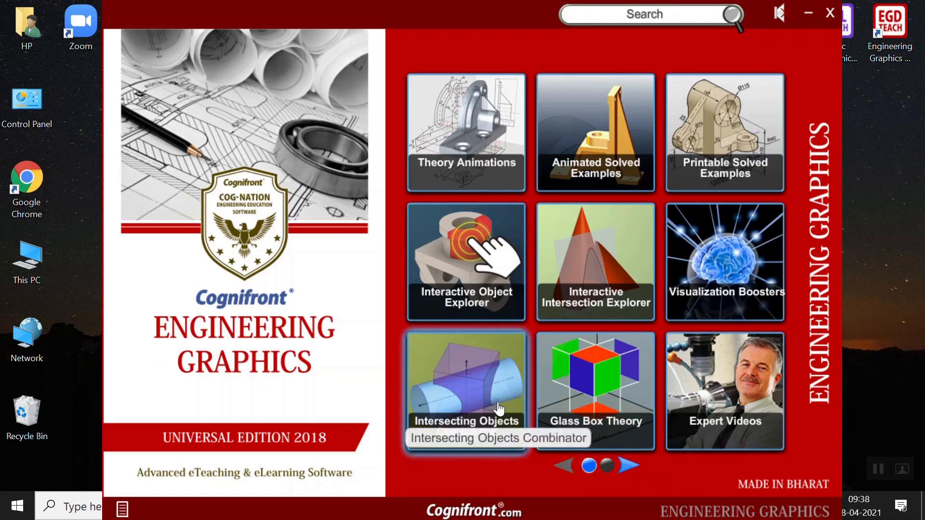
pyautogui.click(465, 381)
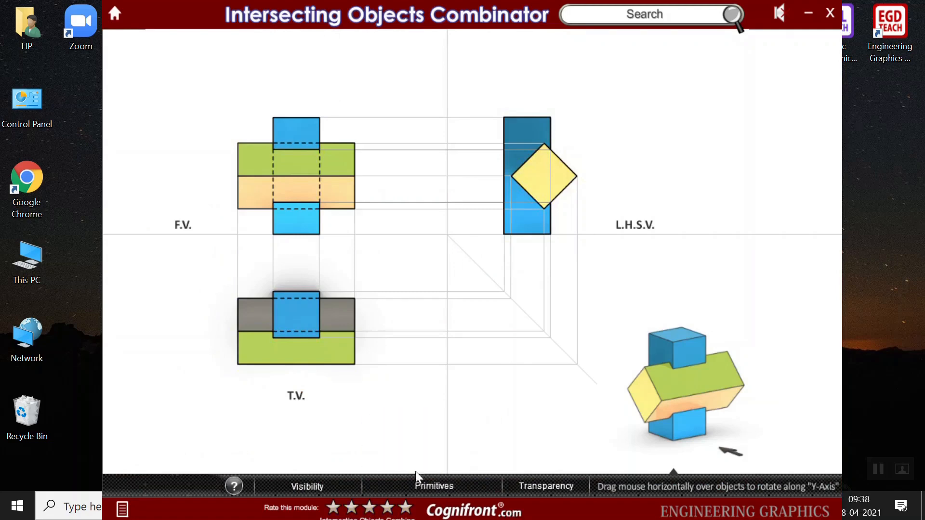
pyautogui.click(306, 486)
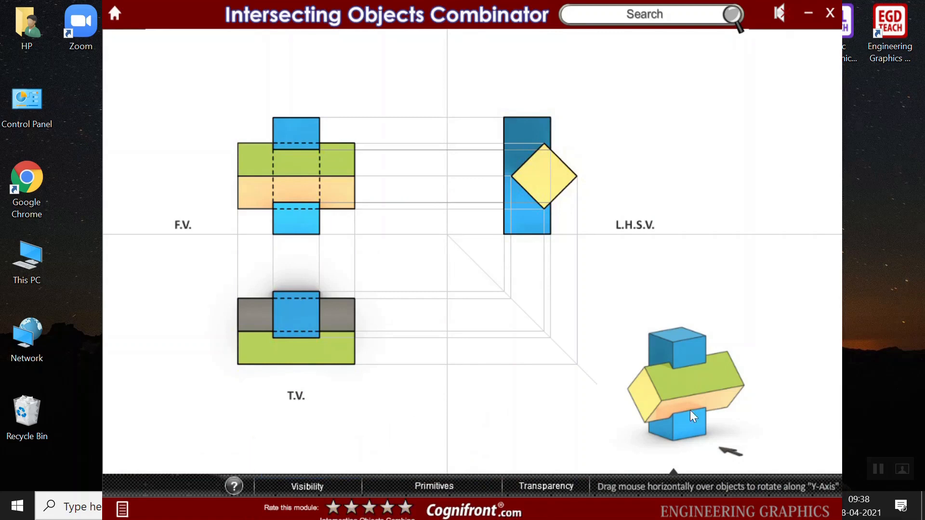
pyautogui.click(433, 486)
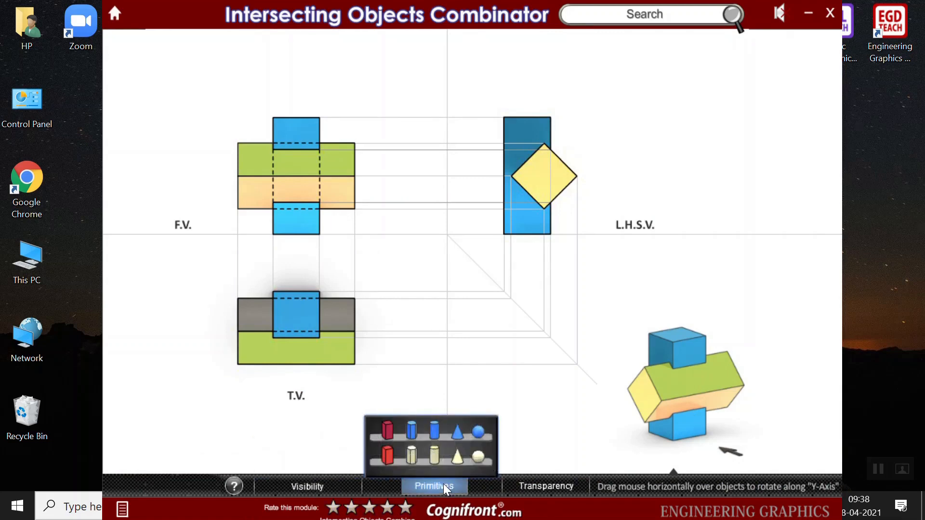
pyautogui.click(436, 458)
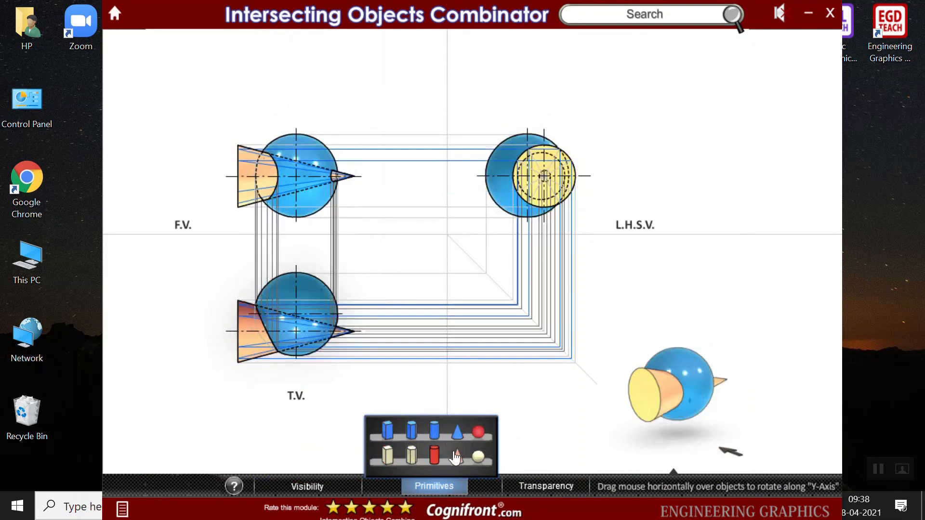
pyautogui.click(478, 458)
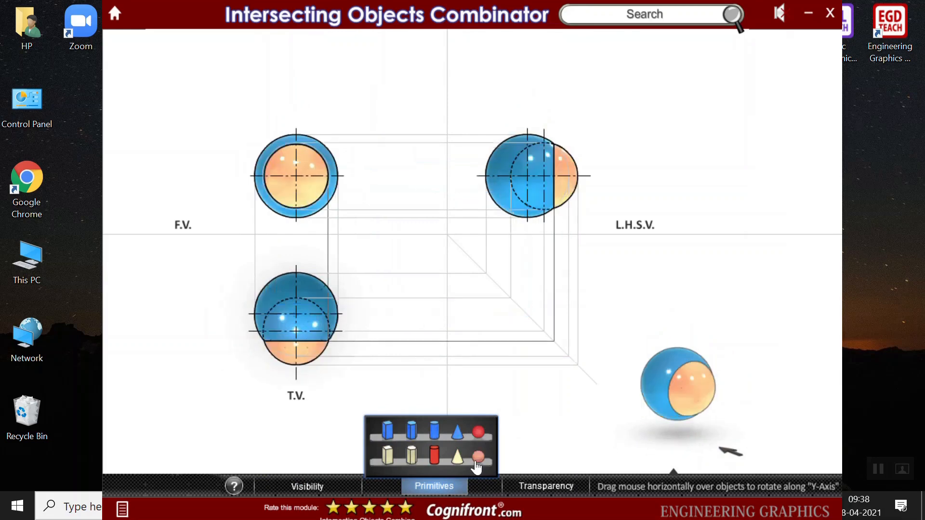
pyautogui.moveTo(483, 461)
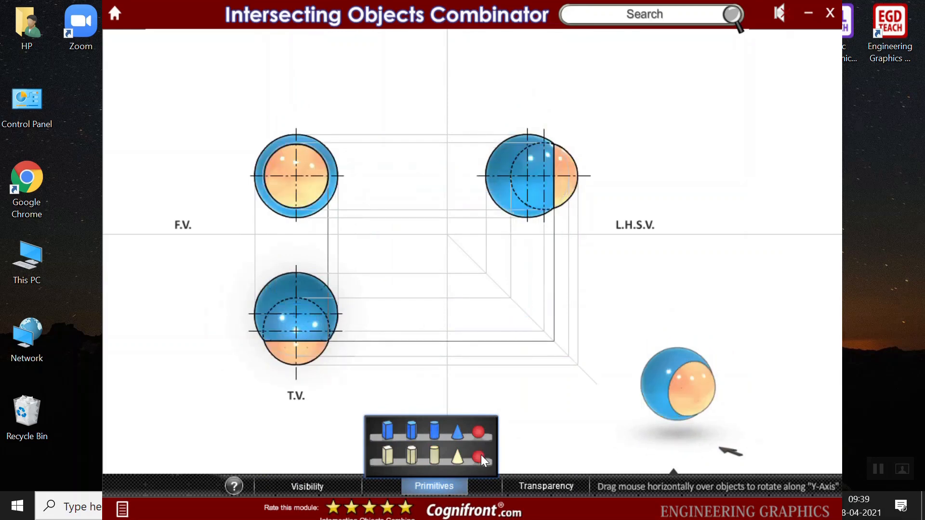
pyautogui.click(307, 486)
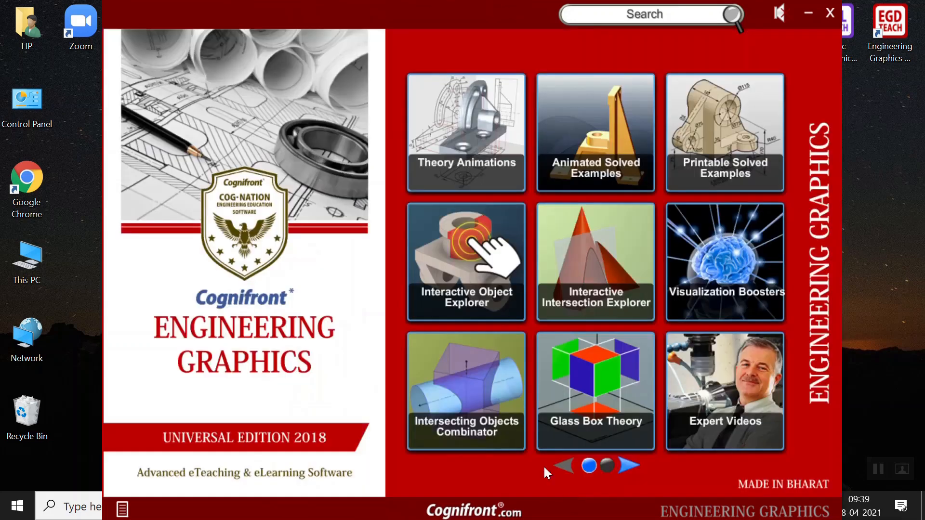
# Open Glass Box Theory, use the orthographic camera with auto-rotation off, and zoom in
pyautogui.click(594, 391)
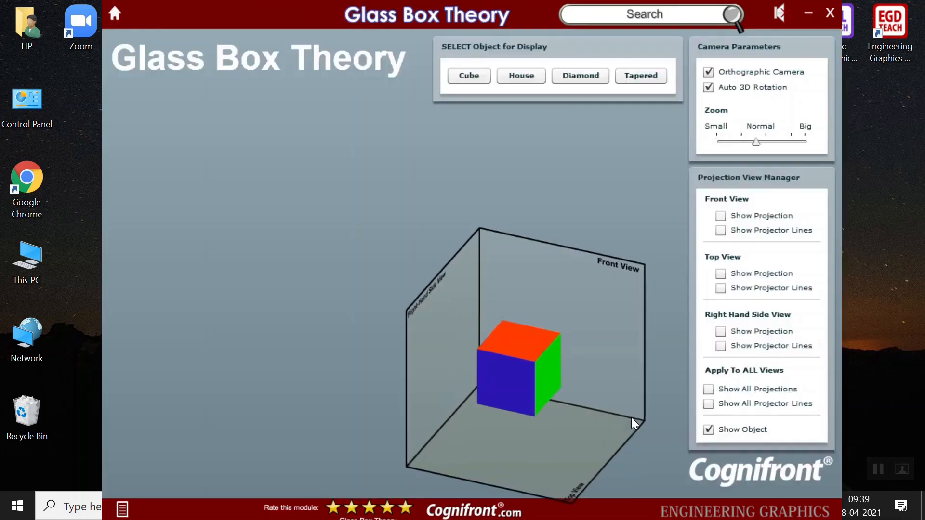
pyautogui.click(708, 72)
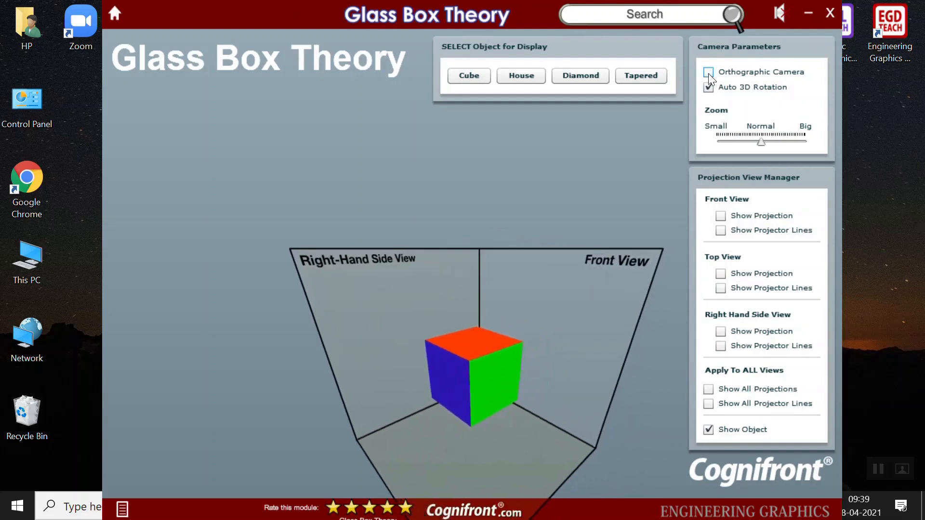
pyautogui.click(708, 87)
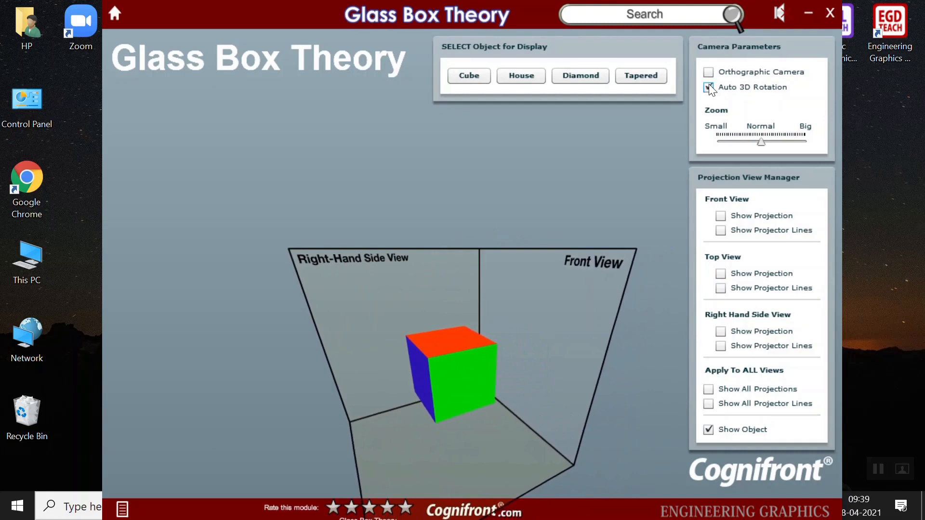
pyautogui.click(708, 87)
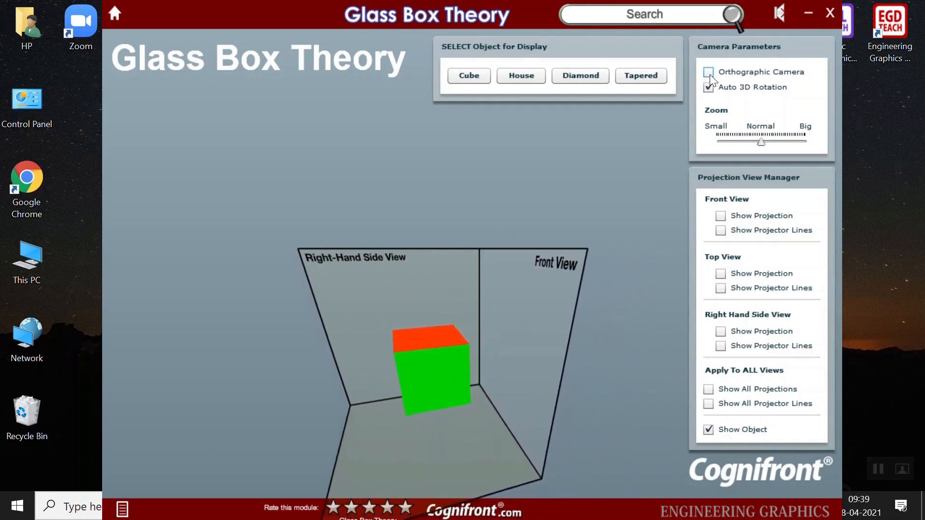
pyautogui.click(708, 71)
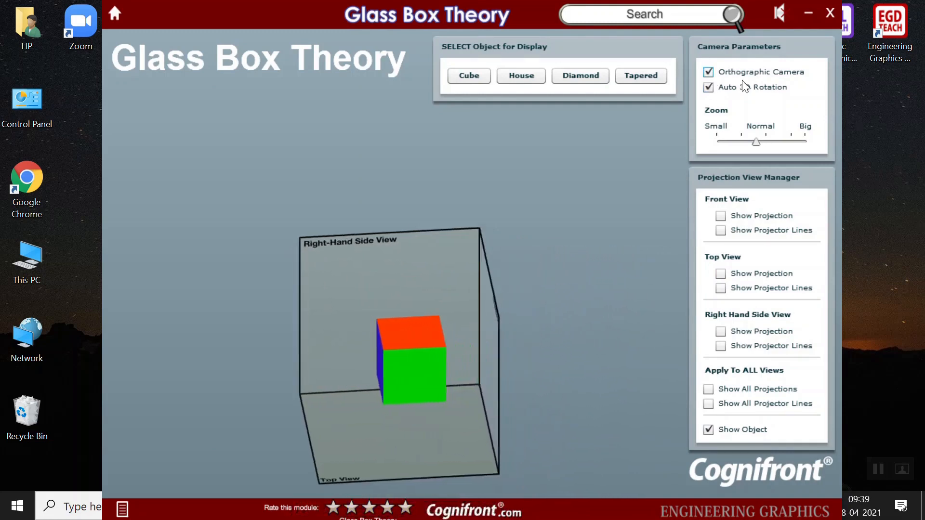
pyautogui.click(708, 88)
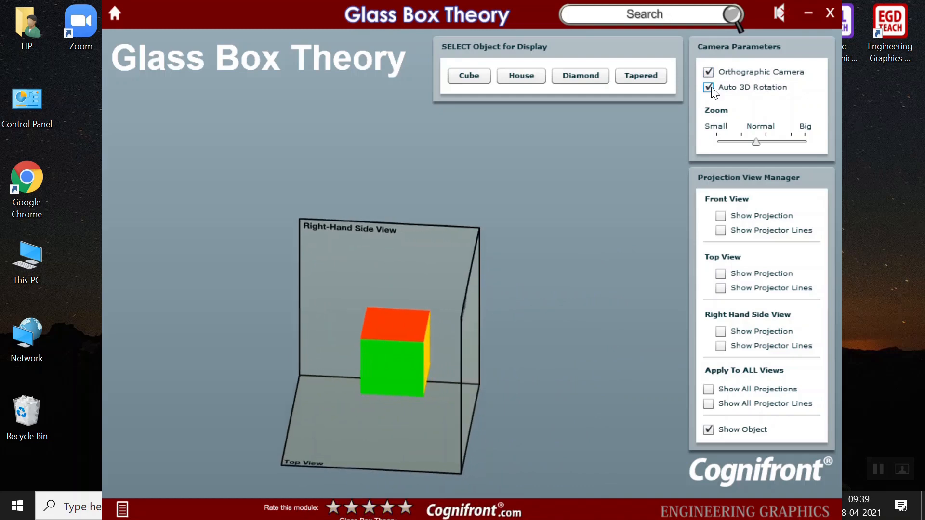
pyautogui.click(708, 87)
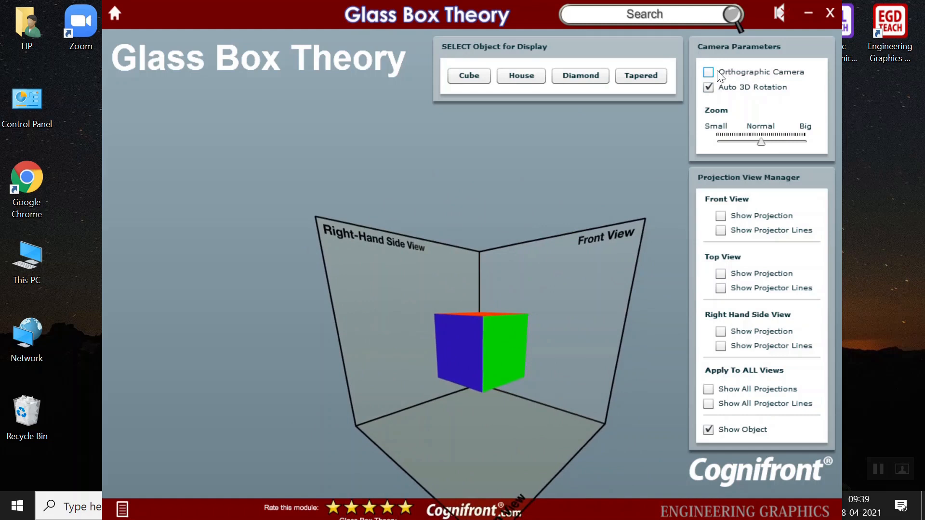
pyautogui.click(708, 72)
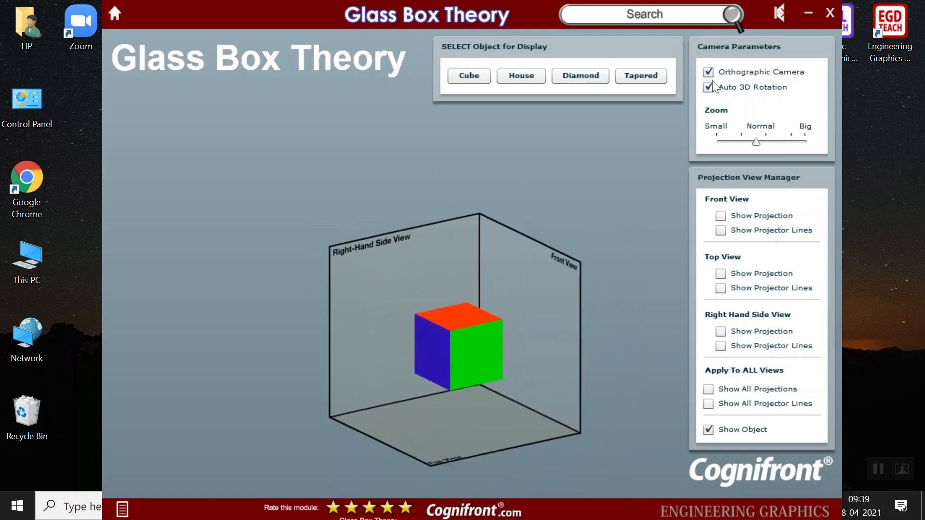
pyautogui.click(708, 87)
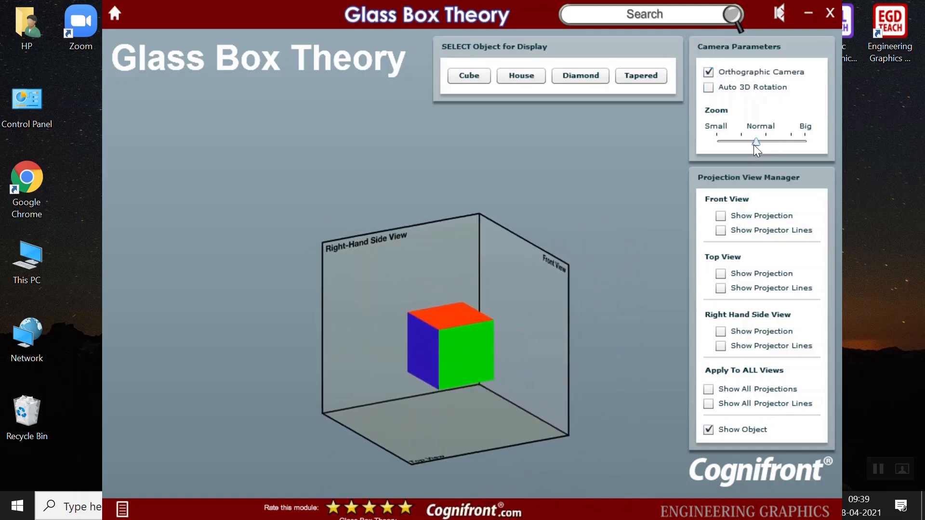
pyautogui.moveTo(755, 142); pyautogui.dragTo(766, 142)
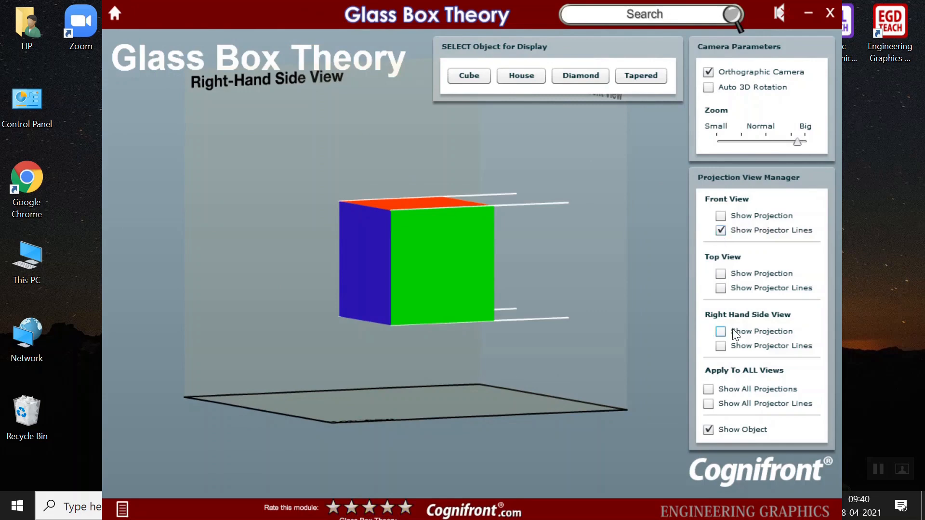
# Show projections and projector lines on the top, right-hand side and front planes
pyautogui.click(720, 288)
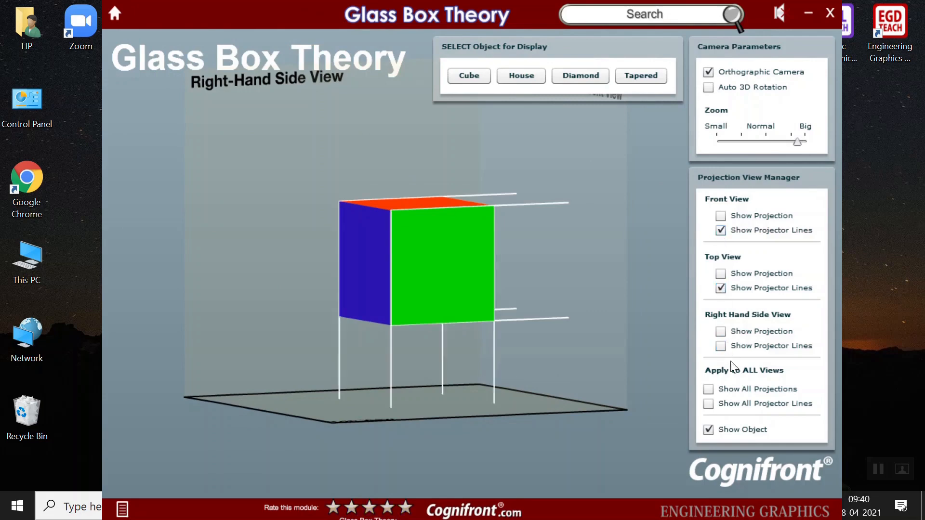
pyautogui.click(720, 346)
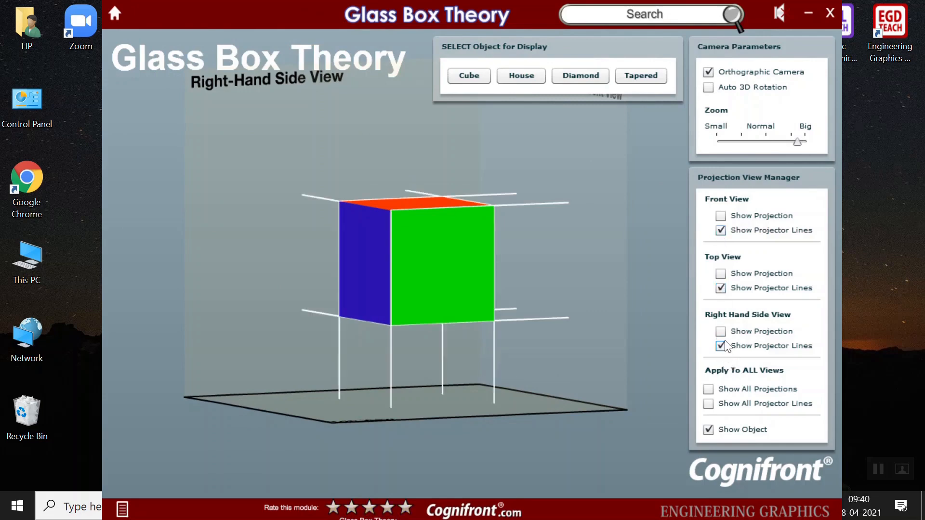
pyautogui.click(720, 331)
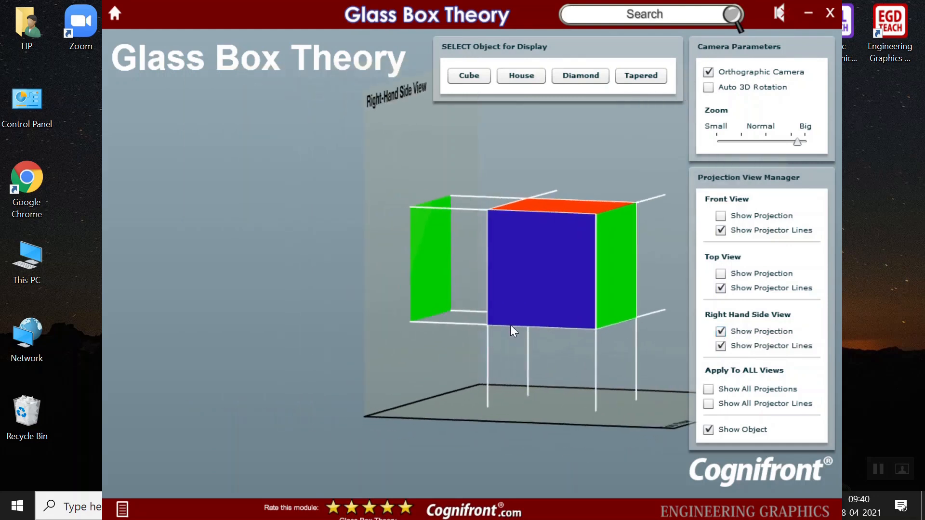
pyautogui.click(720, 274)
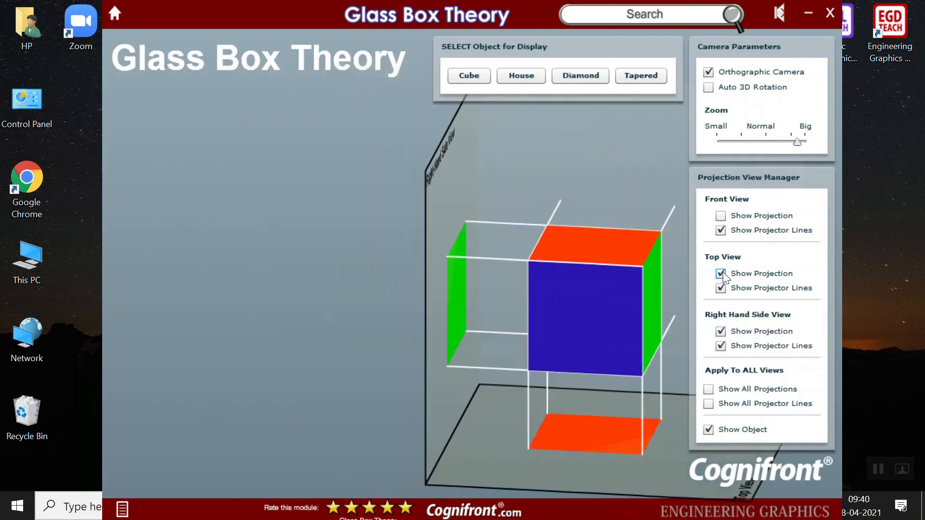
pyautogui.click(721, 230)
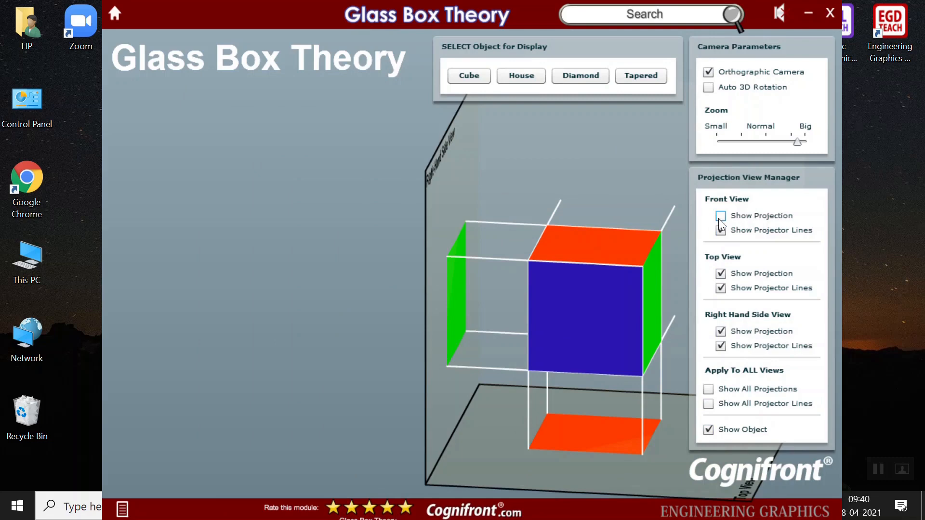
pyautogui.click(720, 216)
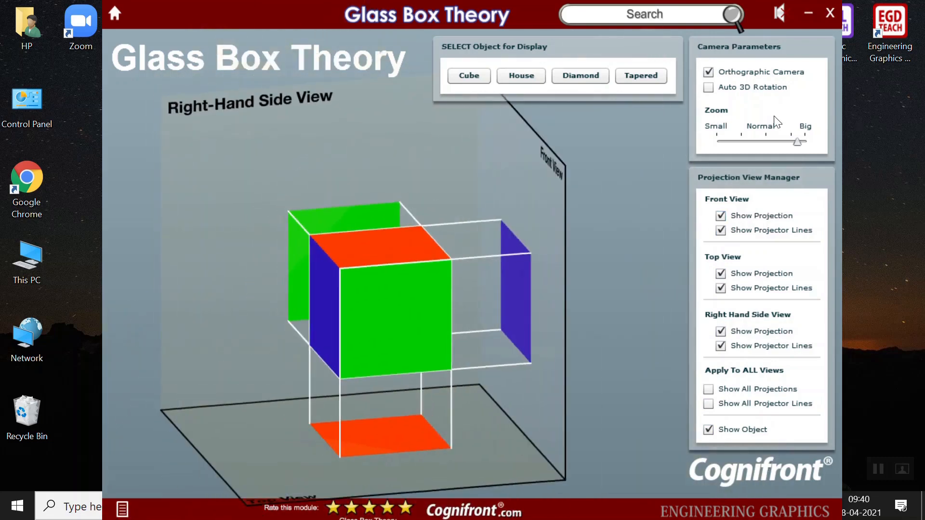
# Zoom out, switch to the wedge-shaped object and rotate to view its projections
pyautogui.moveTo(796, 141); pyautogui.dragTo(776, 142)
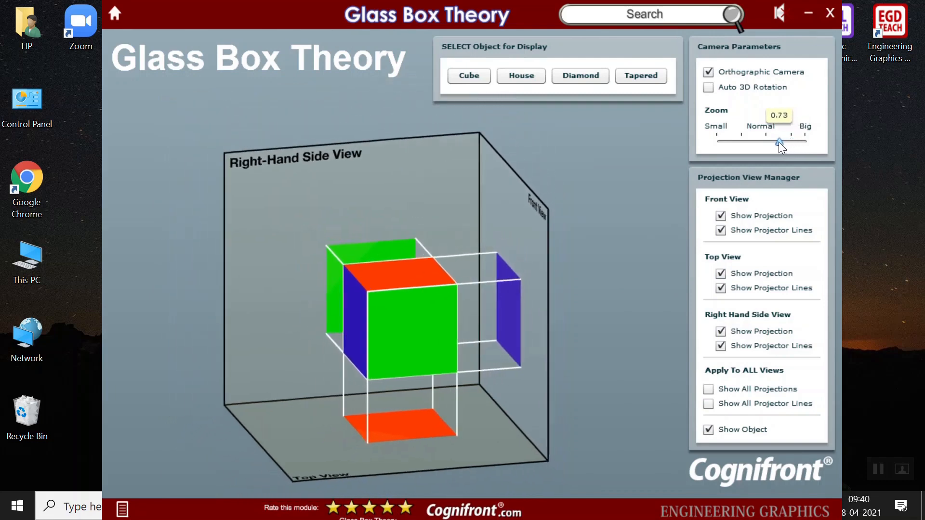
pyautogui.moveTo(779, 142); pyautogui.dragTo(774, 141)
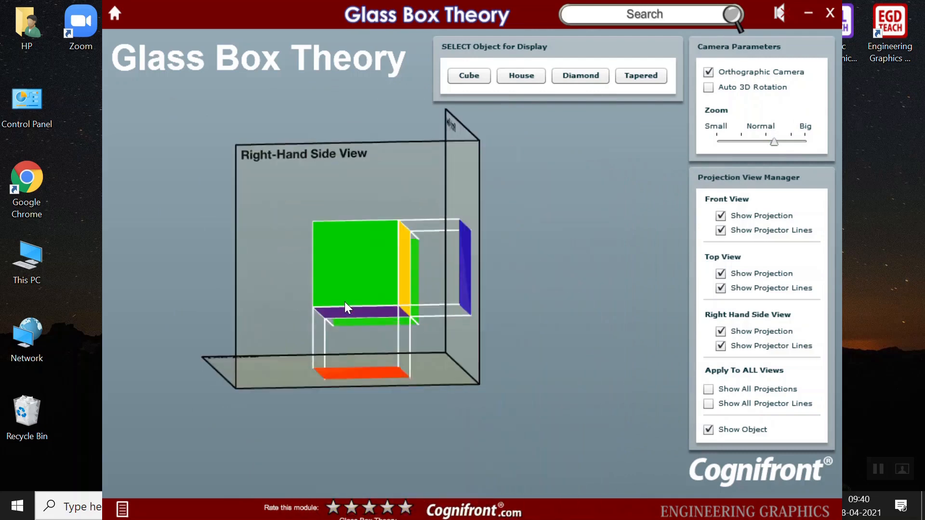
pyautogui.click(640, 76)
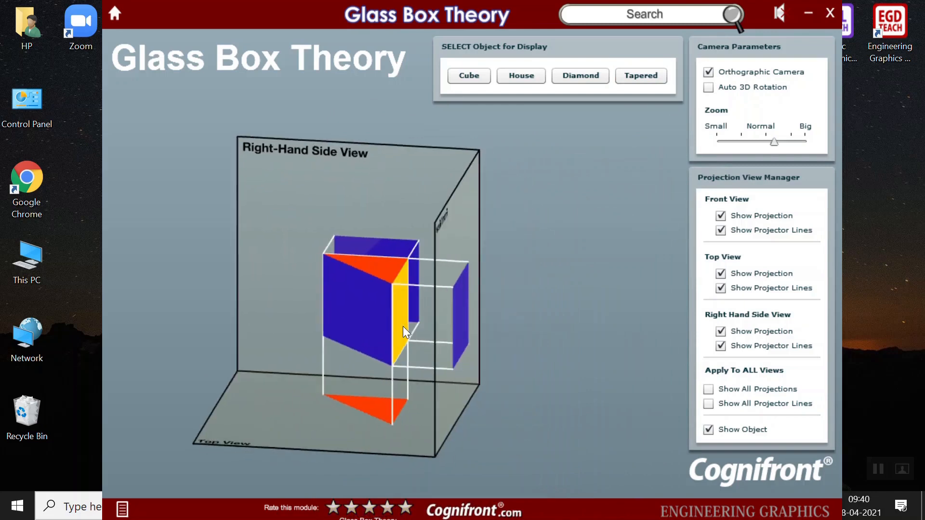
pyautogui.moveTo(404, 330); pyautogui.dragTo(410, 378)
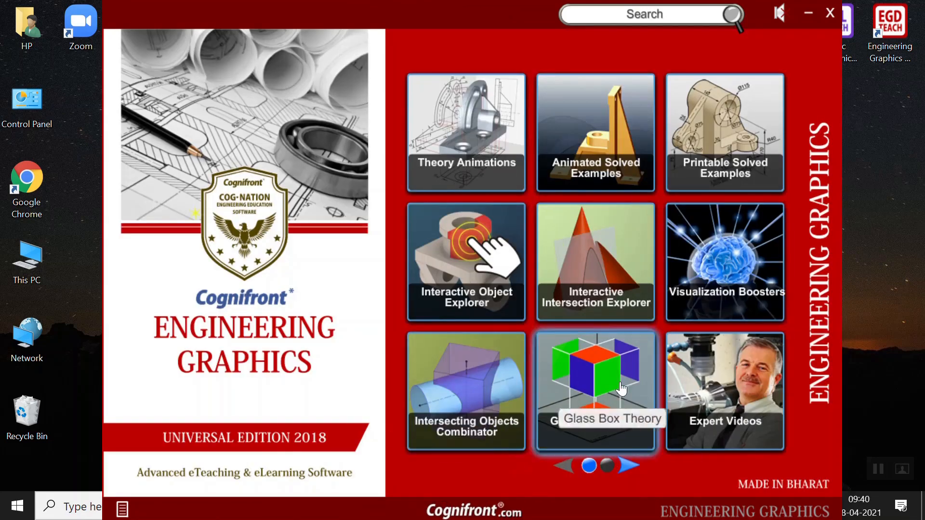
pyautogui.click(724, 393)
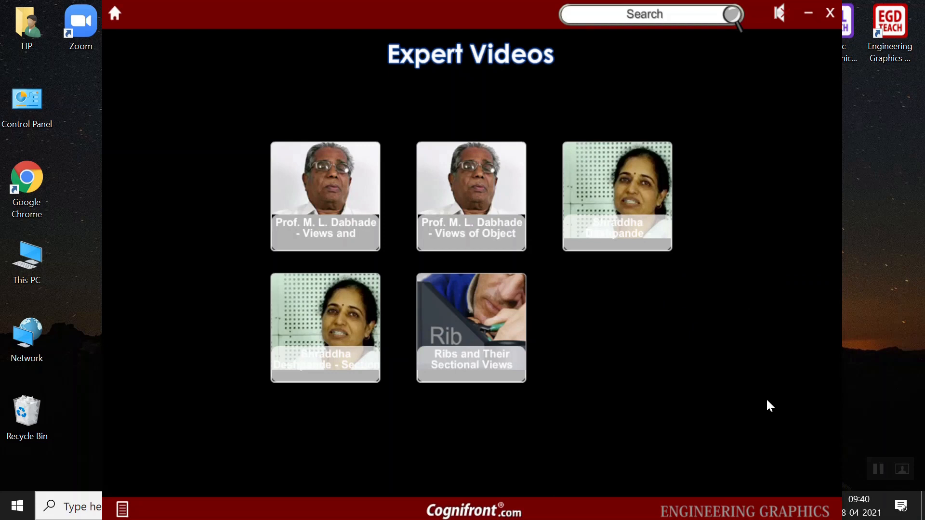
pyautogui.moveTo(354, 214)
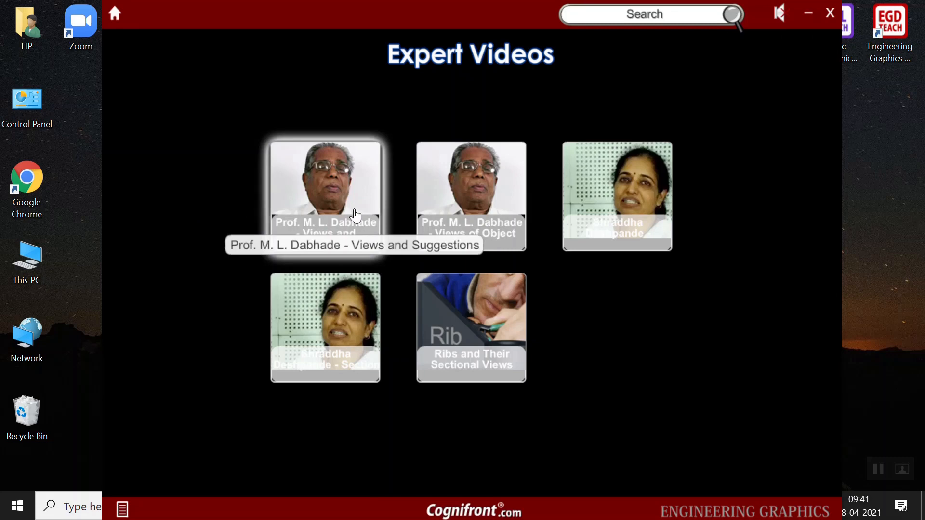
pyautogui.click(325, 187)
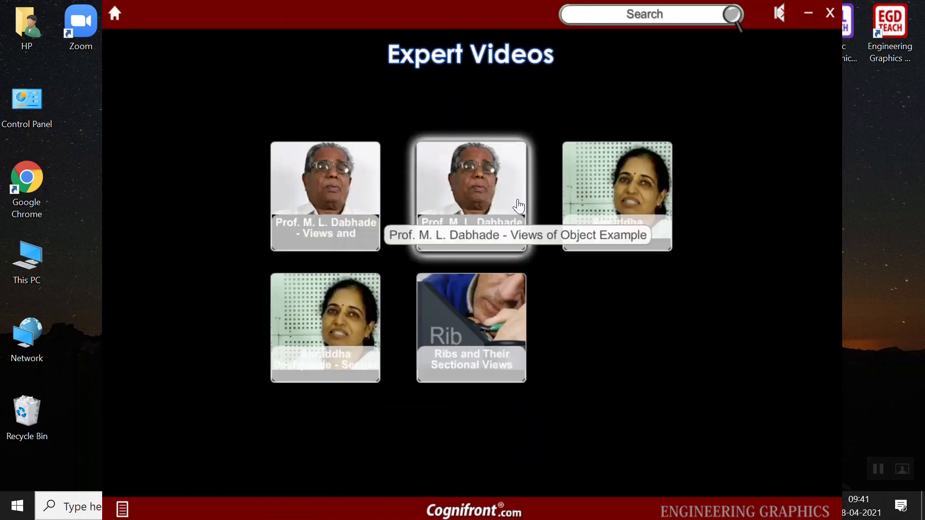
pyautogui.click(472, 182)
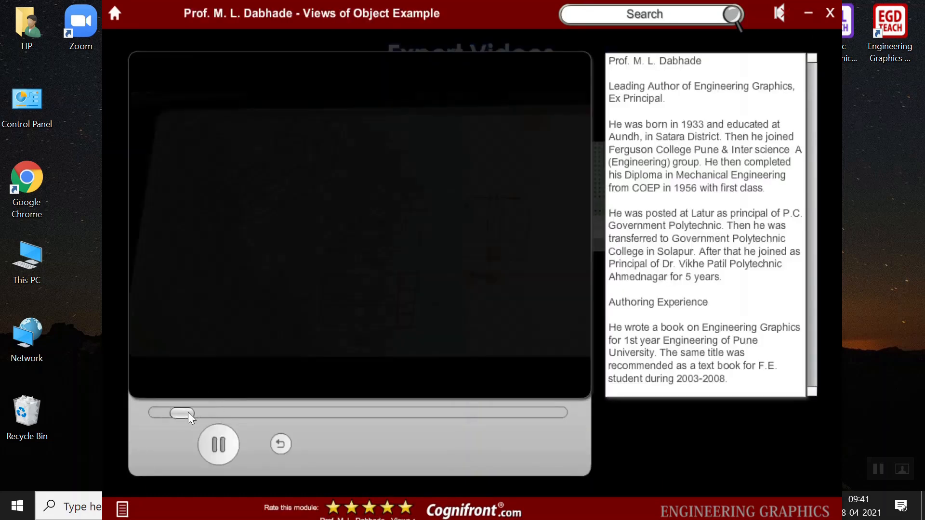
pyautogui.moveTo(181, 413); pyautogui.dragTo(403, 412)
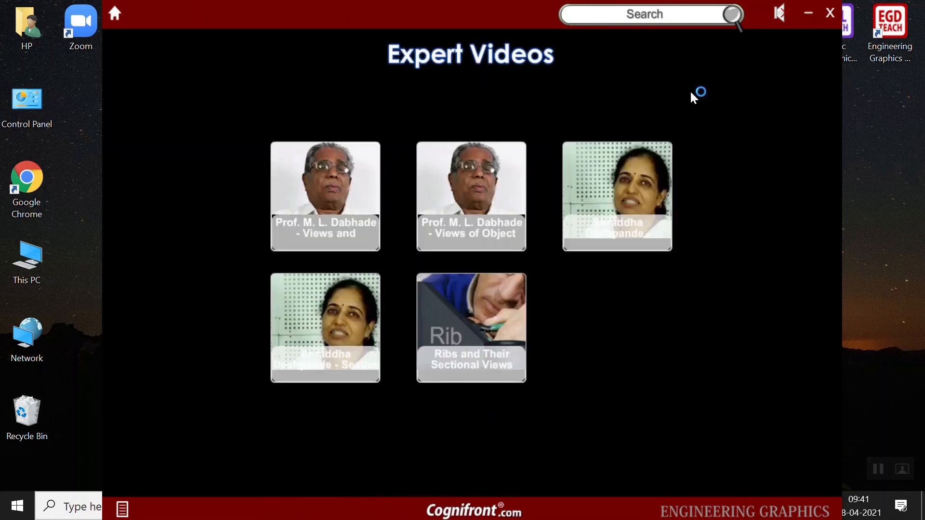
pyautogui.click(617, 196)
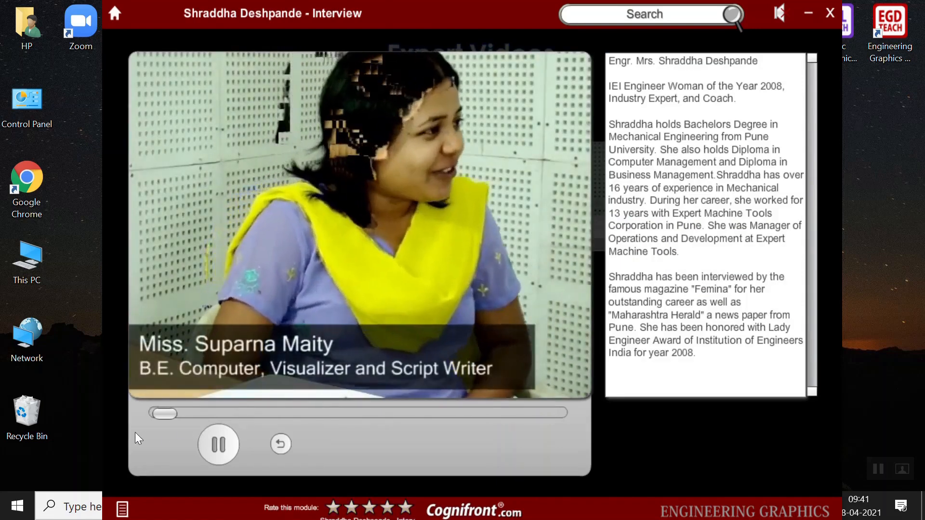
pyautogui.moveTo(164, 413); pyautogui.dragTo(319, 413)
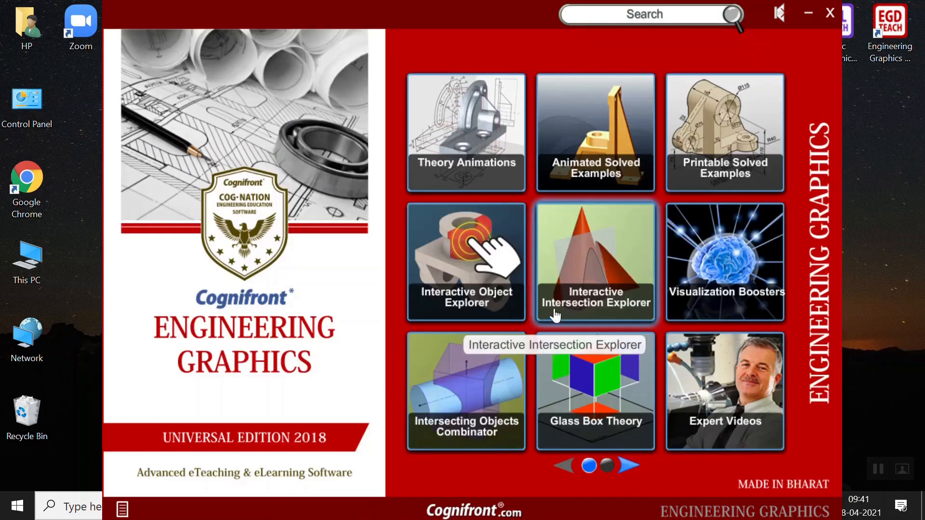
pyautogui.moveTo(633, 480)
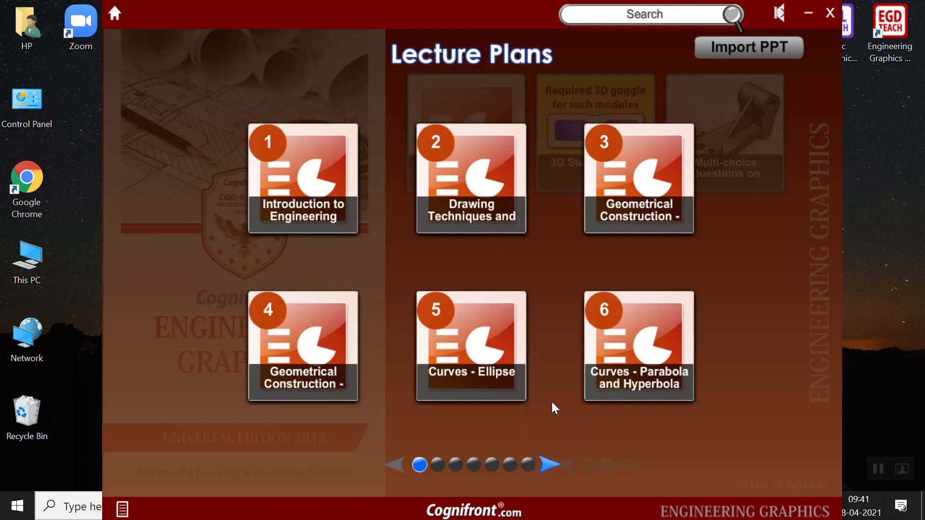
pyautogui.moveTo(504, 329)
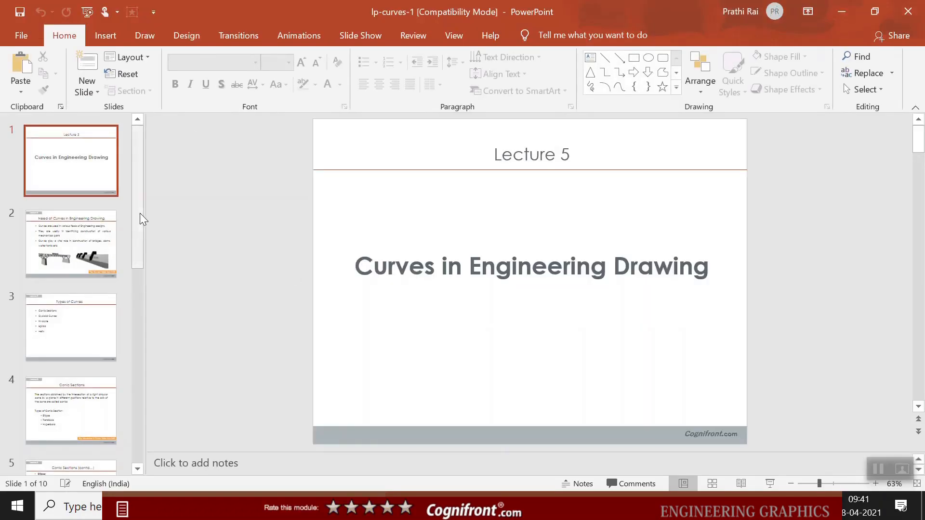
pyautogui.scroll(-3)
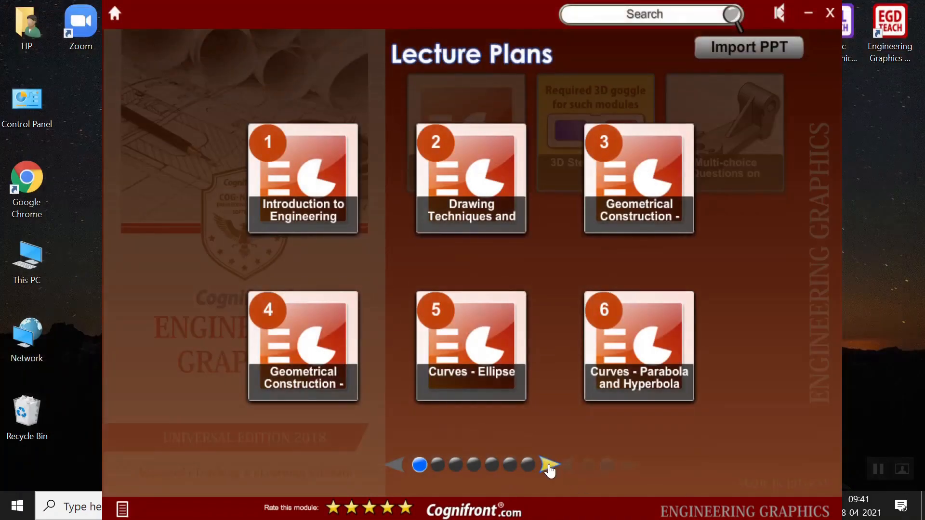
pyautogui.click(548, 466)
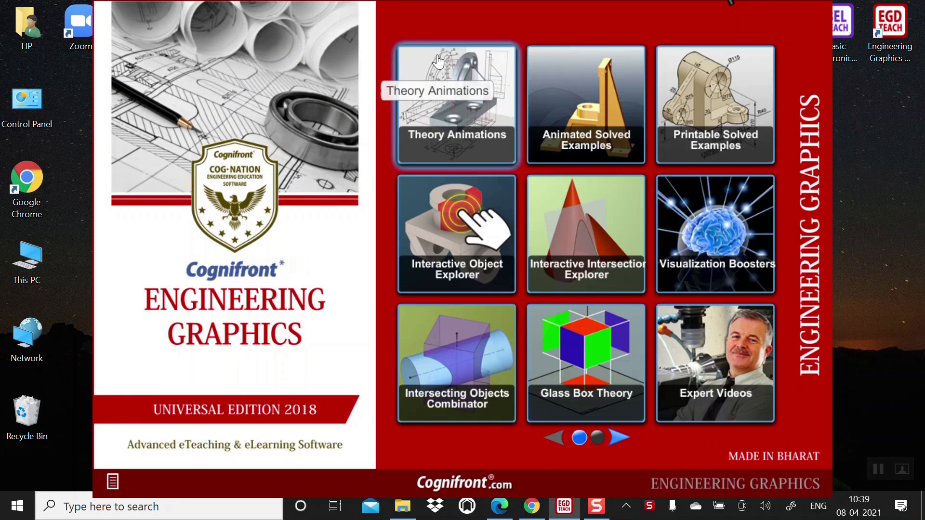
# Open the Fundamentals Of Engineering Drawing animation, copy its embed link, and close it
pyautogui.click(456, 104)
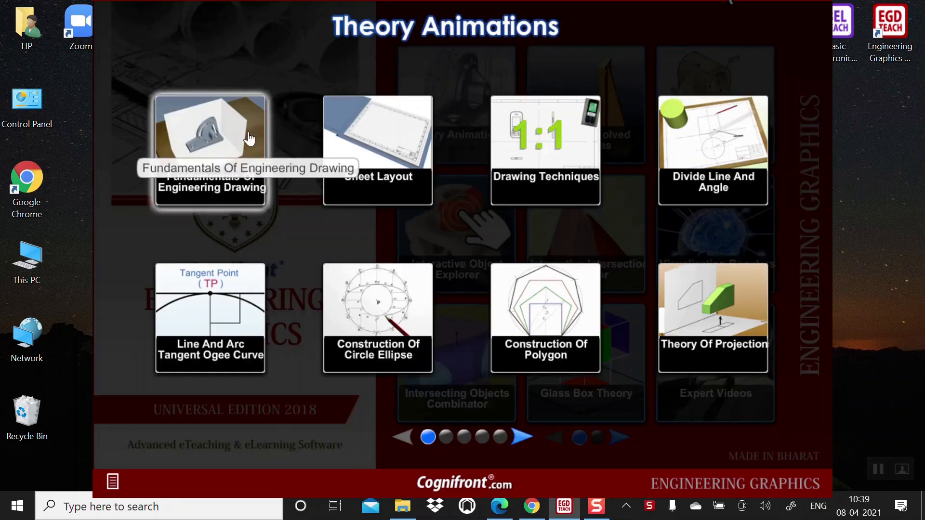
pyautogui.click(211, 135)
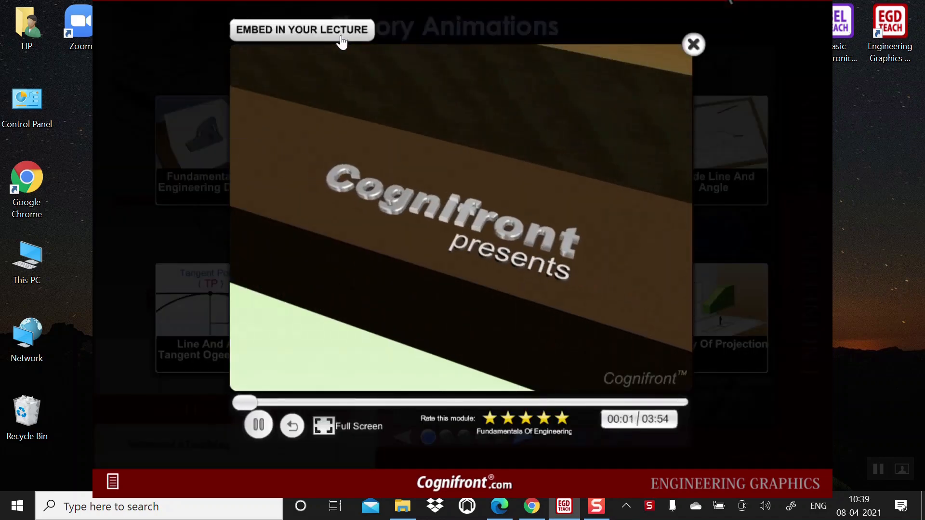
pyautogui.click(302, 30)
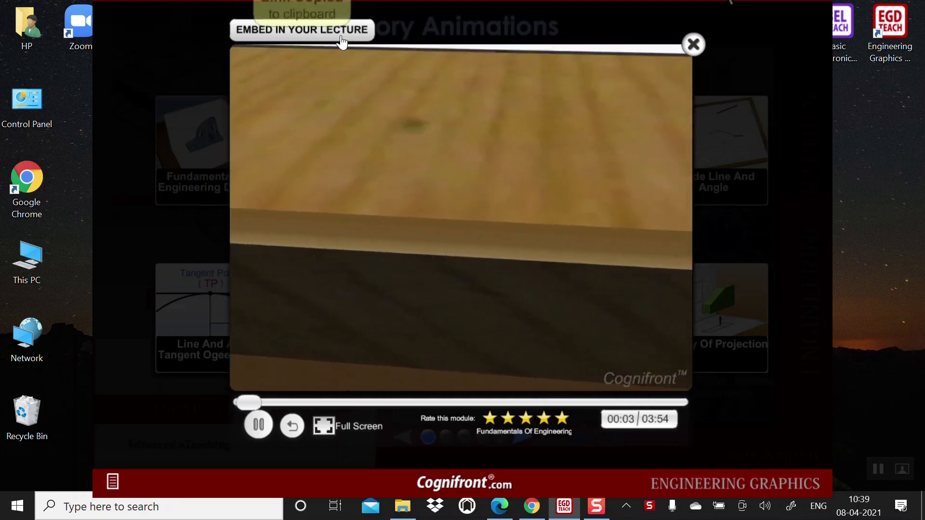
pyautogui.click(693, 44)
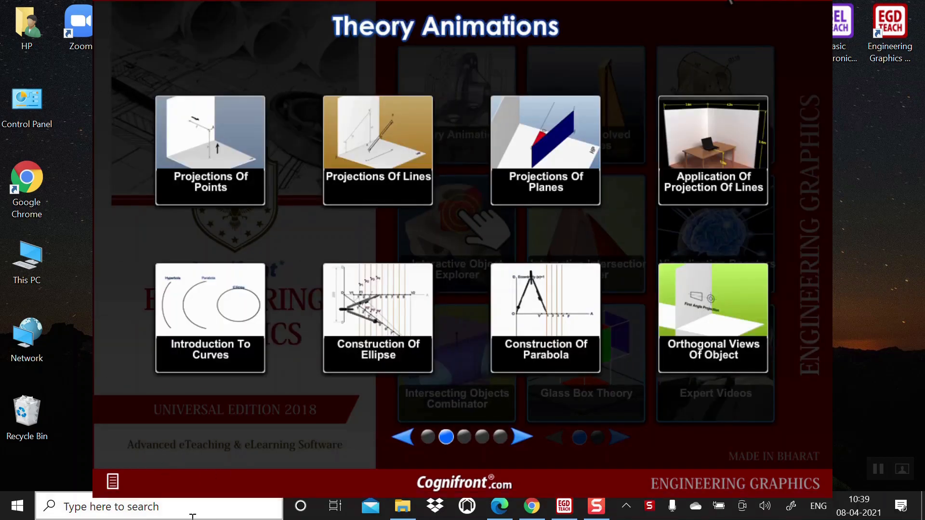
# Launch PowerPoint with a blank presentation and title the slide 'My lecture'
pyautogui.write('po')
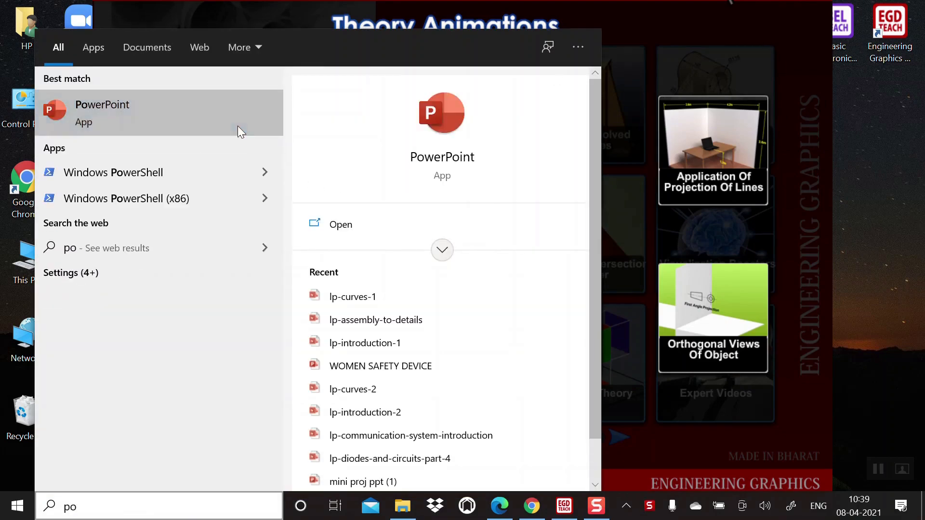
pyautogui.click(102, 112)
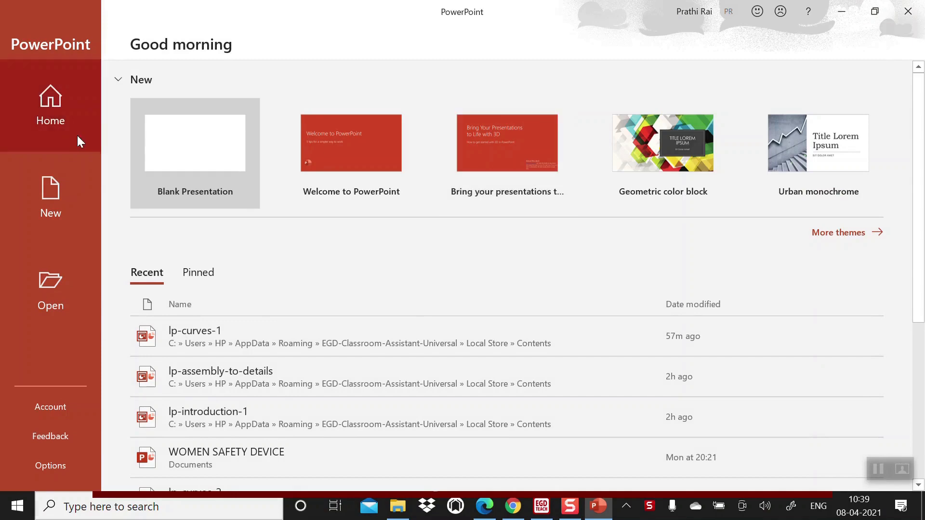
pyautogui.click(194, 143)
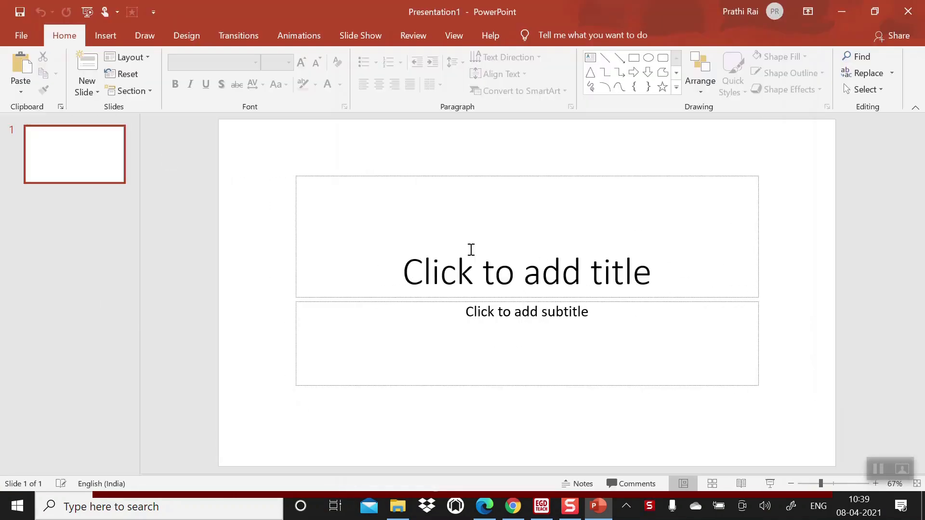
pyautogui.click(527, 271)
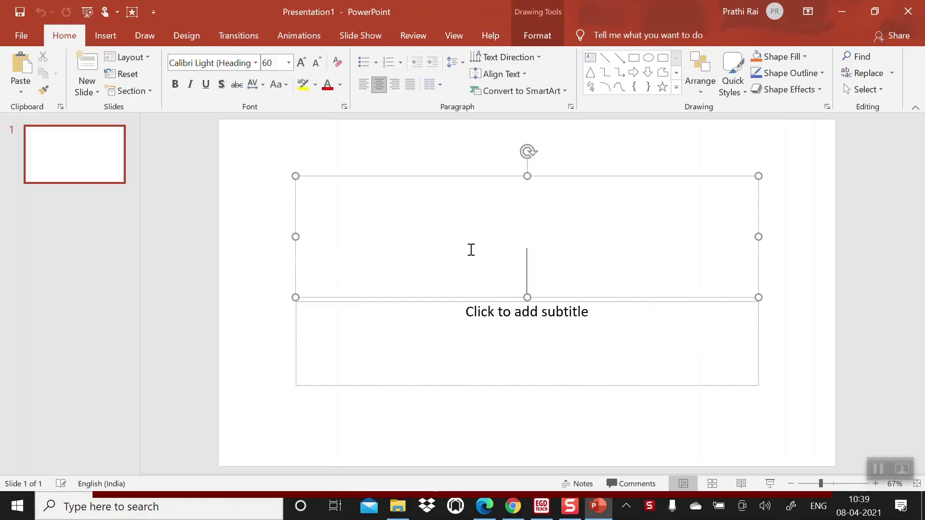
pyautogui.write('My')
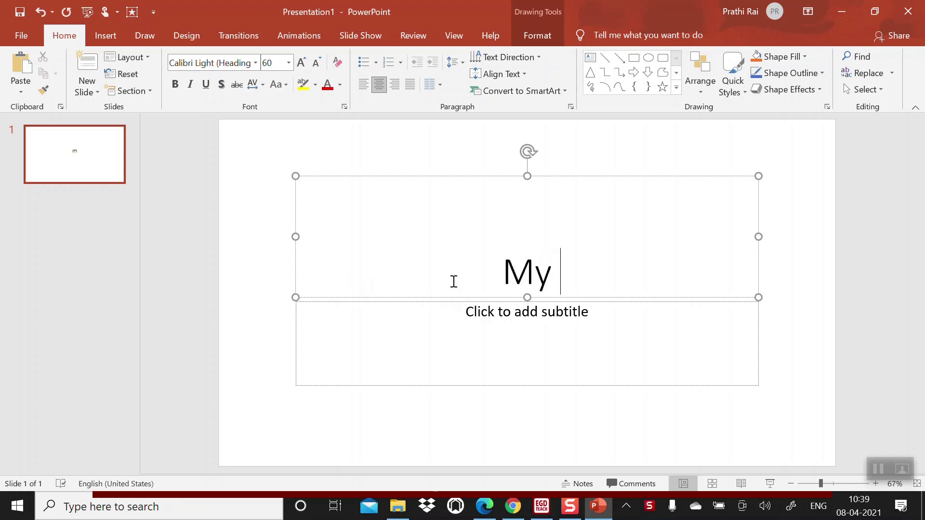
pyautogui.write('lecture')
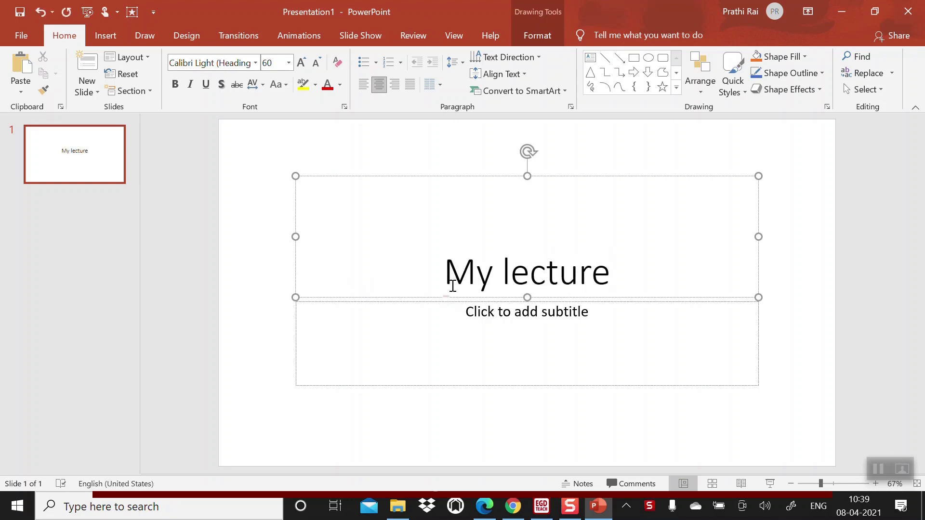
# Draw a rectangle at the slide's lower left
pyautogui.click(105, 35)
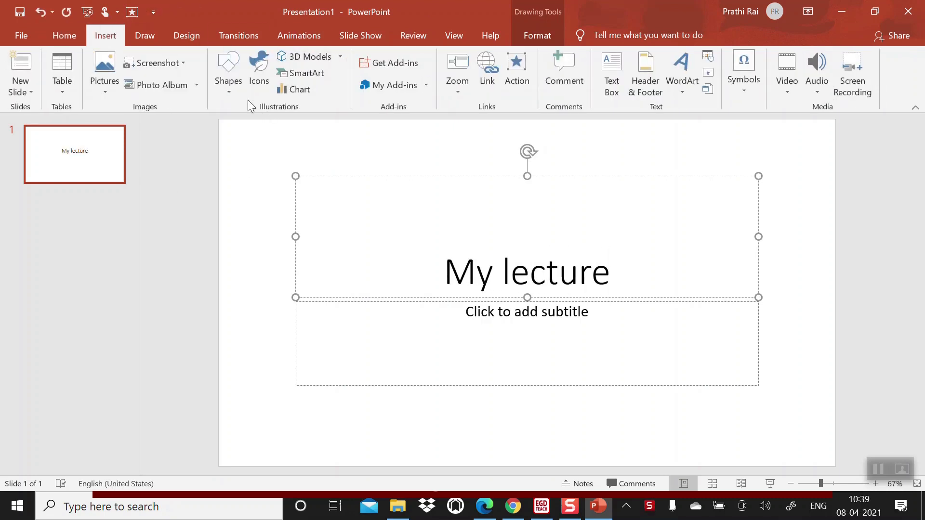
pyautogui.click(228, 65)
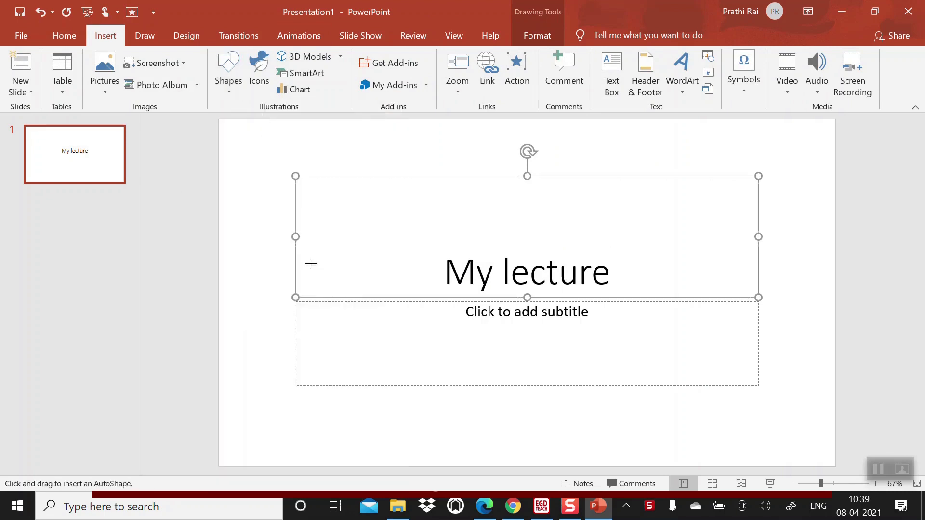
pyautogui.moveTo(294, 365); pyautogui.dragTo(436, 427)
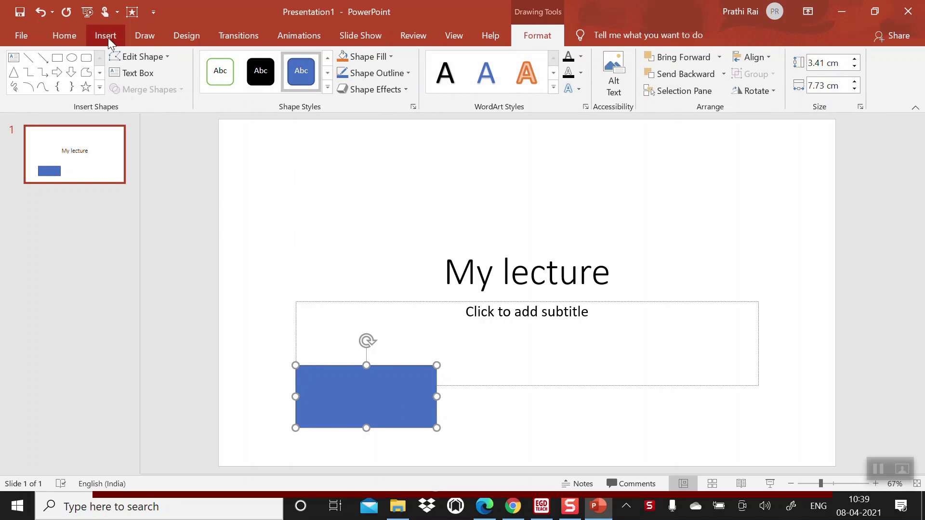
# Set the rectangle's click action to run 'Classroom-Assistant-Universal.exe 0 0'
pyautogui.click(105, 35)
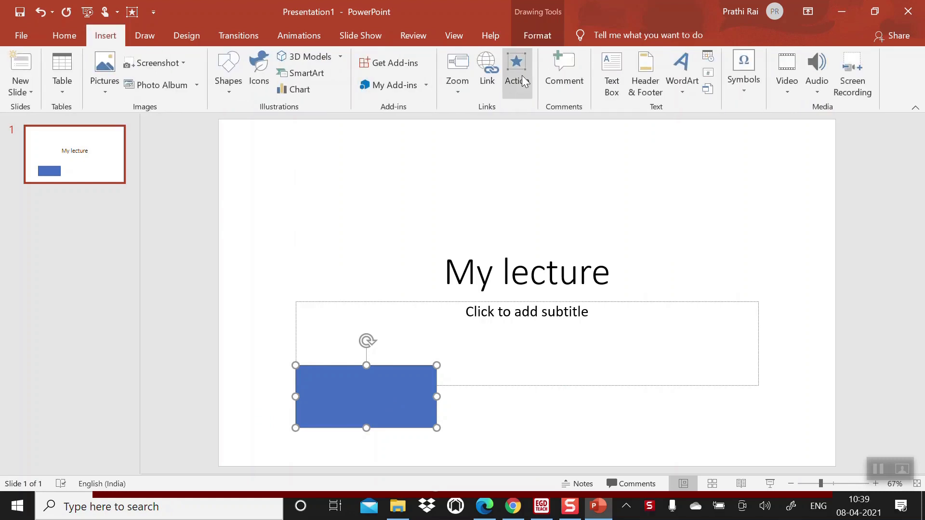
pyautogui.click(516, 62)
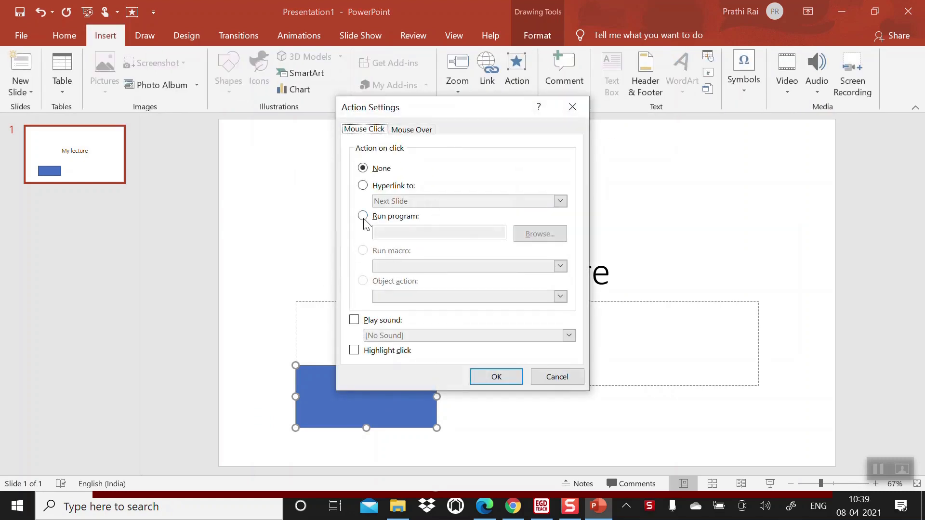
pyautogui.click(362, 216)
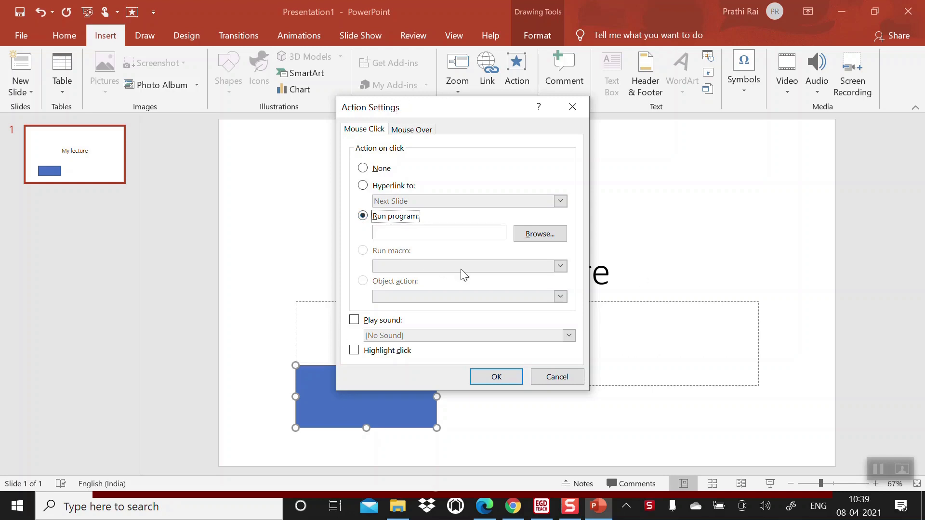
pyautogui.click(438, 232)
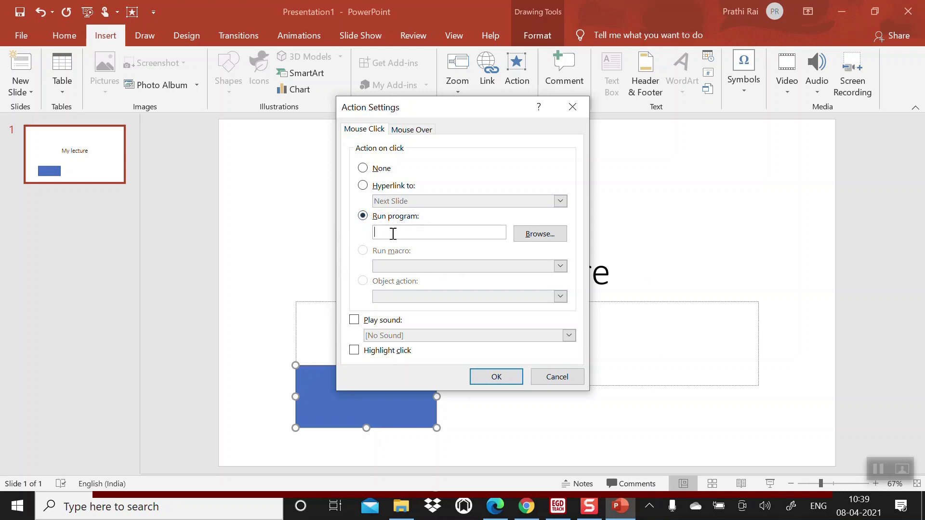
pyautogui.write('Classroom-Assistant-Universal.exe 0 0')
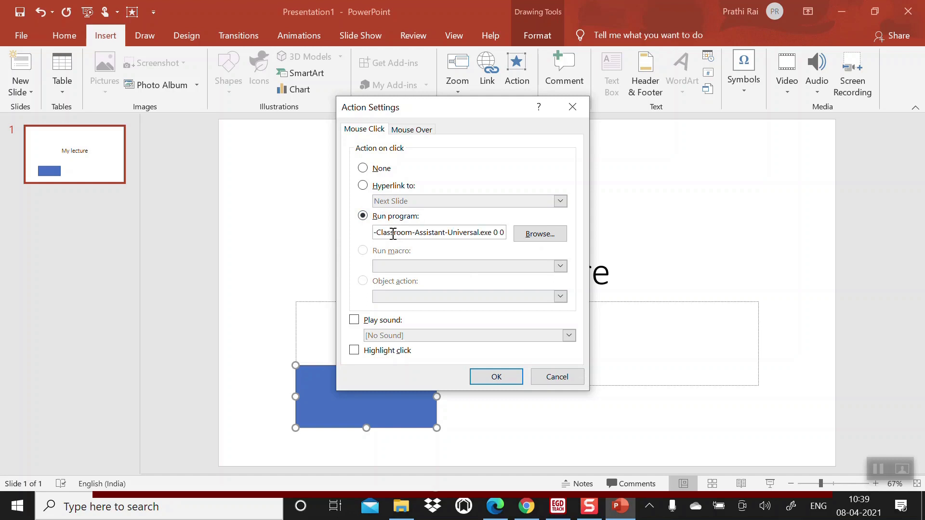
pyautogui.click(496, 376)
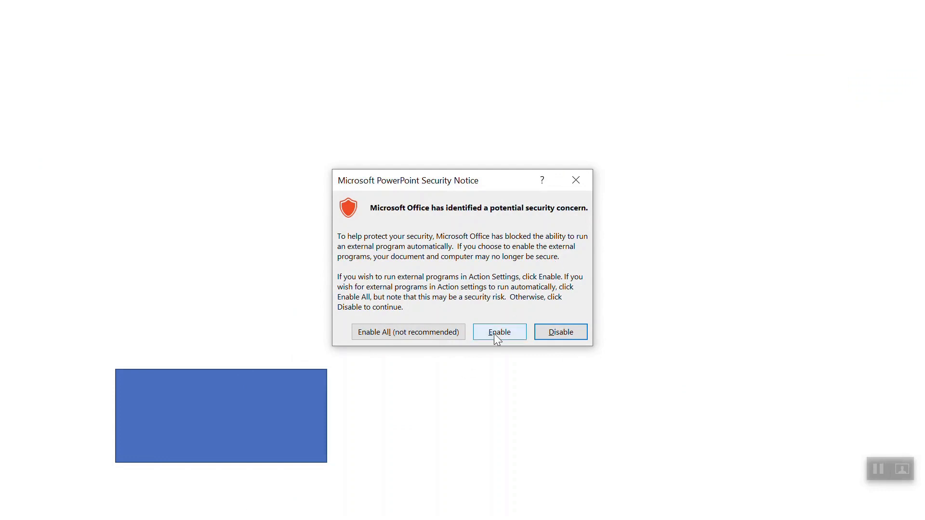
# Enable the external program so the theory animation plays, then close the animation
pyautogui.click(499, 332)
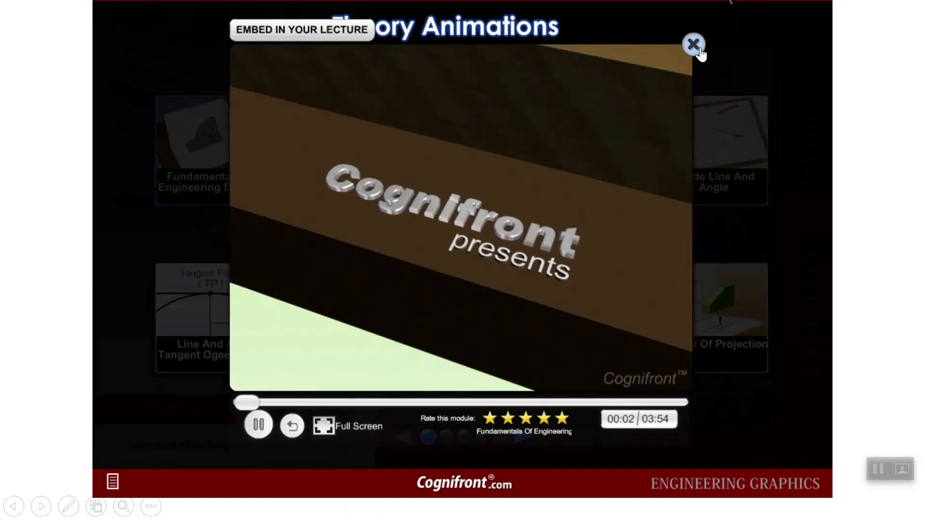
pyautogui.click(693, 43)
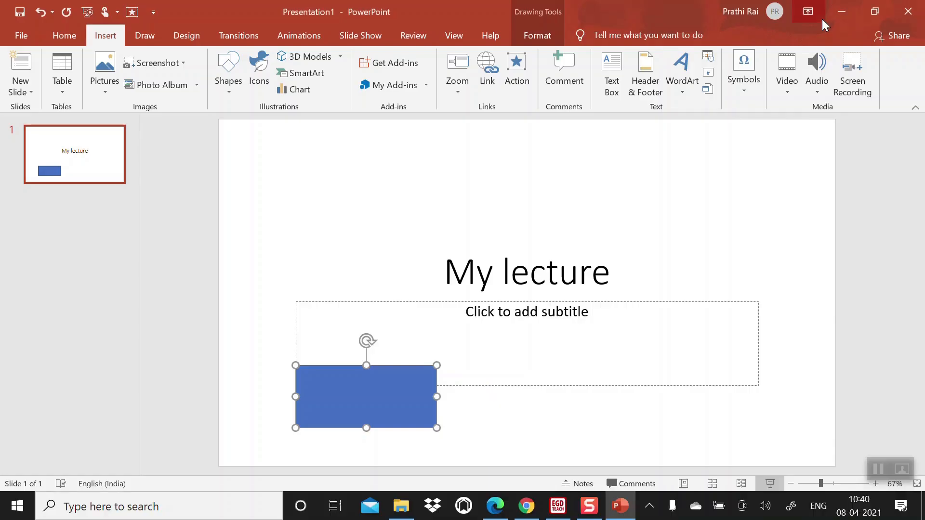
# Close PowerPoint without saving and switch back to Engineering Graphics from the taskbar
pyautogui.click(907, 10)
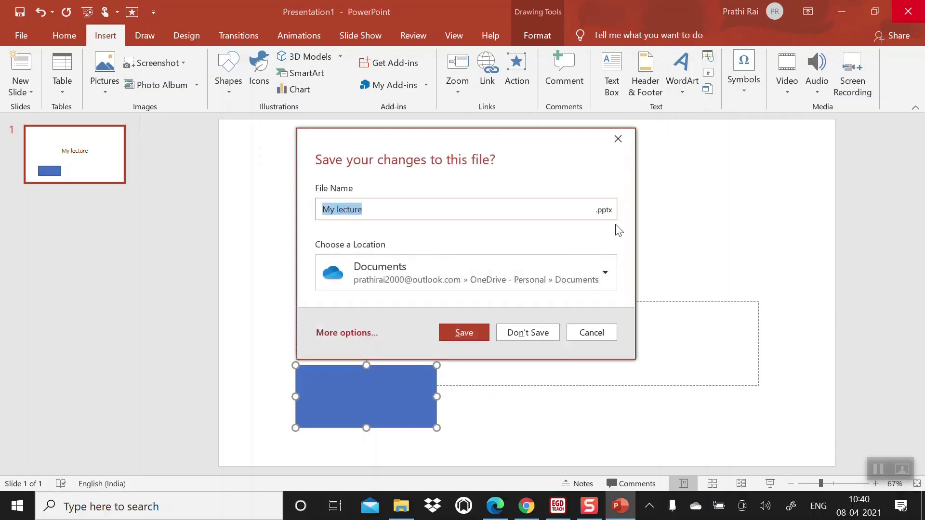
pyautogui.moveTo(528, 332)
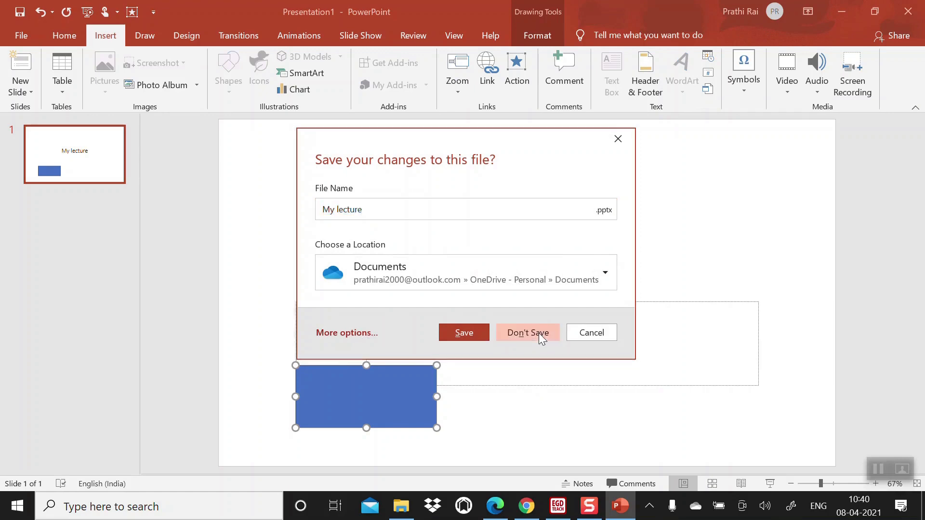
pyautogui.click(527, 332)
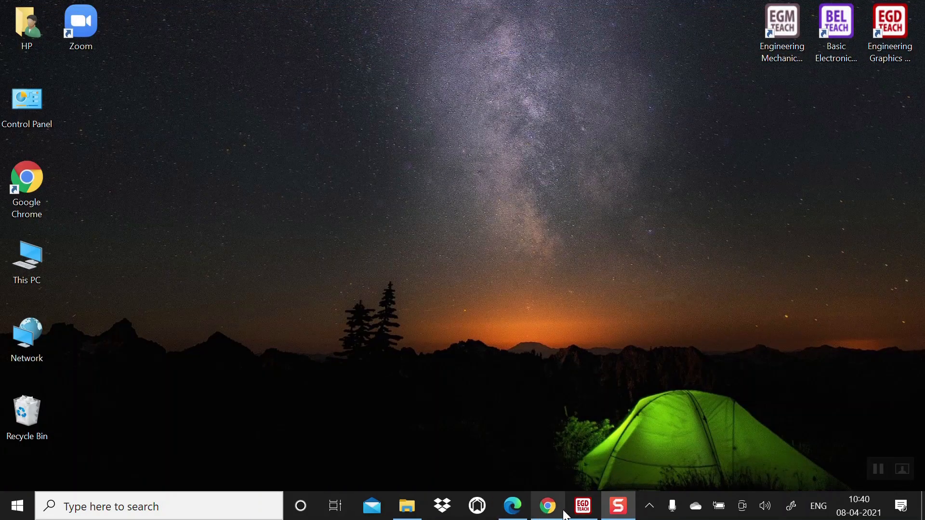
pyautogui.click(585, 505)
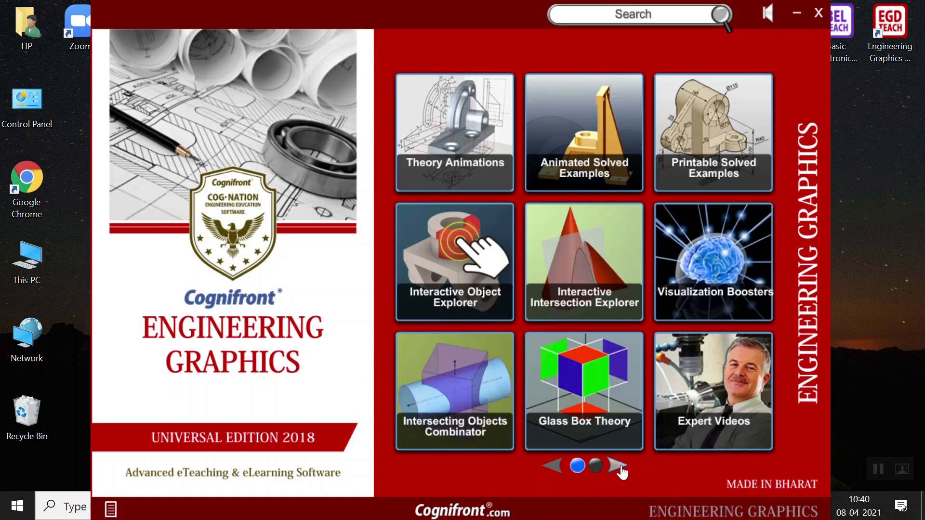
# Open 3D Stereo Visuals and play the Object With Dimensions 1 stereo video
pyautogui.click(618, 472)
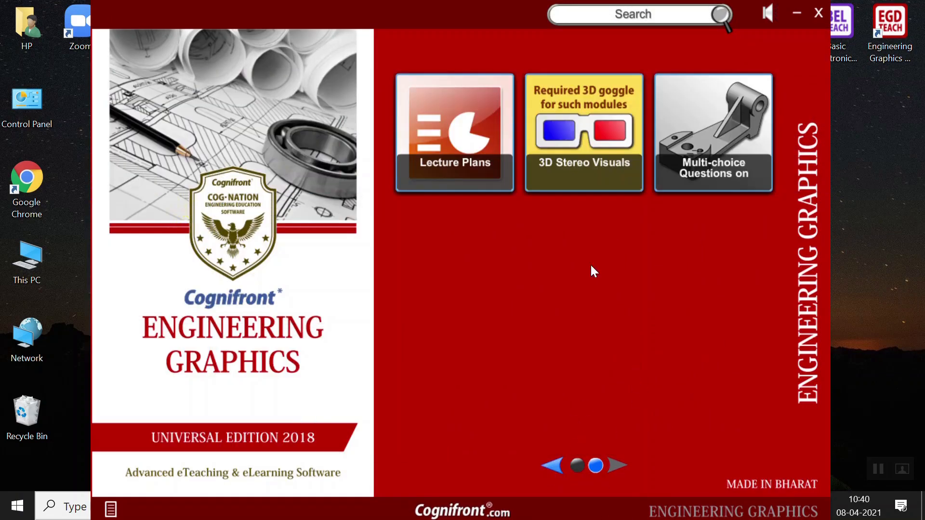
pyautogui.moveTo(586, 160)
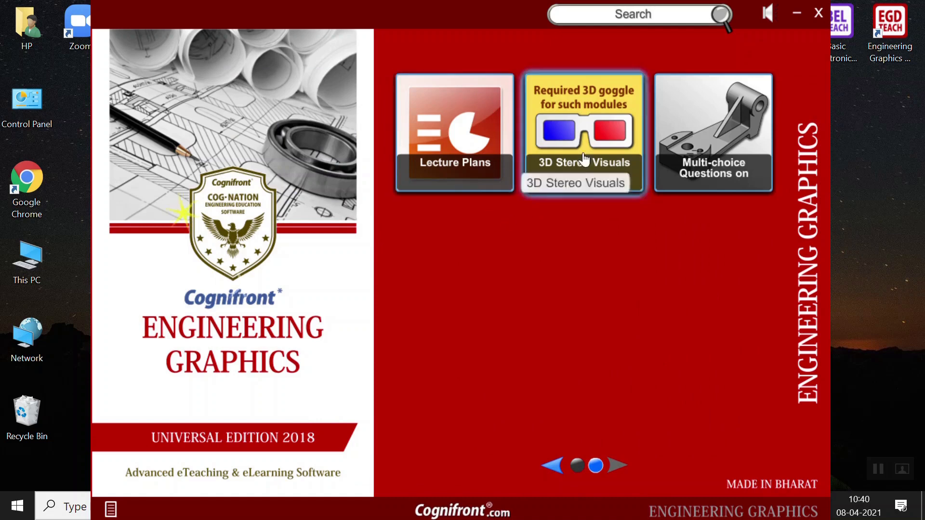
pyautogui.moveTo(582, 210)
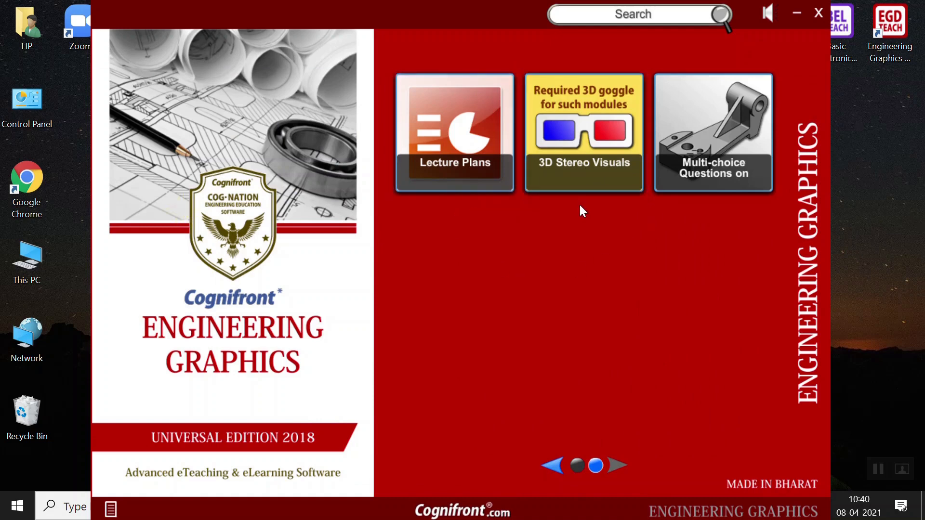
pyautogui.moveTo(583, 189)
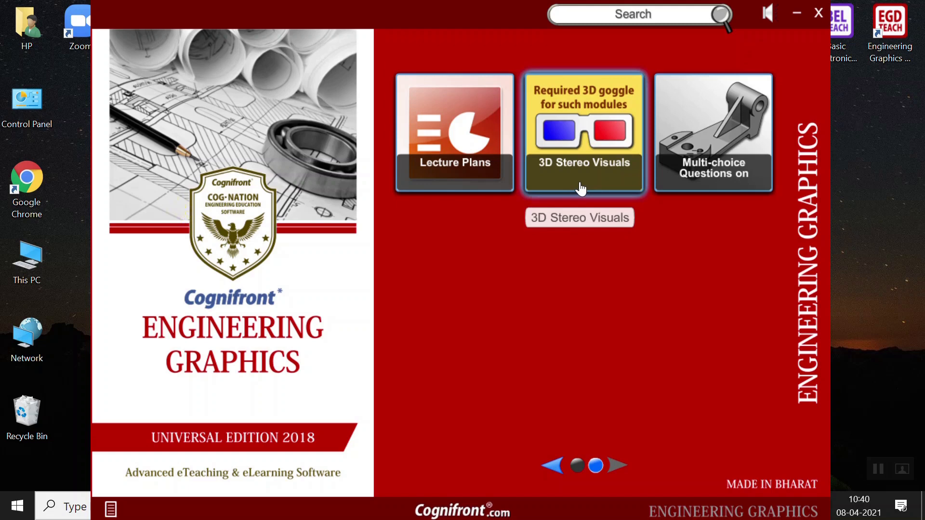
pyautogui.click(583, 130)
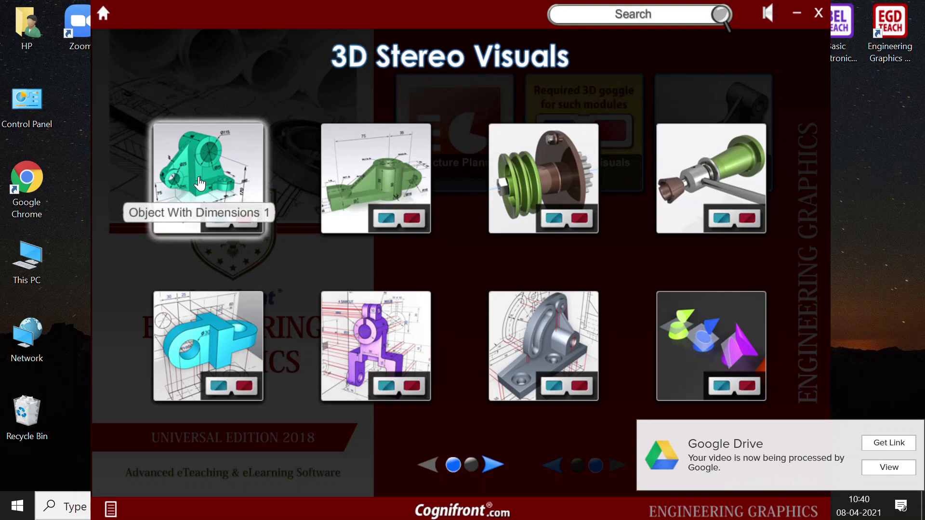
pyautogui.click(203, 169)
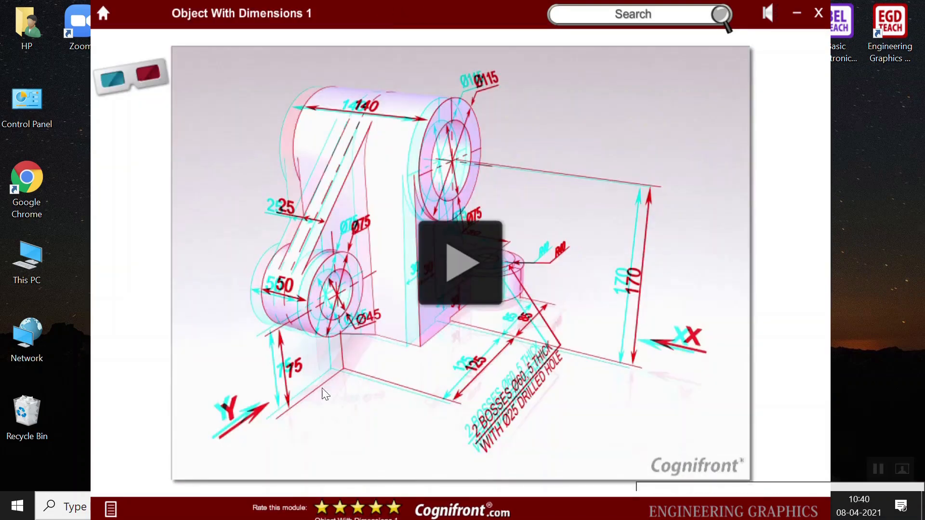
pyautogui.moveTo(472, 274)
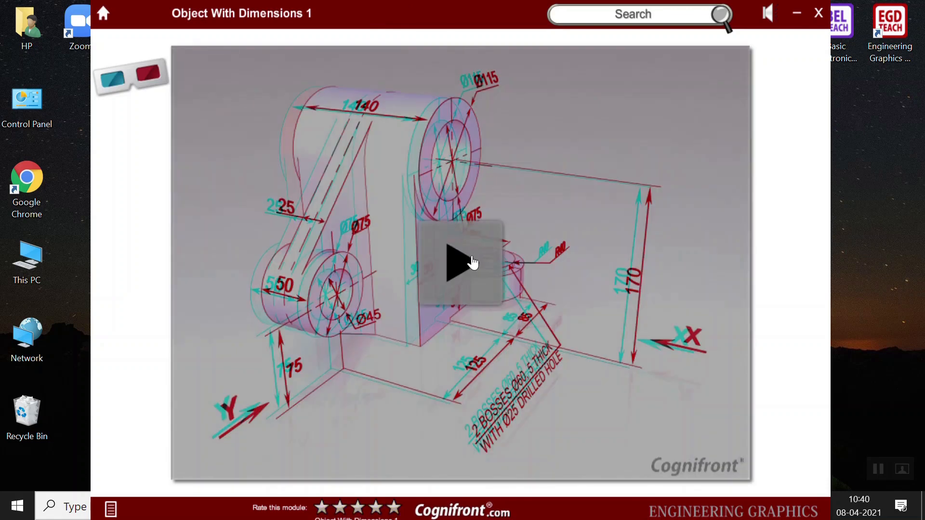
pyautogui.click(463, 265)
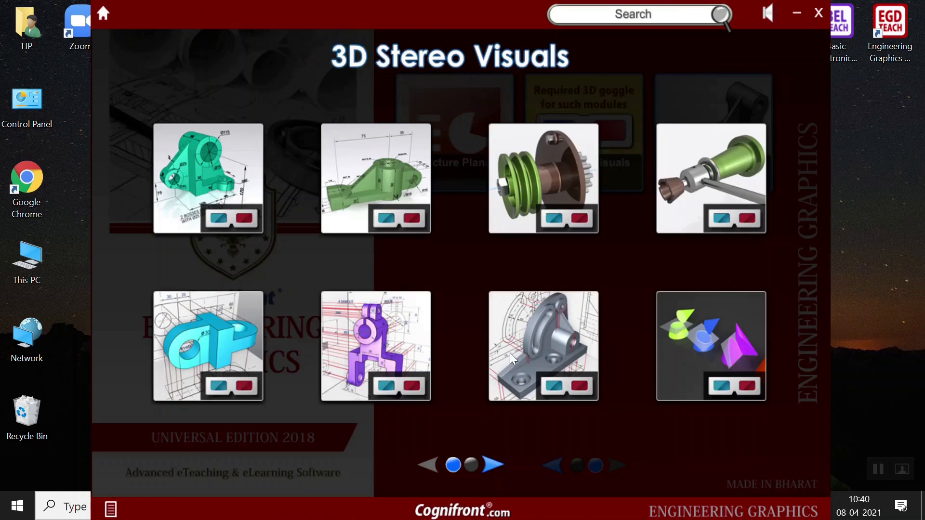
# Play the Belt Drive visual, then preview Introduction To Curves and another stereo visual
pyautogui.click(542, 183)
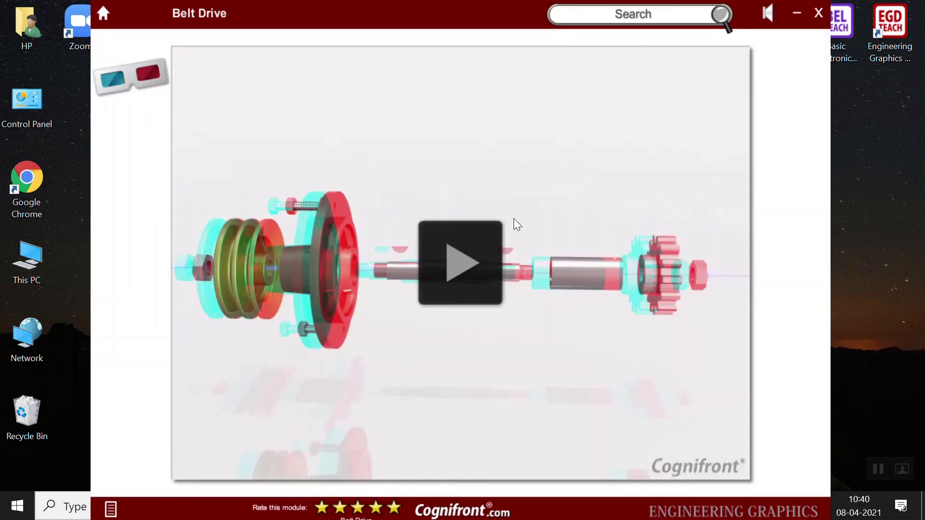
pyautogui.click(459, 267)
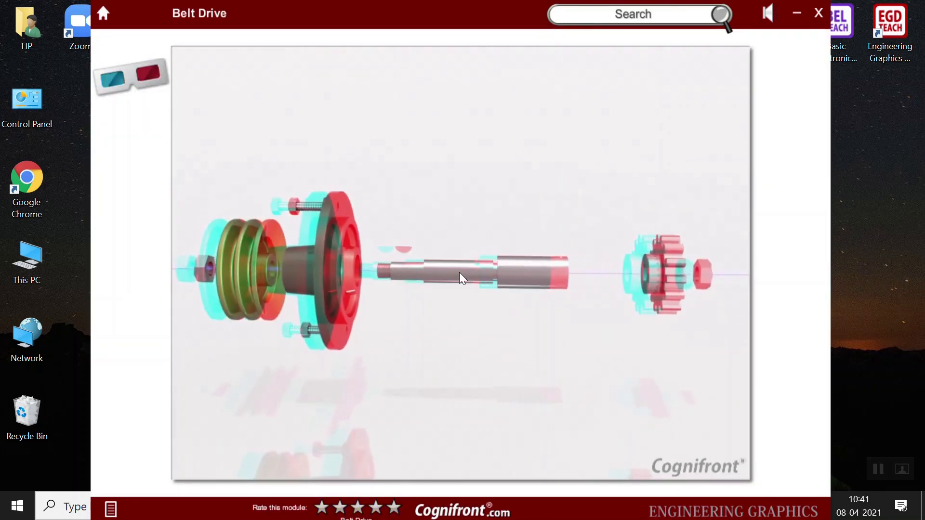
pyautogui.click(103, 13)
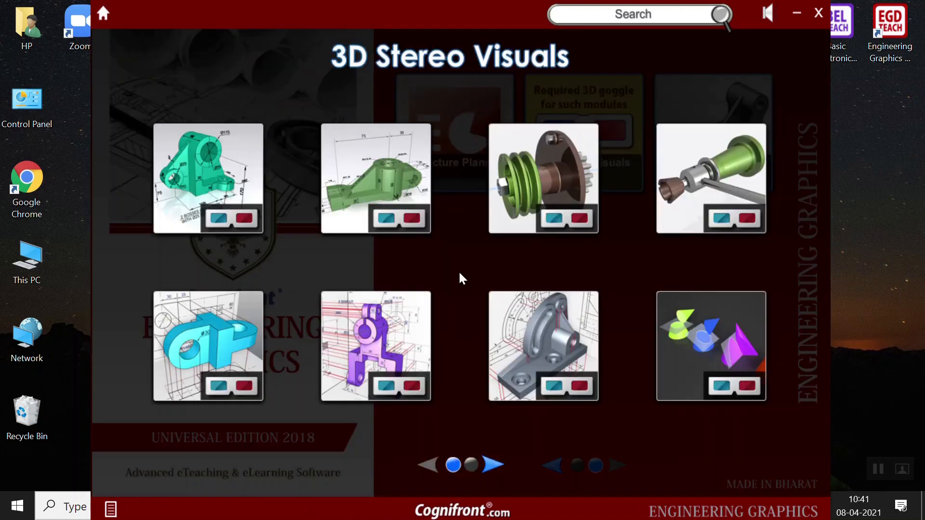
pyautogui.click(711, 346)
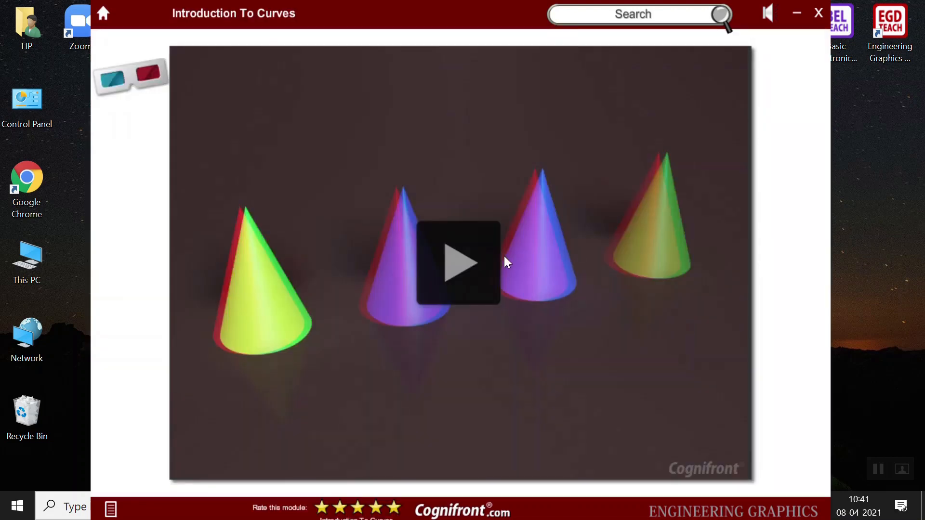
pyautogui.click(456, 263)
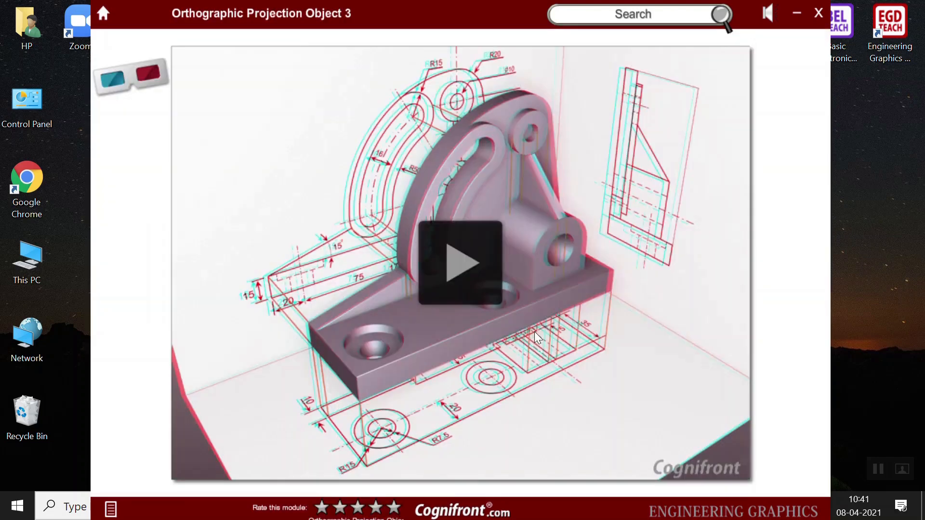
pyautogui.click(461, 267)
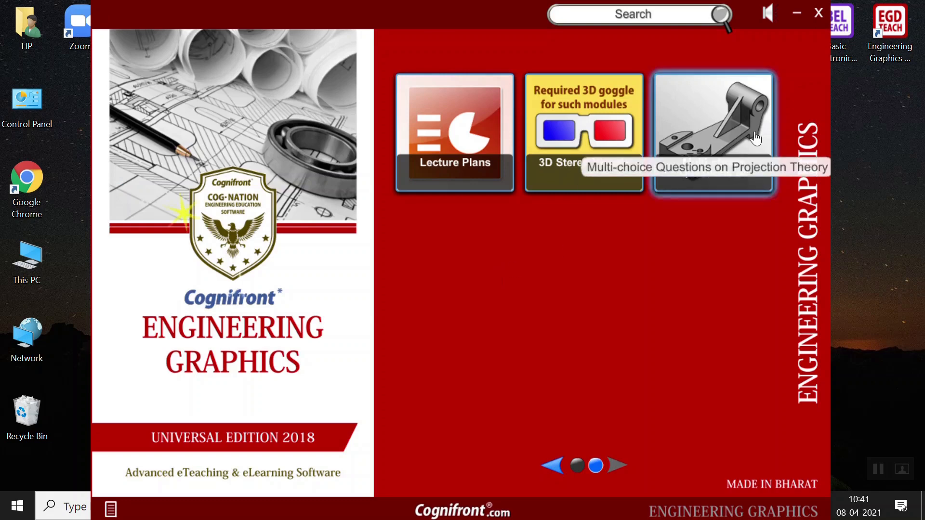
pyautogui.moveTo(715, 151)
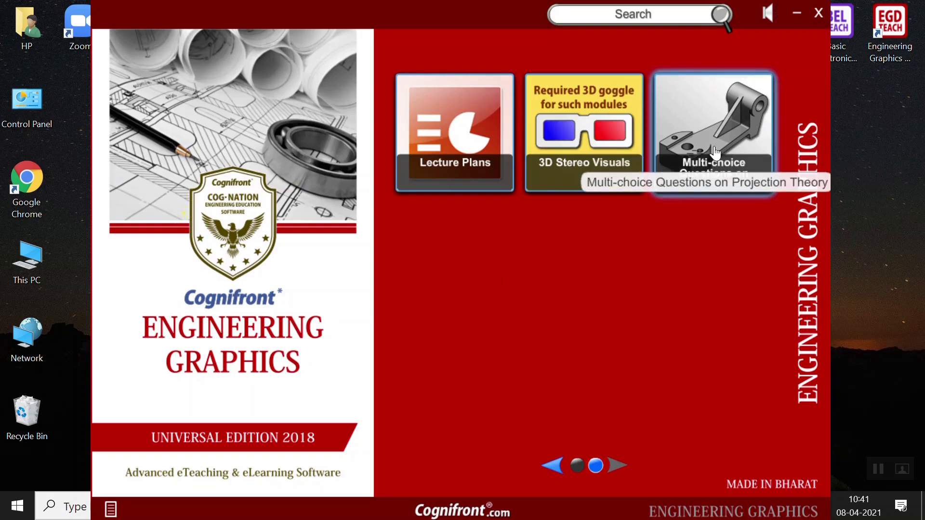
# Open Multi-choice Questions on Projection Theory, page forward twice, then return to page one
pyautogui.click(713, 130)
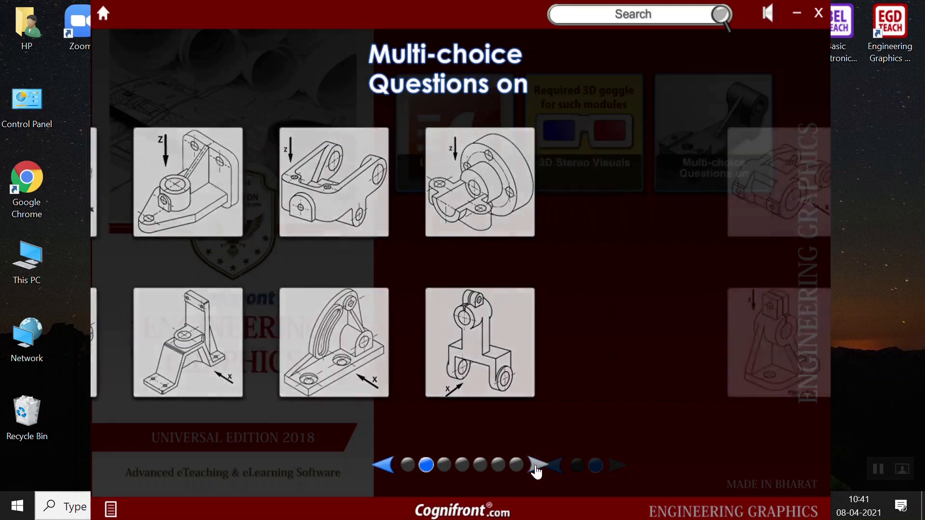
pyautogui.click(546, 469)
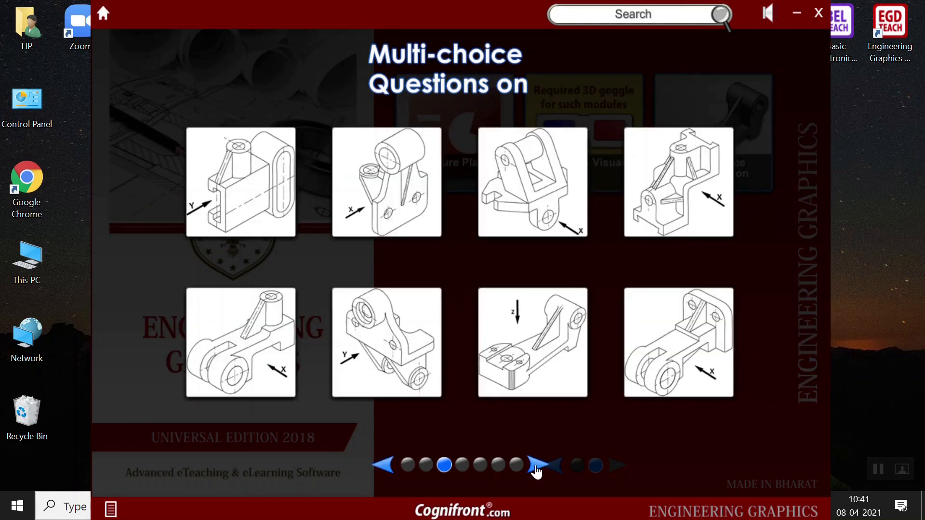
pyautogui.click(535, 467)
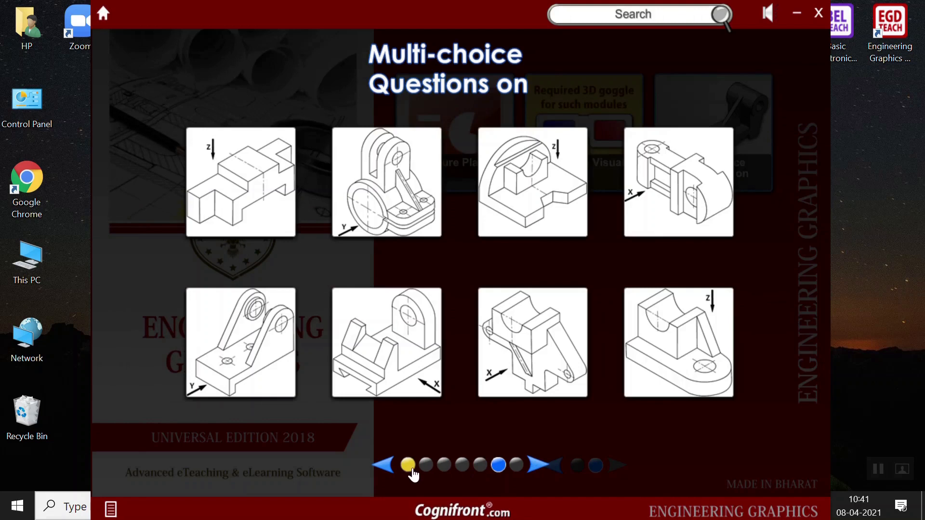
pyautogui.click(408, 464)
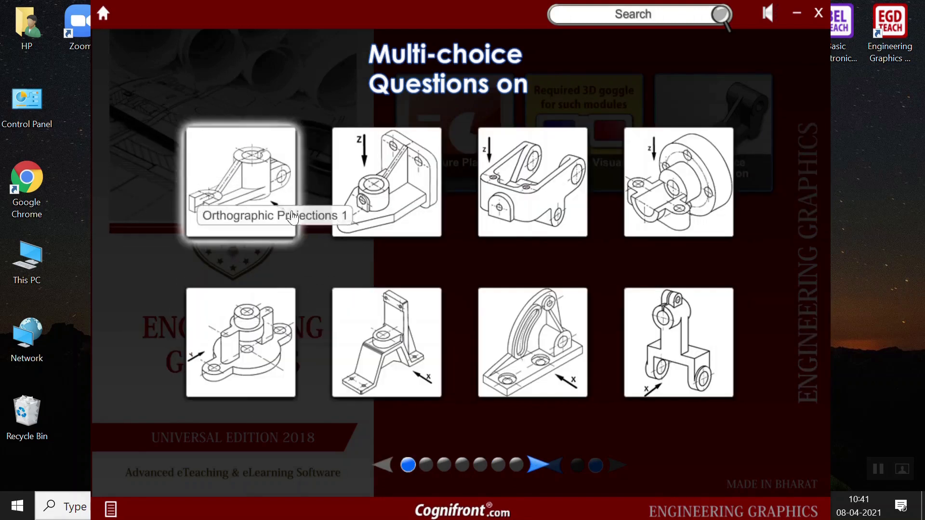
pyautogui.moveTo(683, 225)
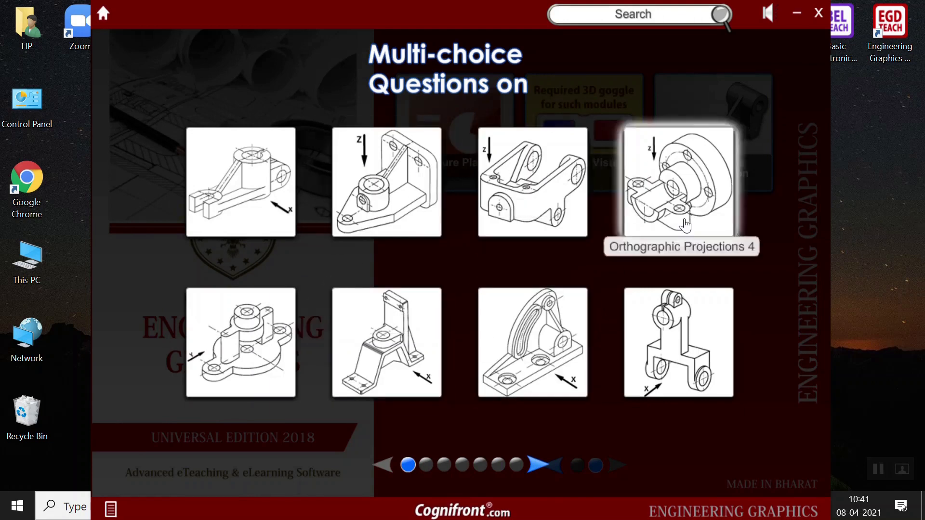
pyautogui.moveTo(238, 197)
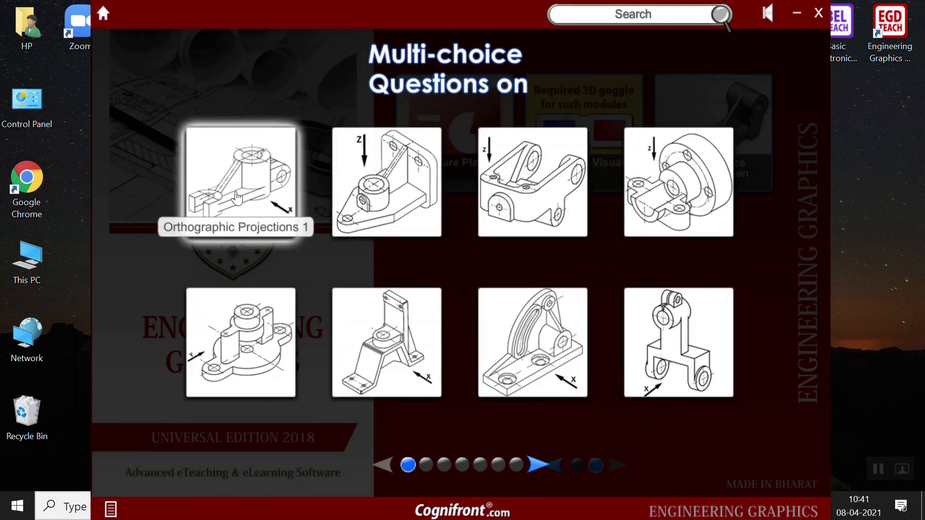
# Open Orthographic Projections 1 and answer with elevation D
pyautogui.click(236, 189)
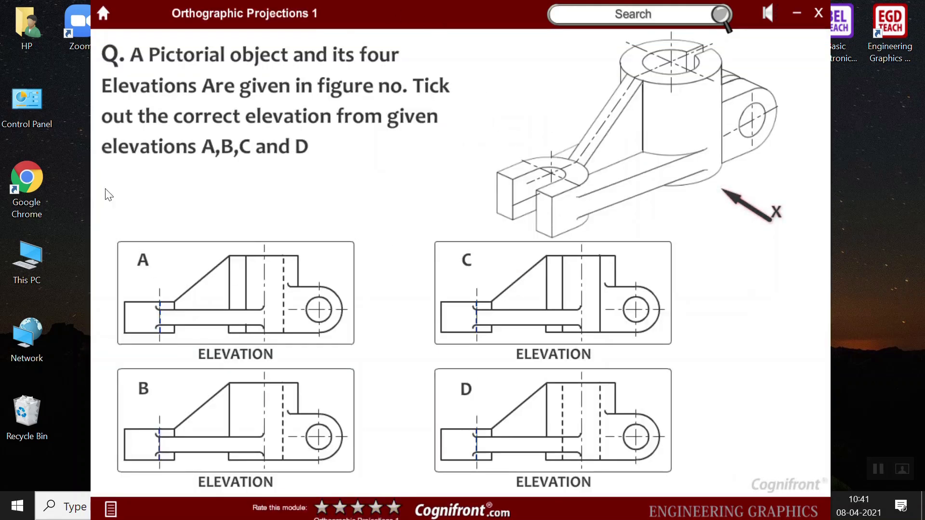
pyautogui.moveTo(388, 33)
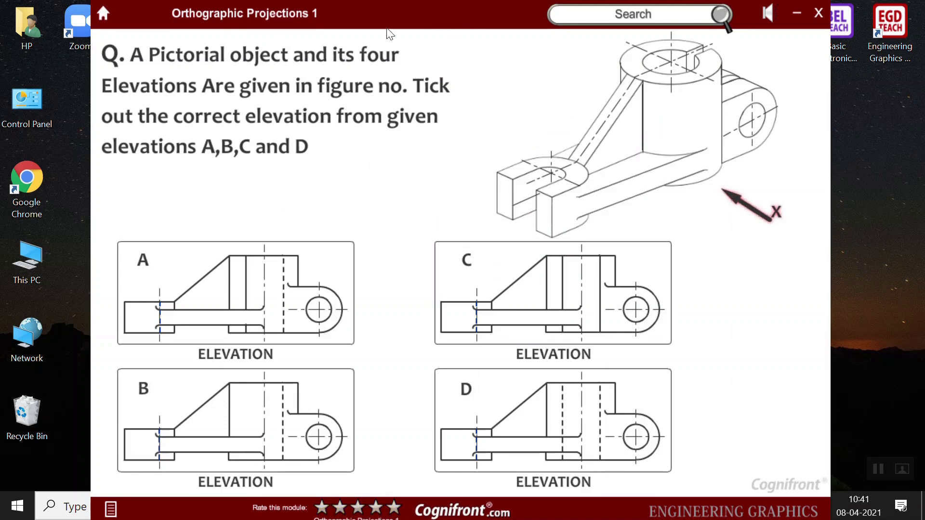
pyautogui.moveTo(370, 232)
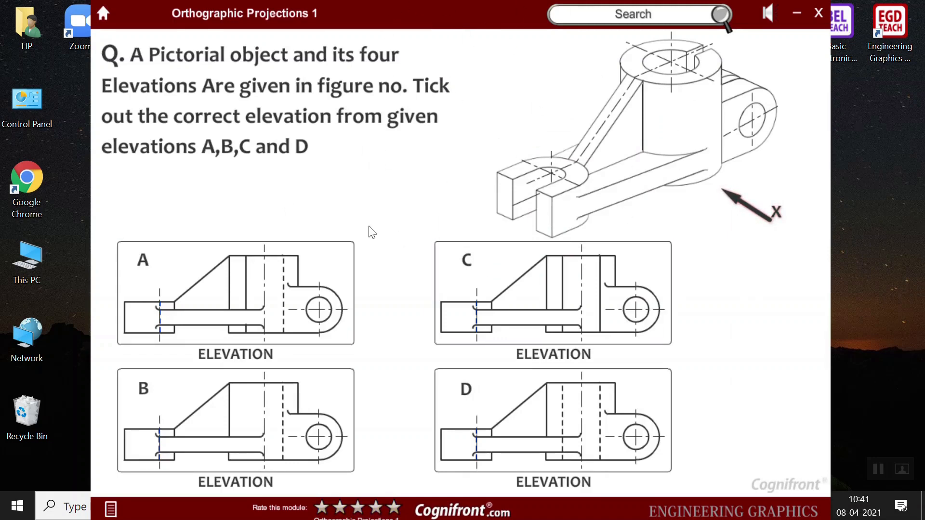
pyautogui.moveTo(515, 172)
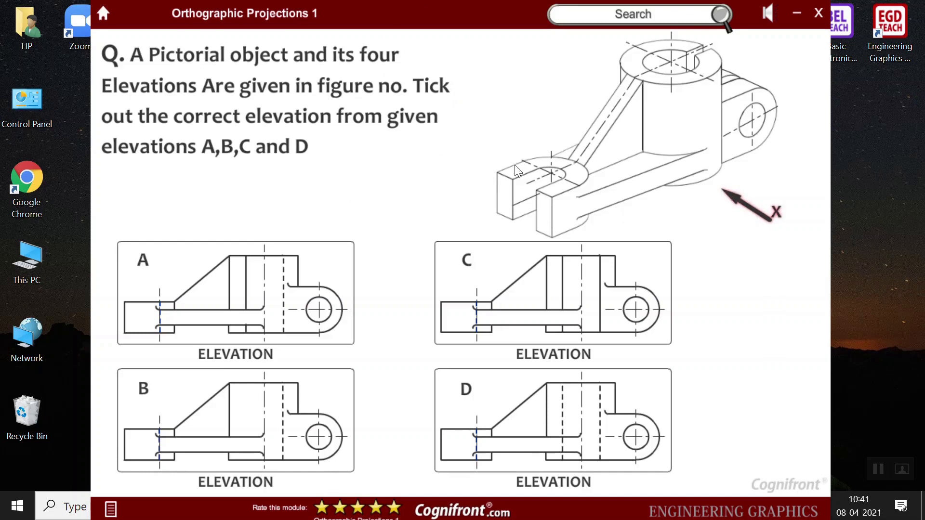
pyautogui.moveTo(503, 168)
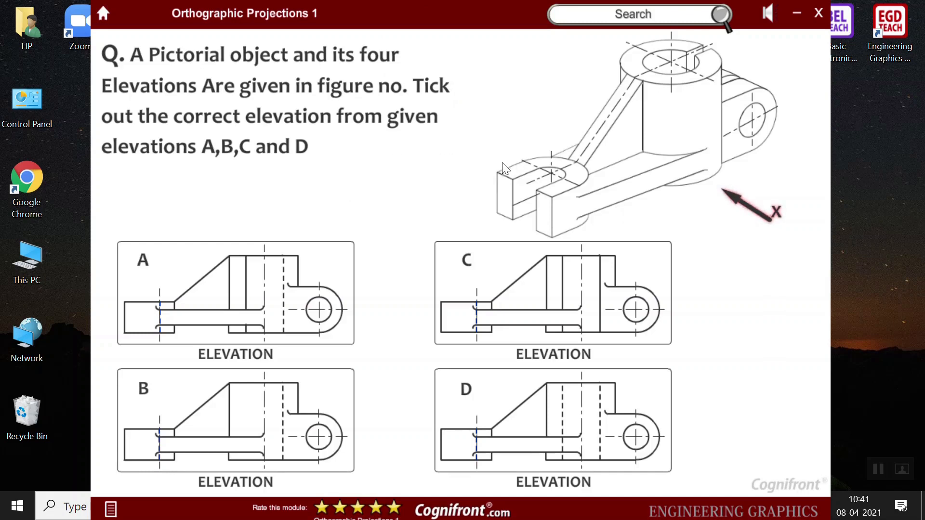
pyautogui.moveTo(473, 146)
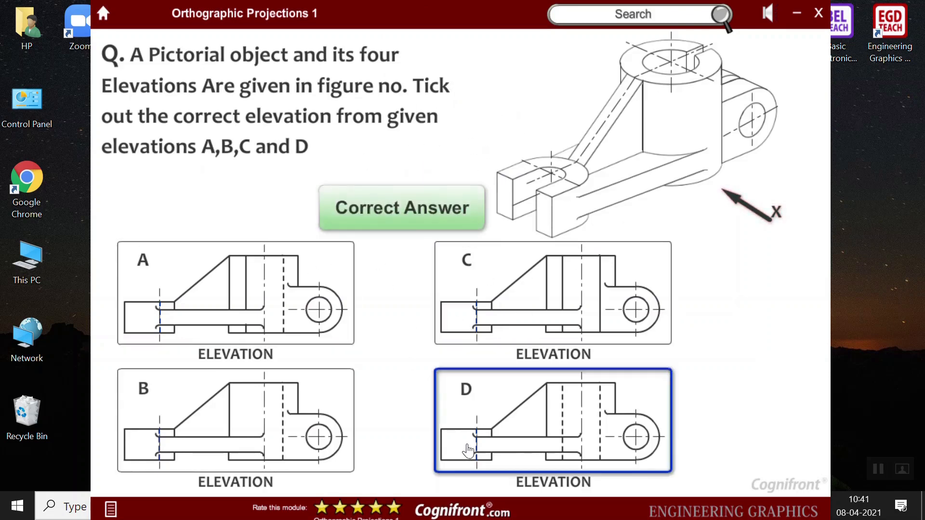
pyautogui.click(506, 286)
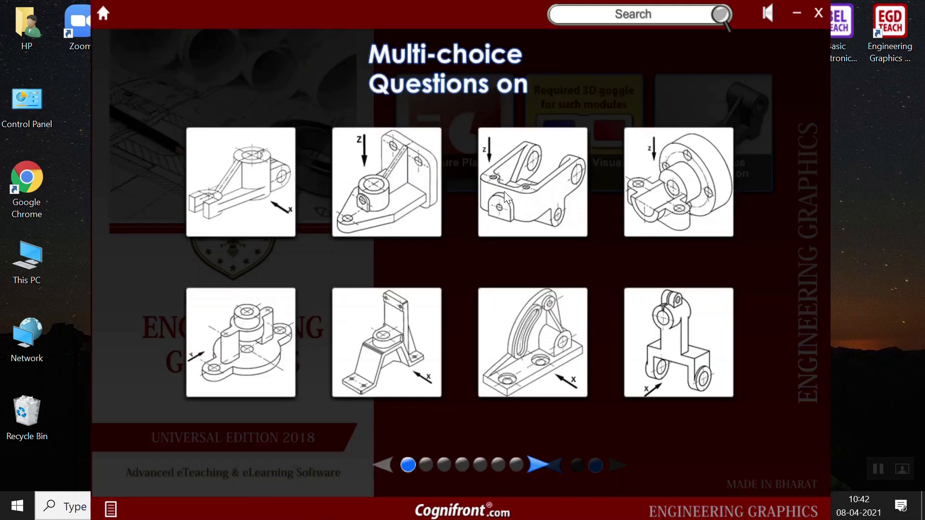
# Close the MCQ grid and page through the module menu, ending on page one
pyautogui.click(553, 470)
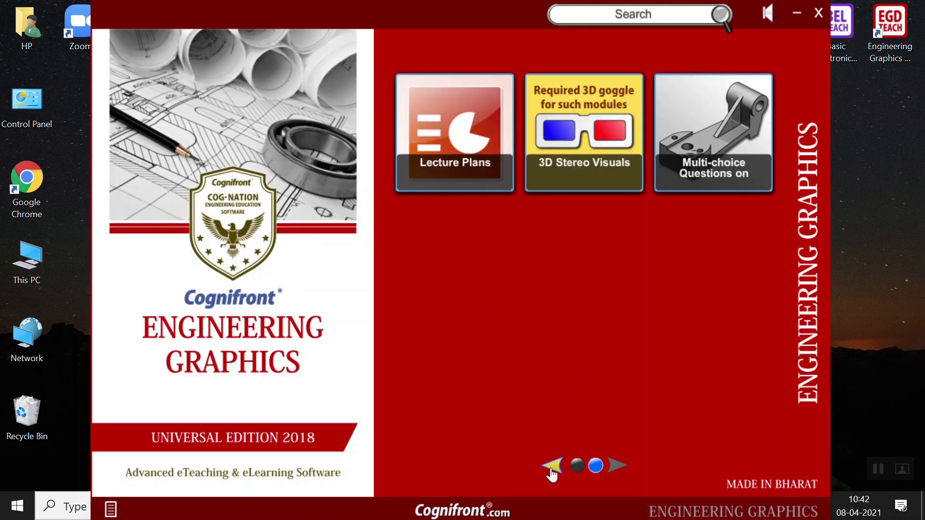
pyautogui.click(616, 465)
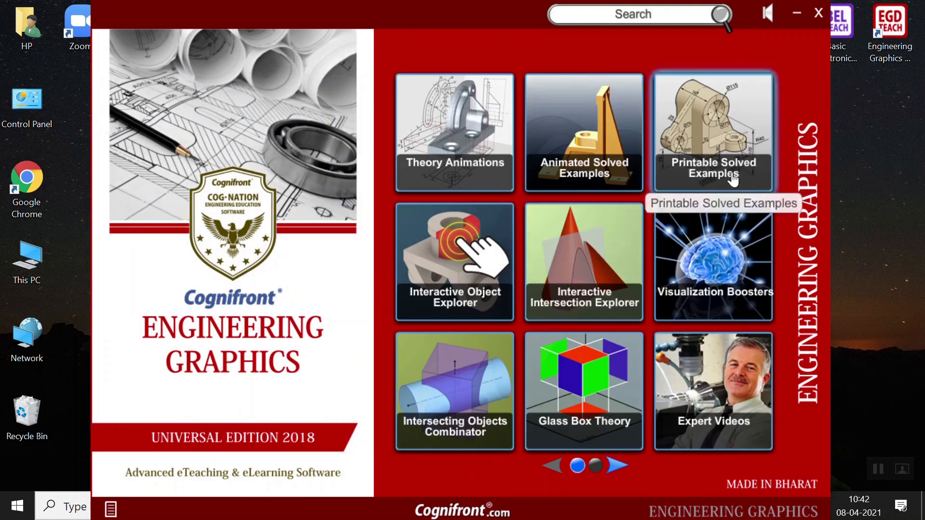
pyautogui.moveTo(894, 198)
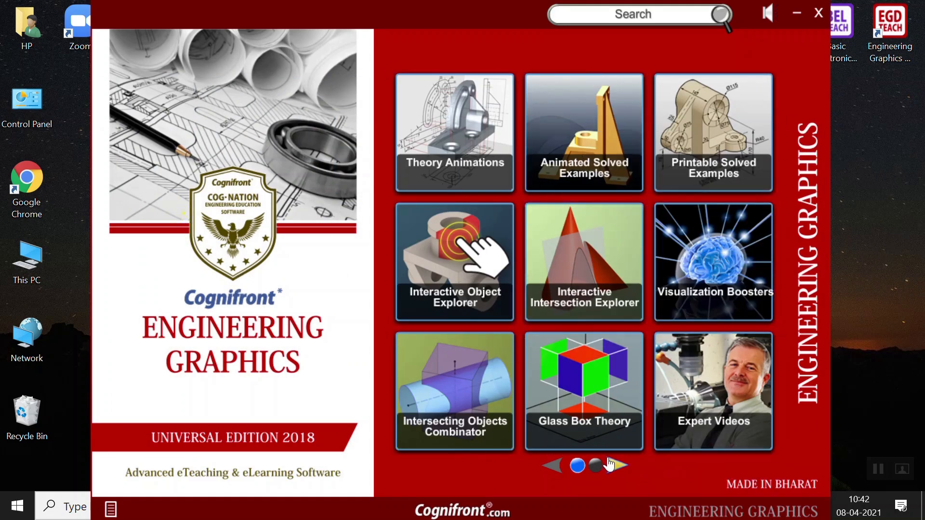
pyautogui.click(617, 466)
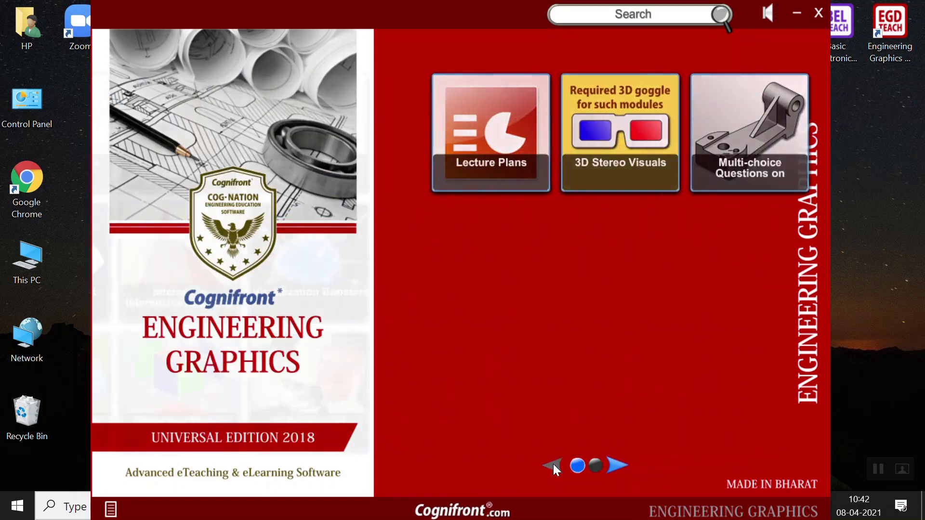
pyautogui.click(616, 465)
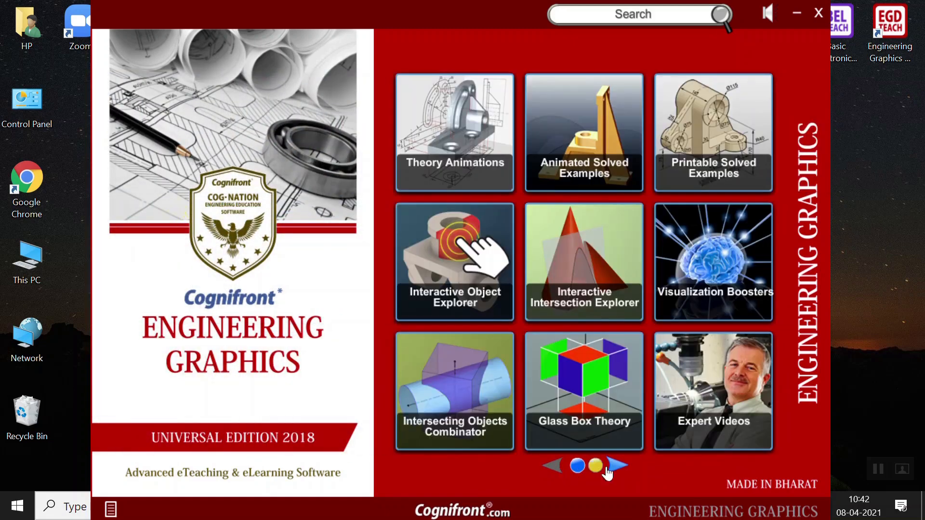